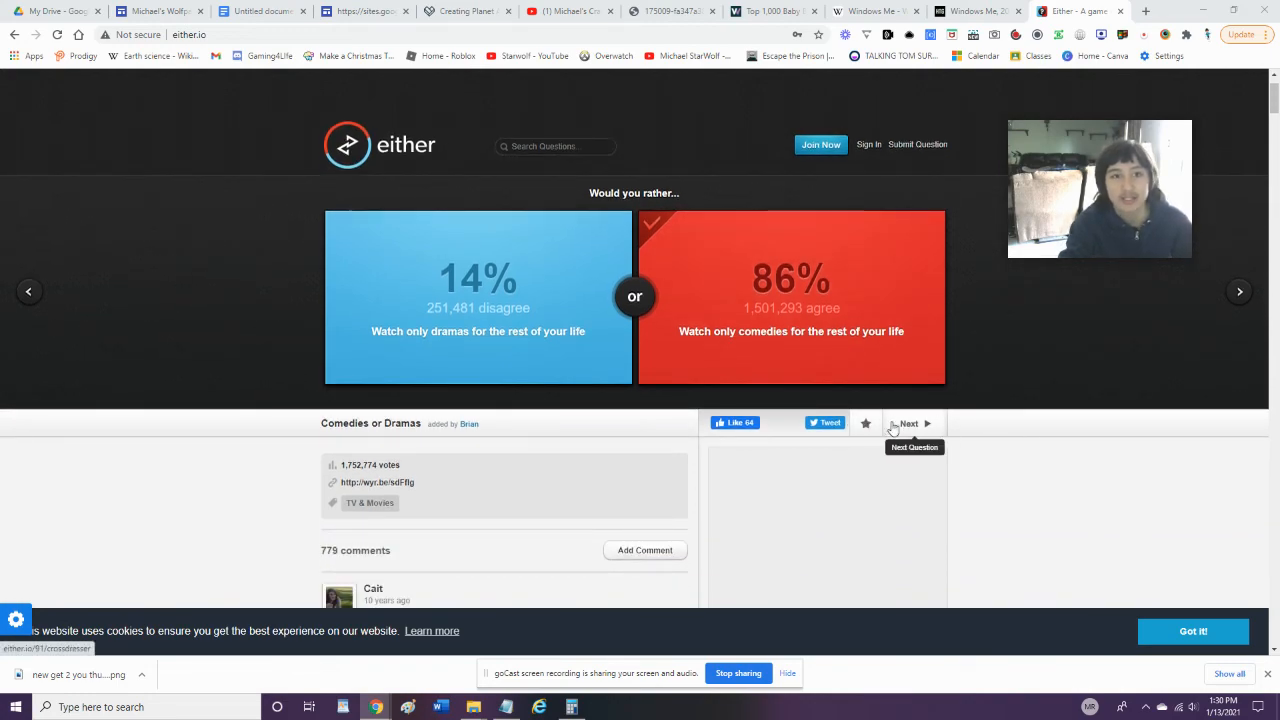
Vote to be a student forever, vote on Divine Paradox, and advance to Lie To Me
left_click(910, 423)
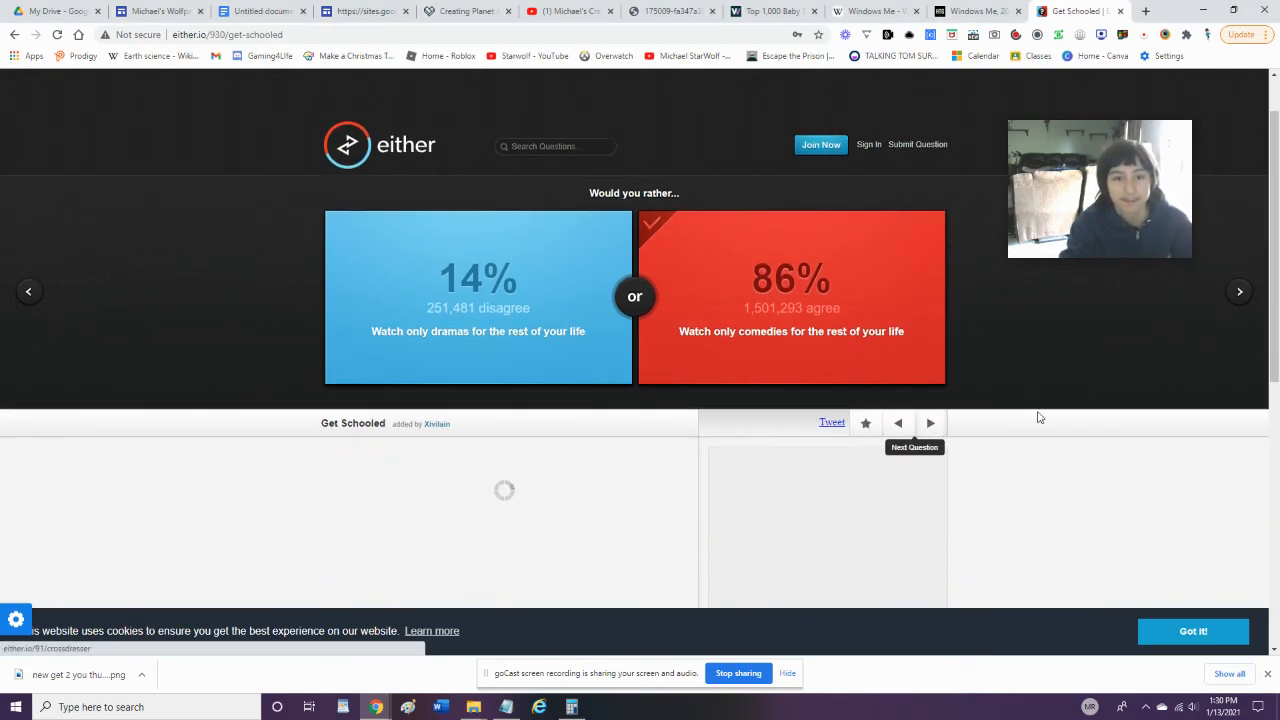
left_click(929, 422)
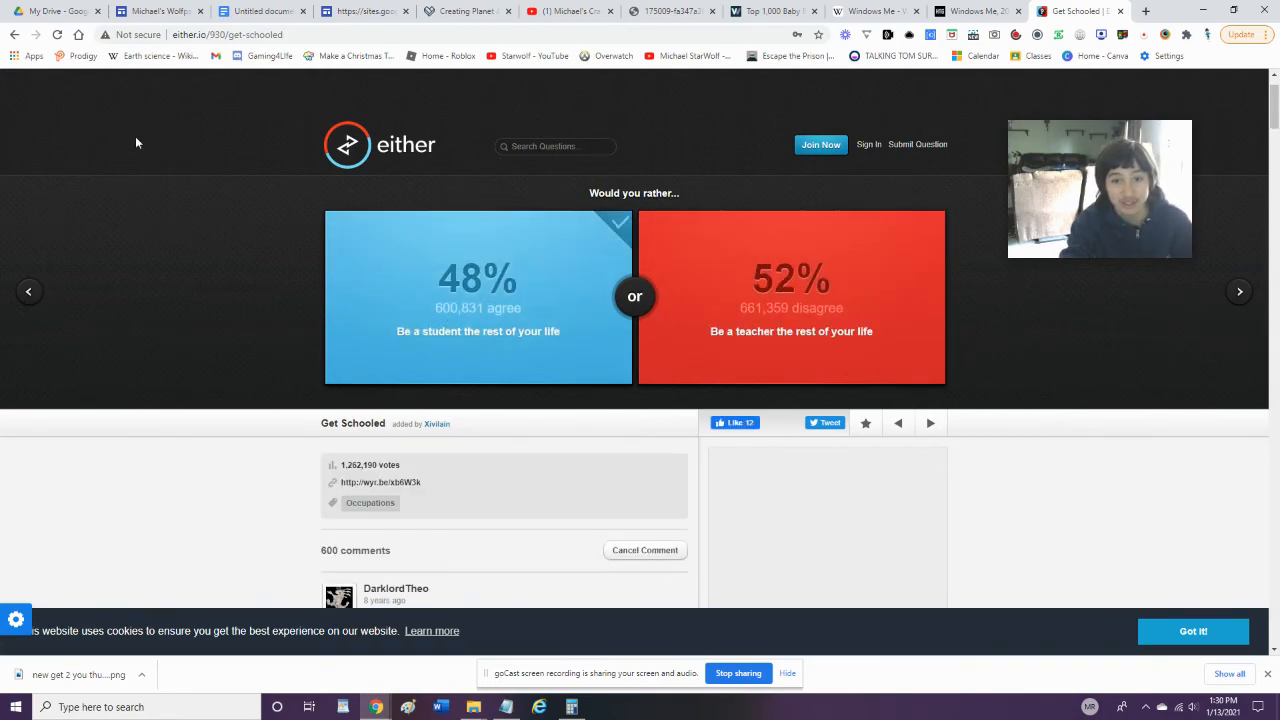
mouse_move(833, 344)
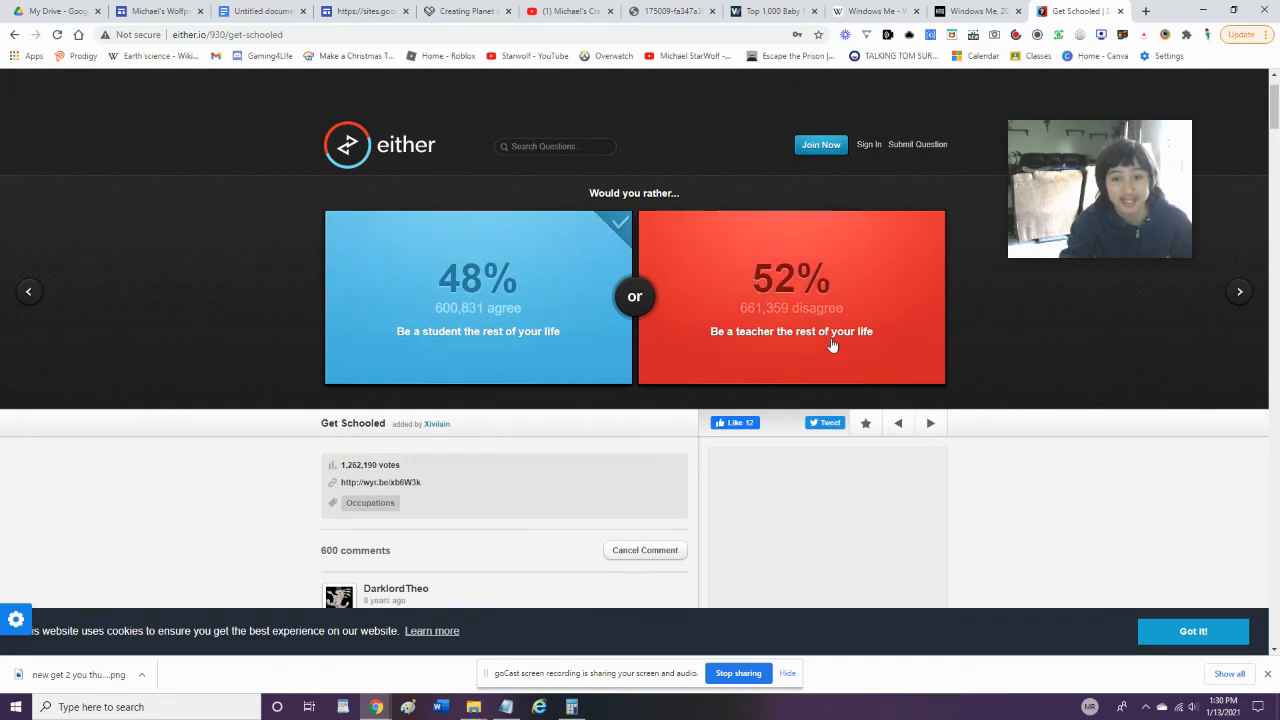
mouse_move(843, 331)
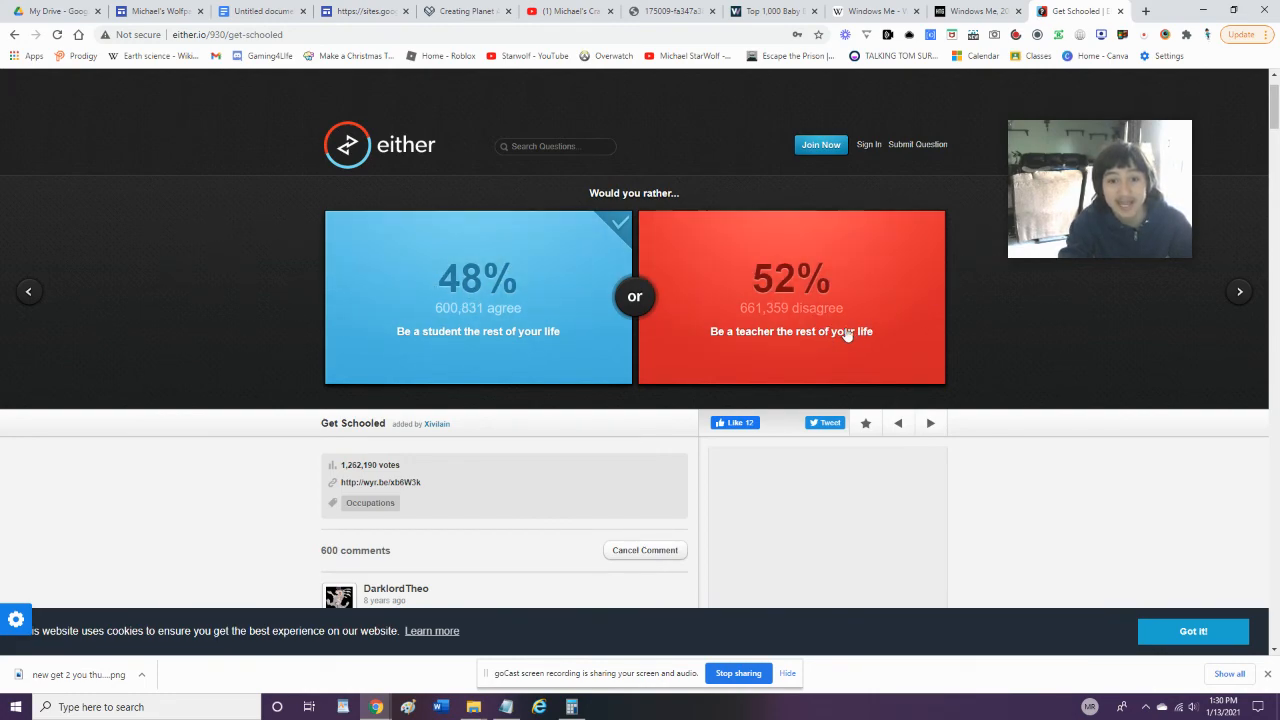
left_click(929, 423)
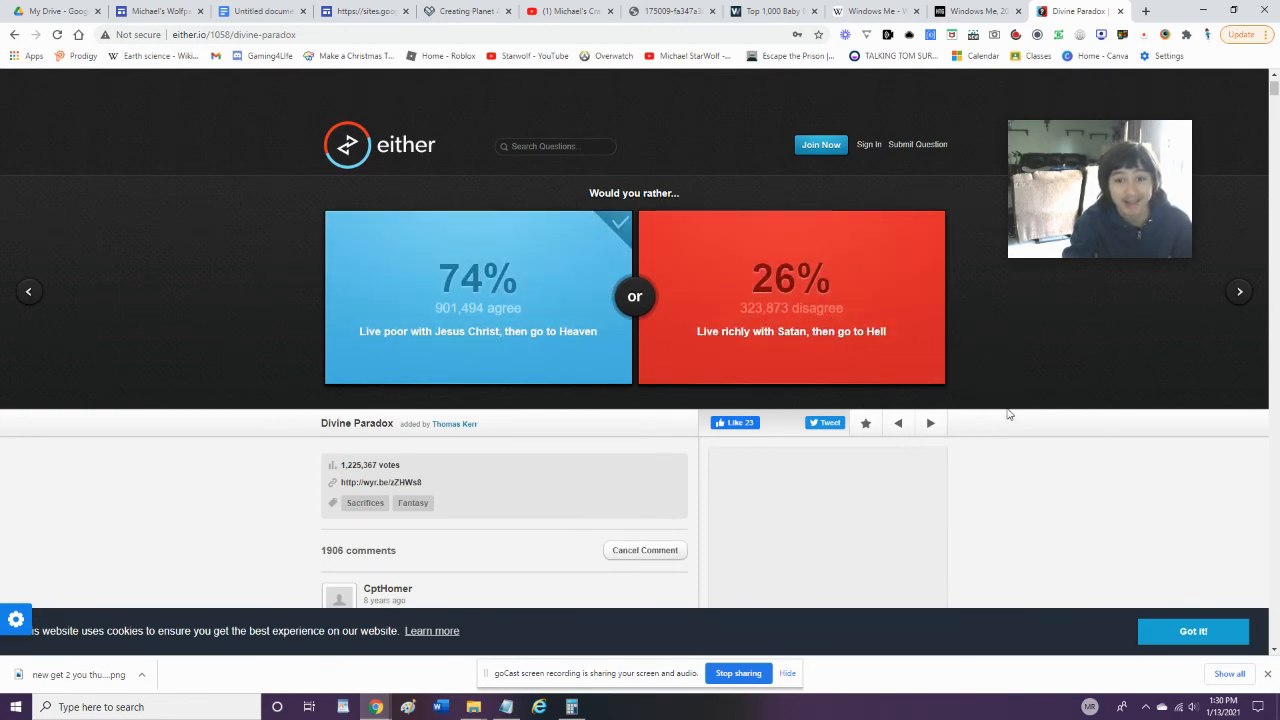
left_click(929, 423)
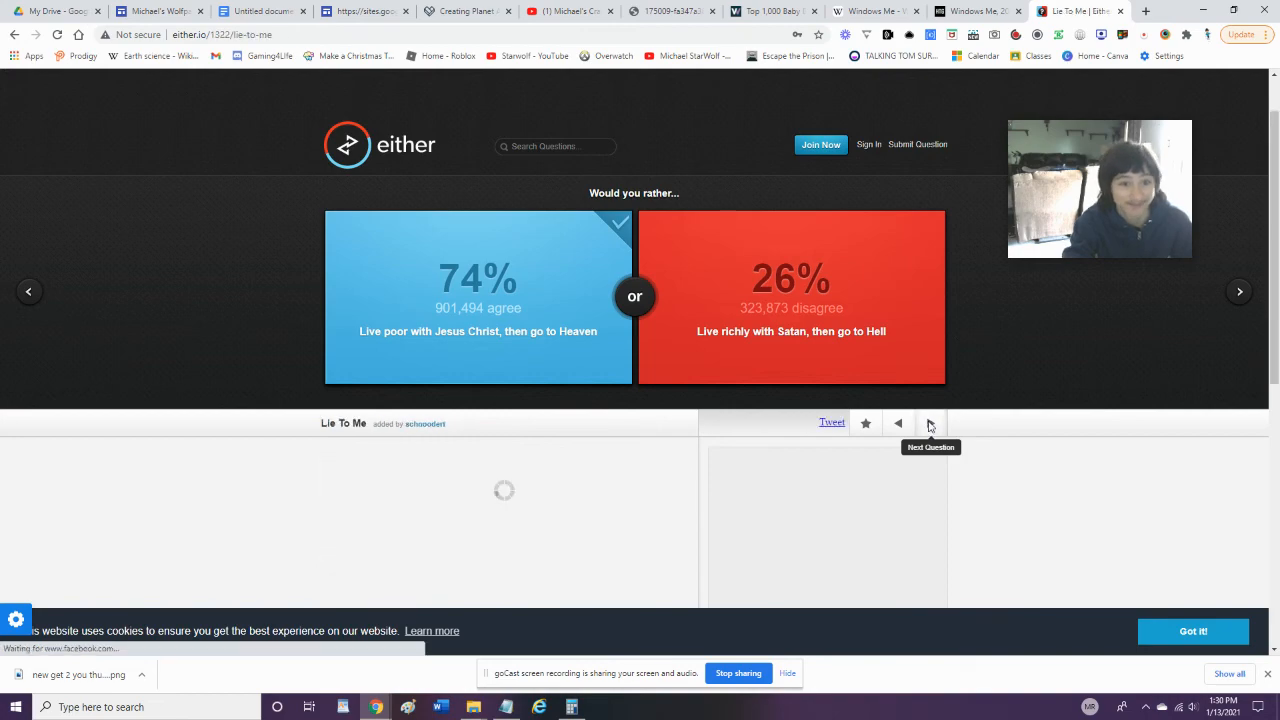
Choose lying every time and escaping the island by building a boat
left_click(929, 423)
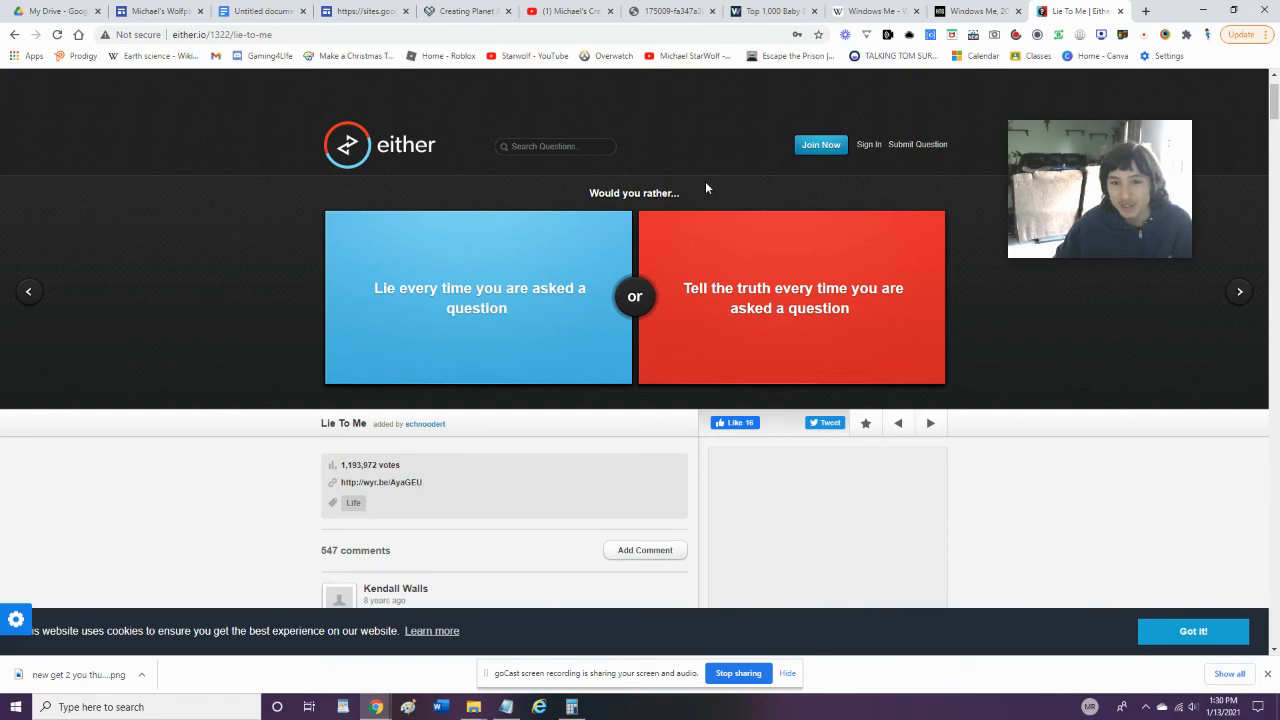
mouse_move(431, 273)
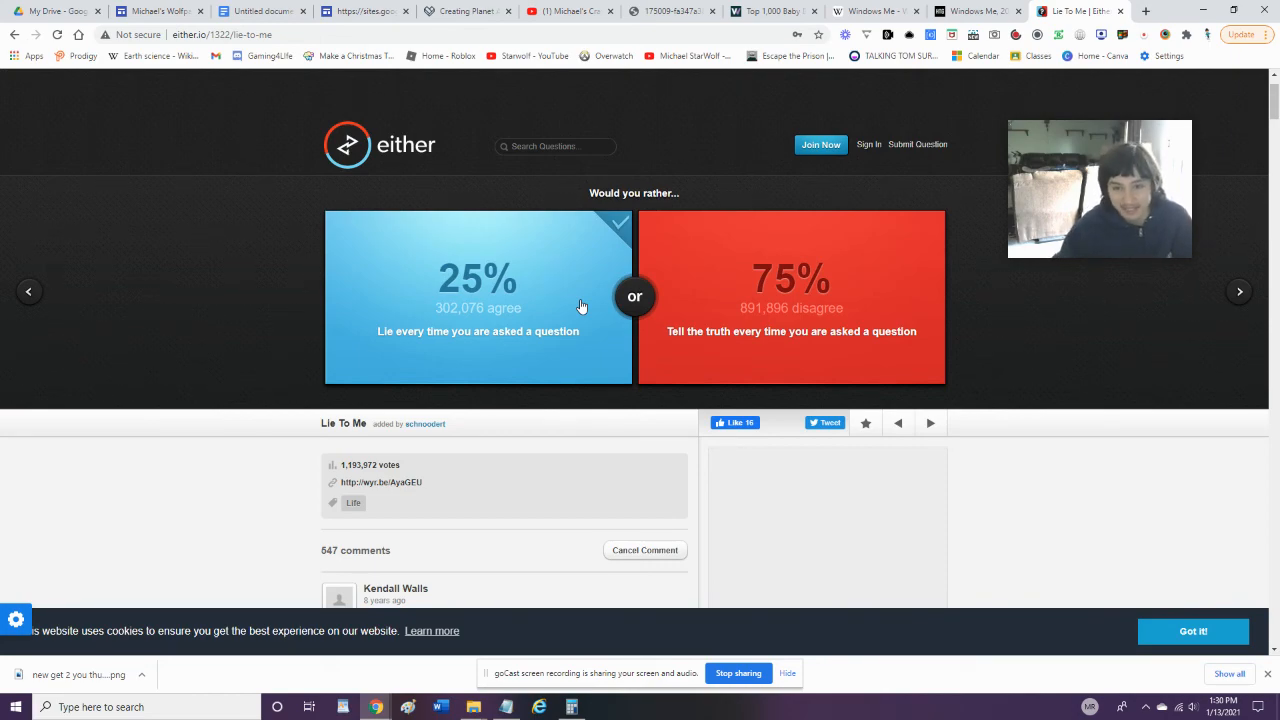
mouse_move(930, 423)
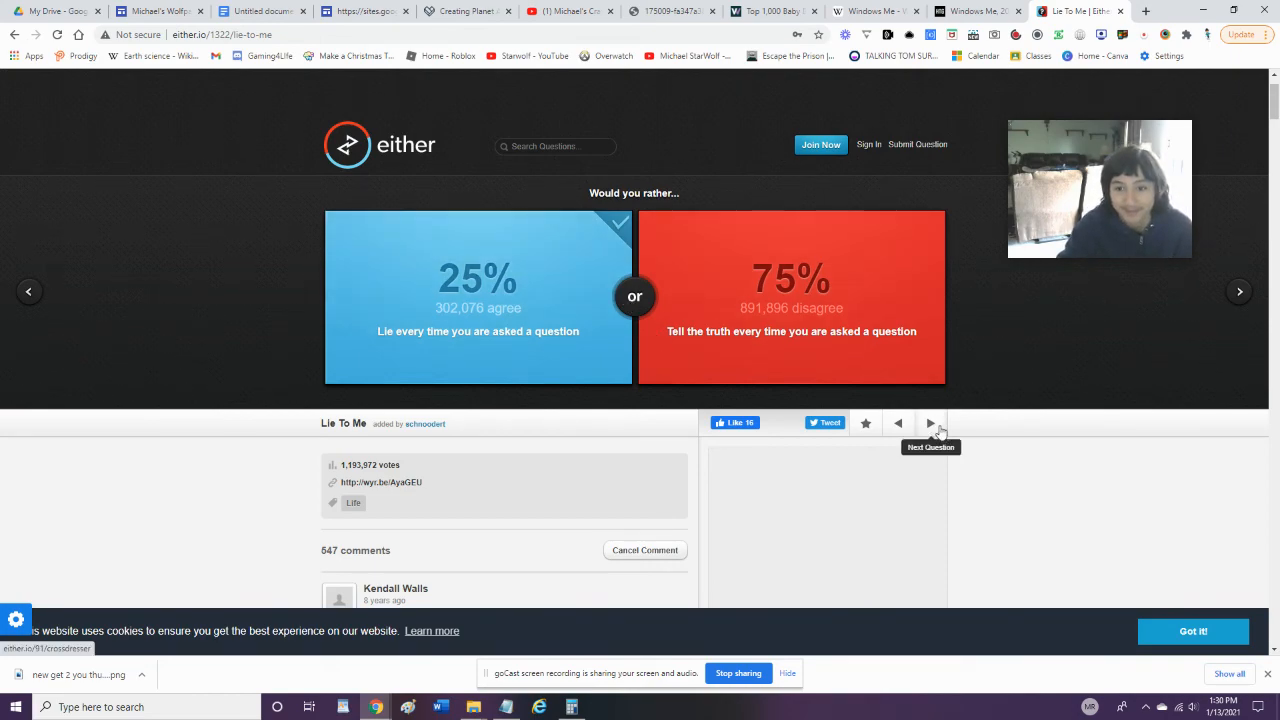
left_click(930, 423)
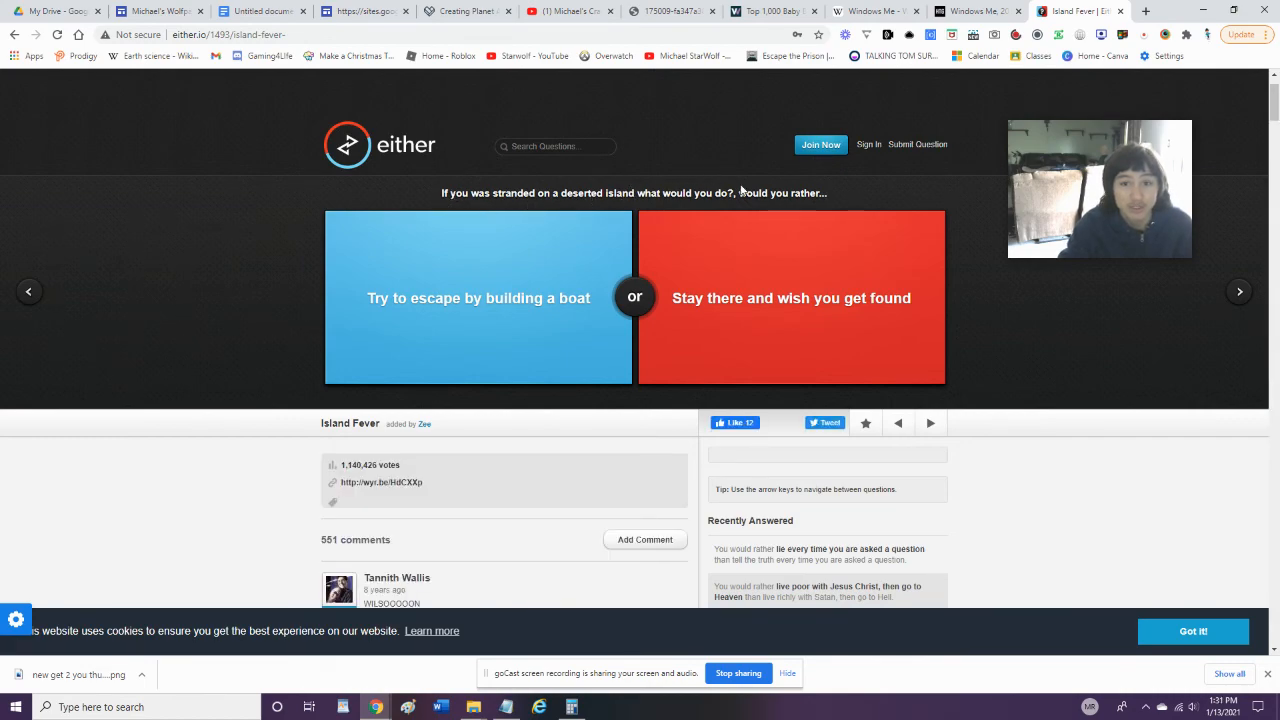
mouse_move(950, 422)
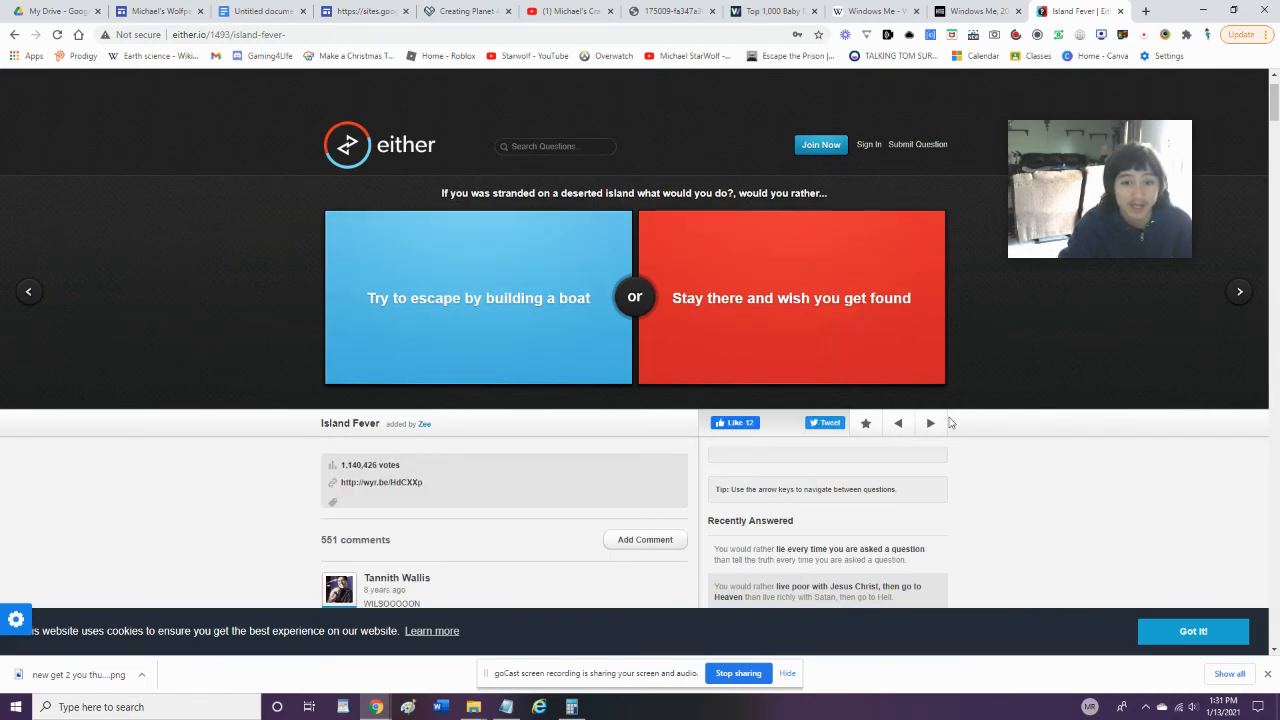
mouse_move(1265, 373)
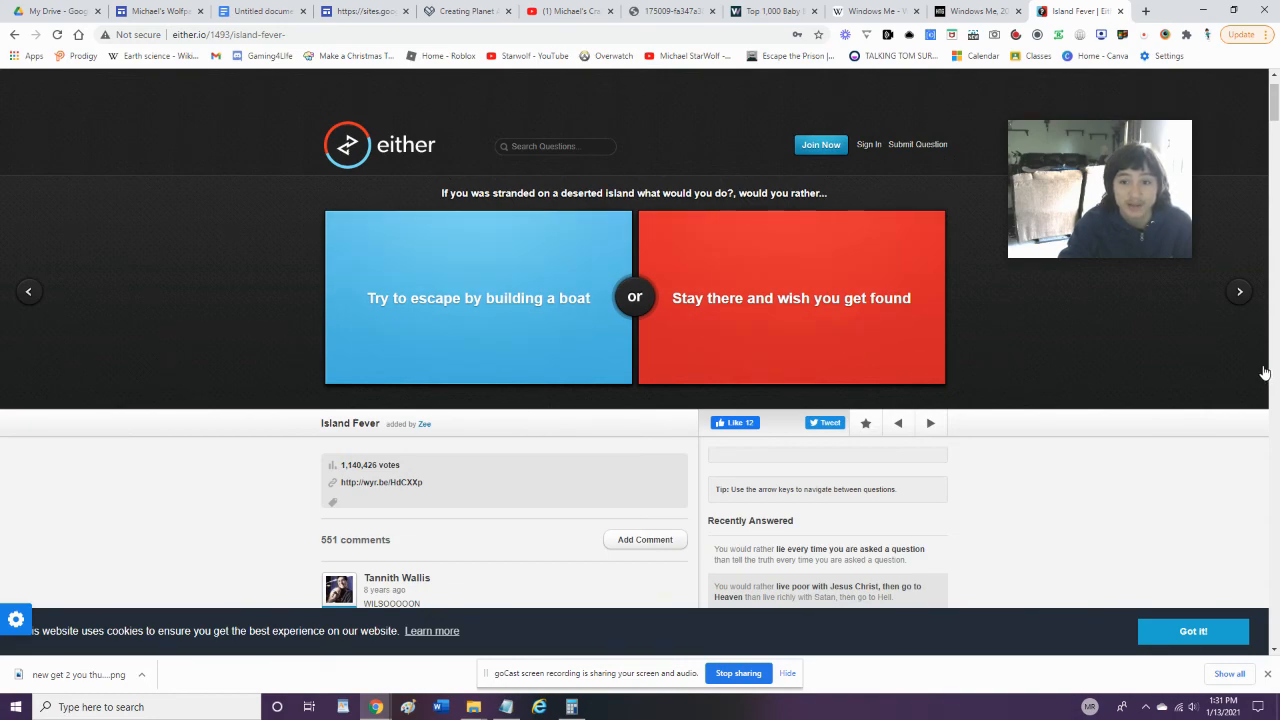
mouse_move(610, 265)
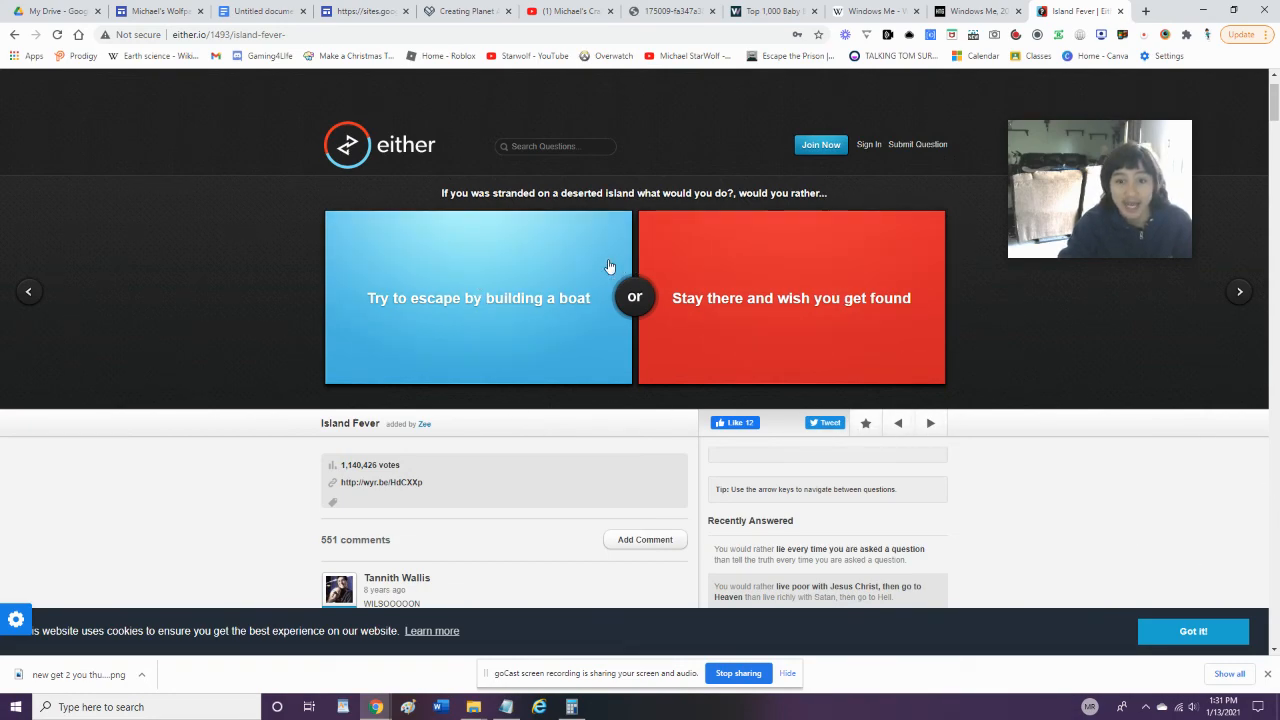
left_click(478, 297)
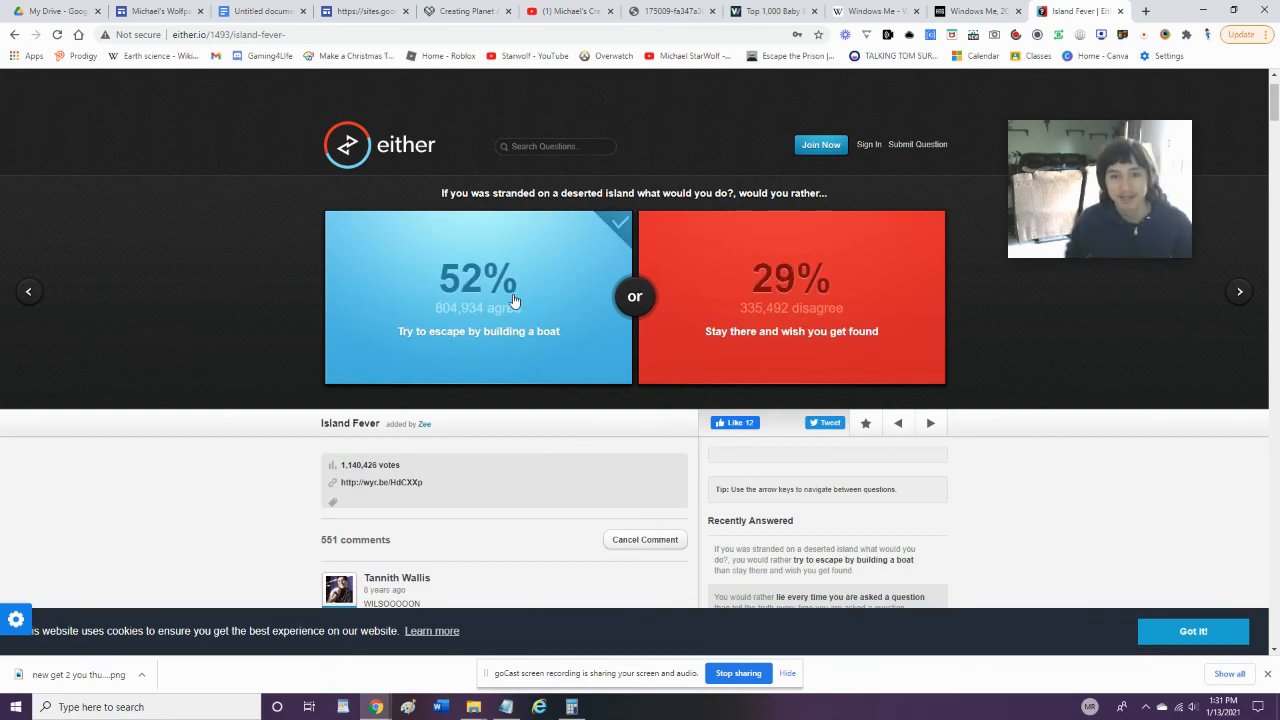
left_click(478, 280)
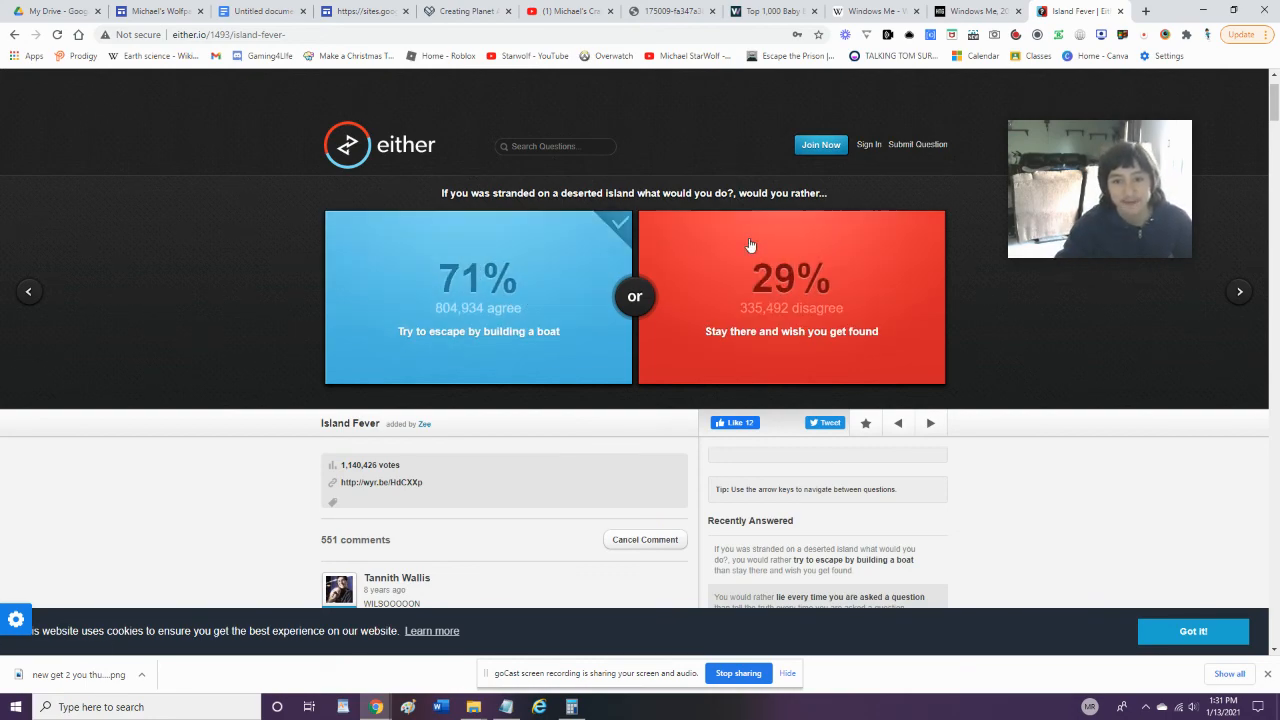
left_click(929, 423)
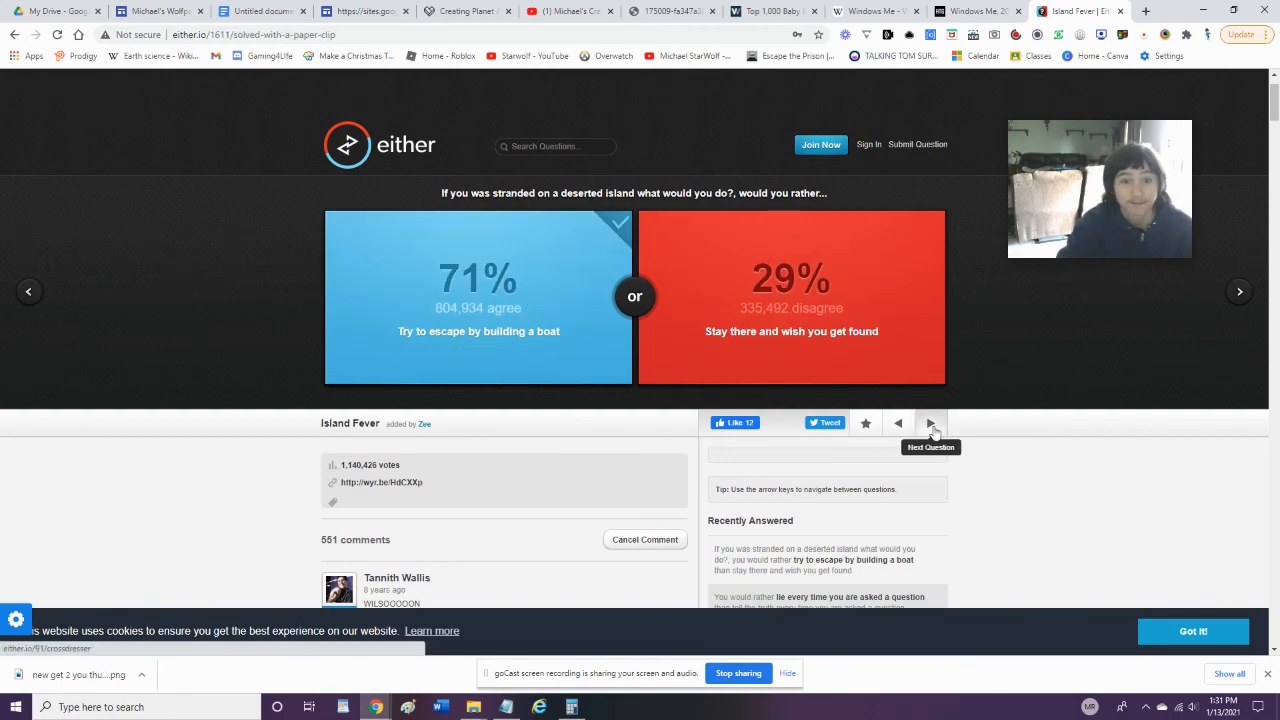
Pick relying on The A team, then step back one question and forward again
left_click(929, 423)
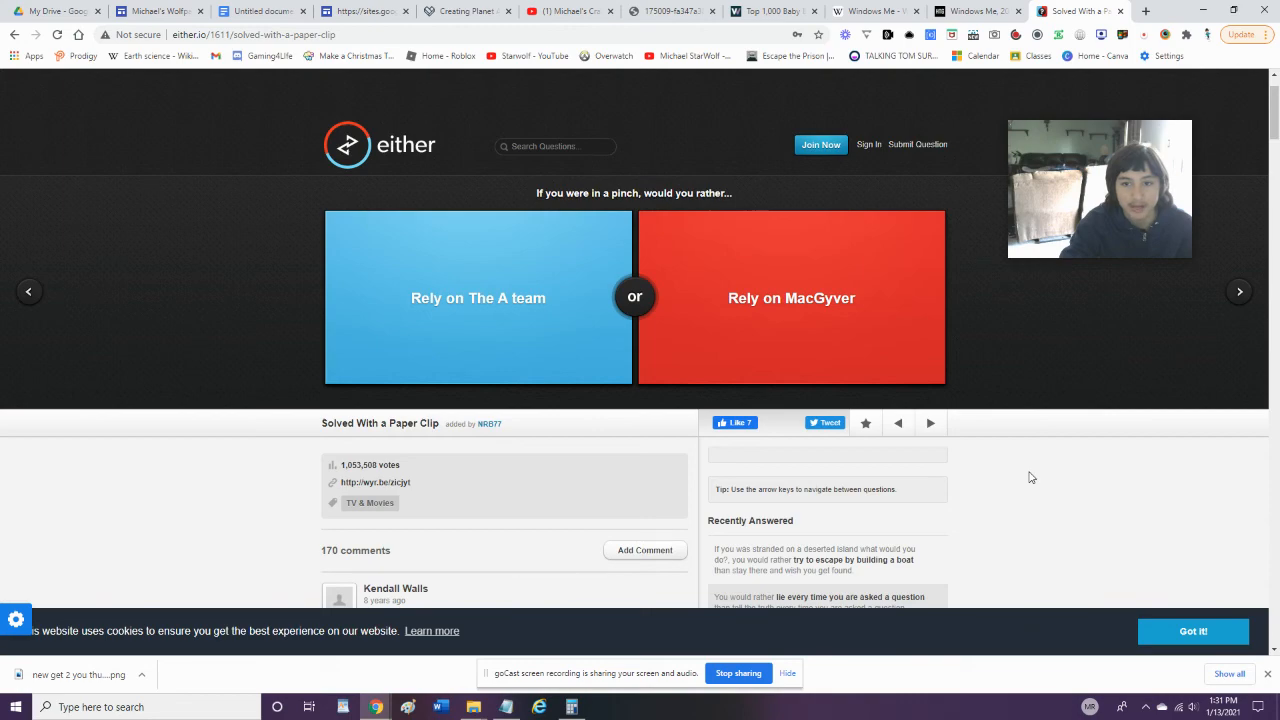
left_click(478, 298)
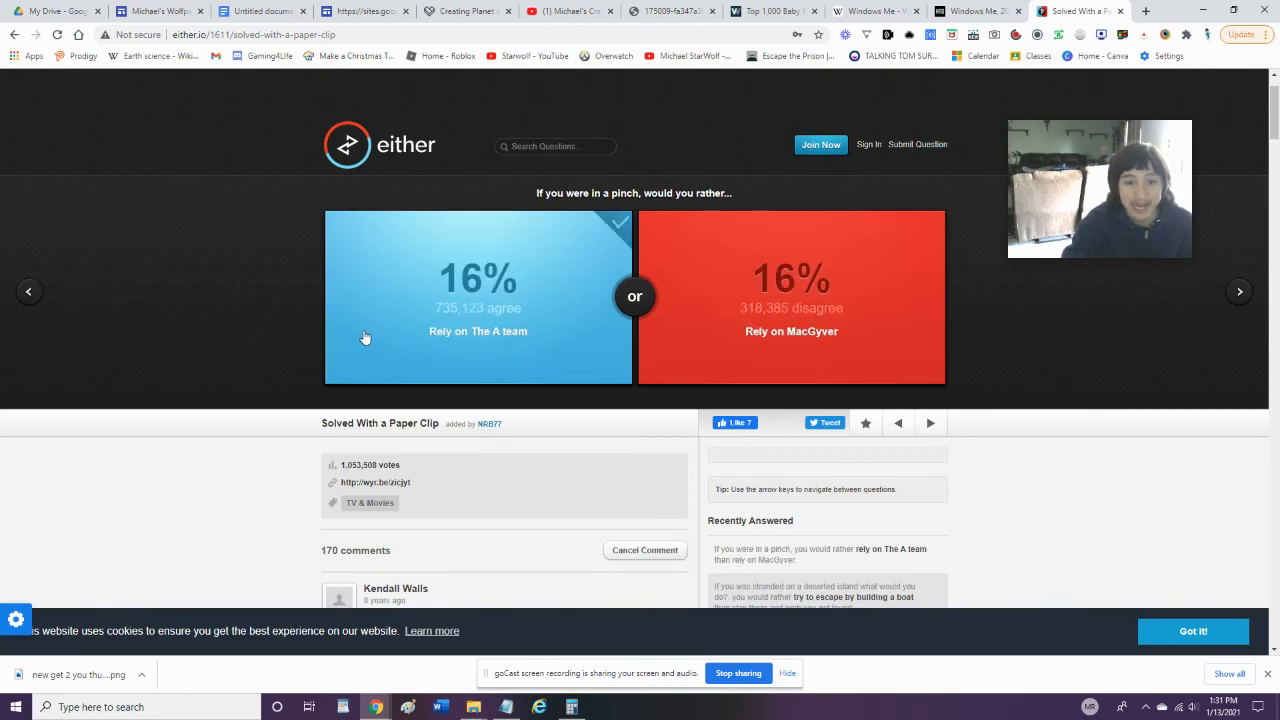
left_click(897, 423)
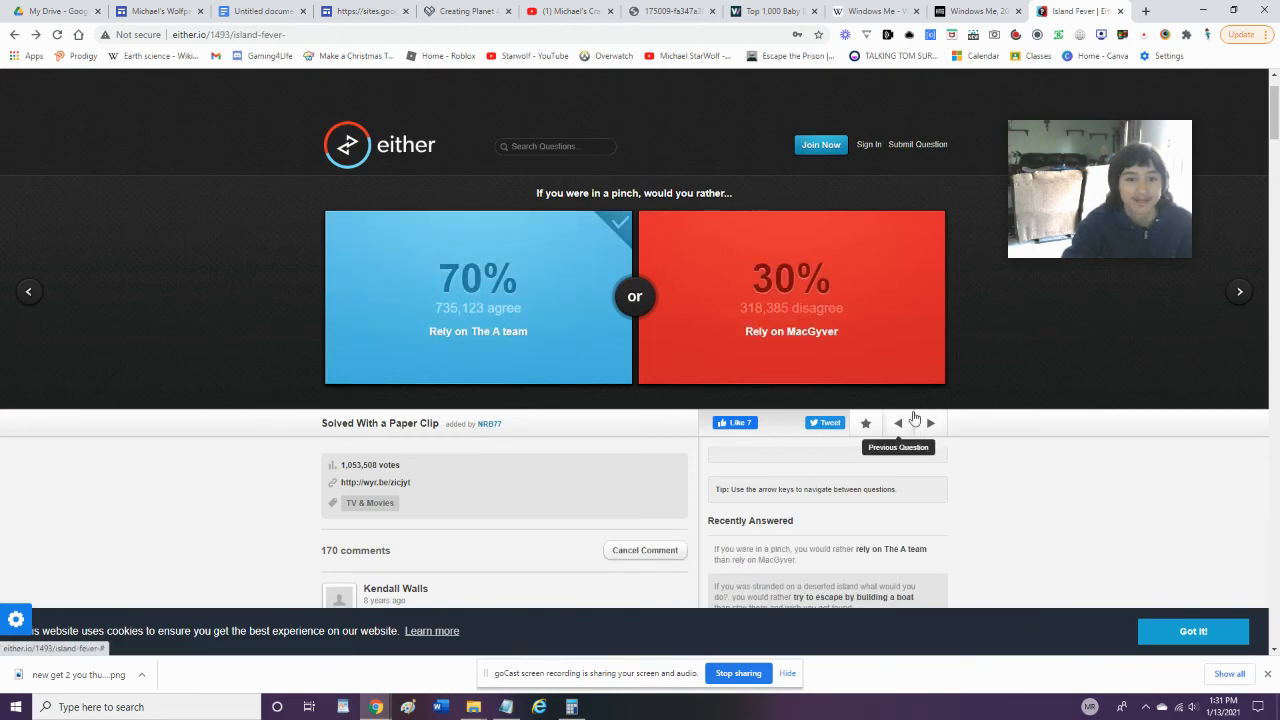
left_click(930, 422)
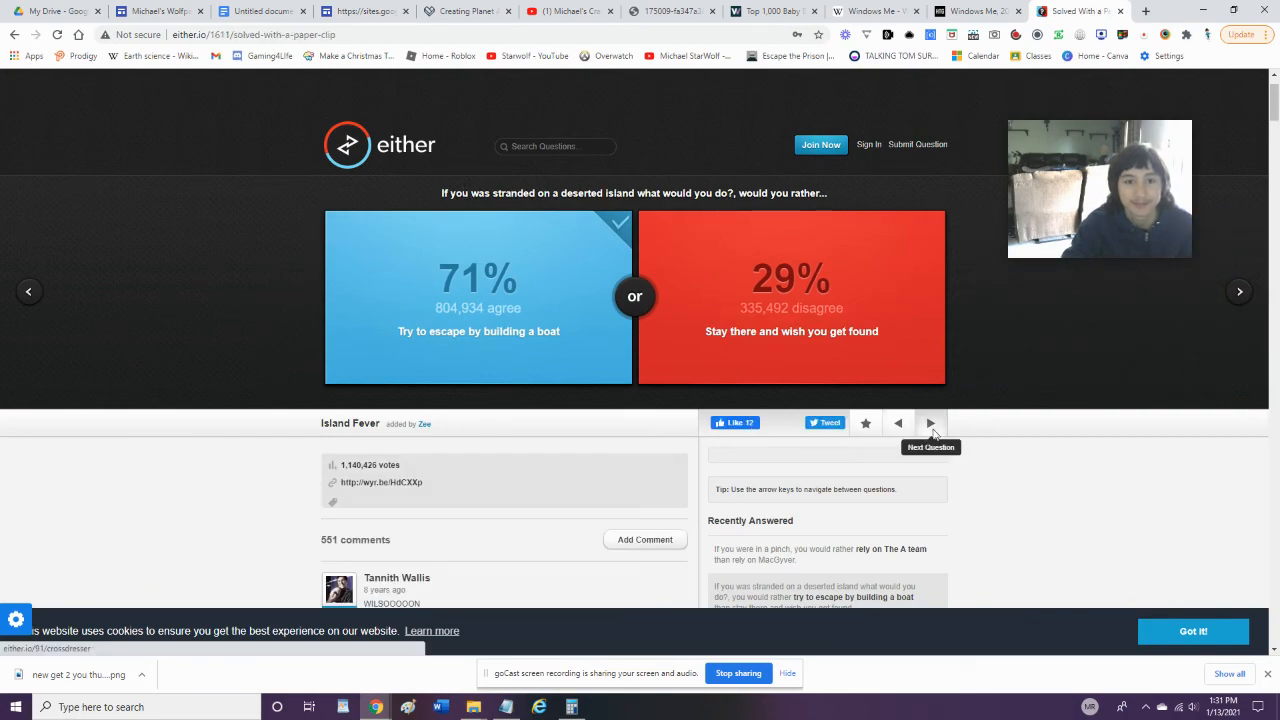
Choose never seeing a body of water again and advance to The Parent Trap
left_click(929, 423)
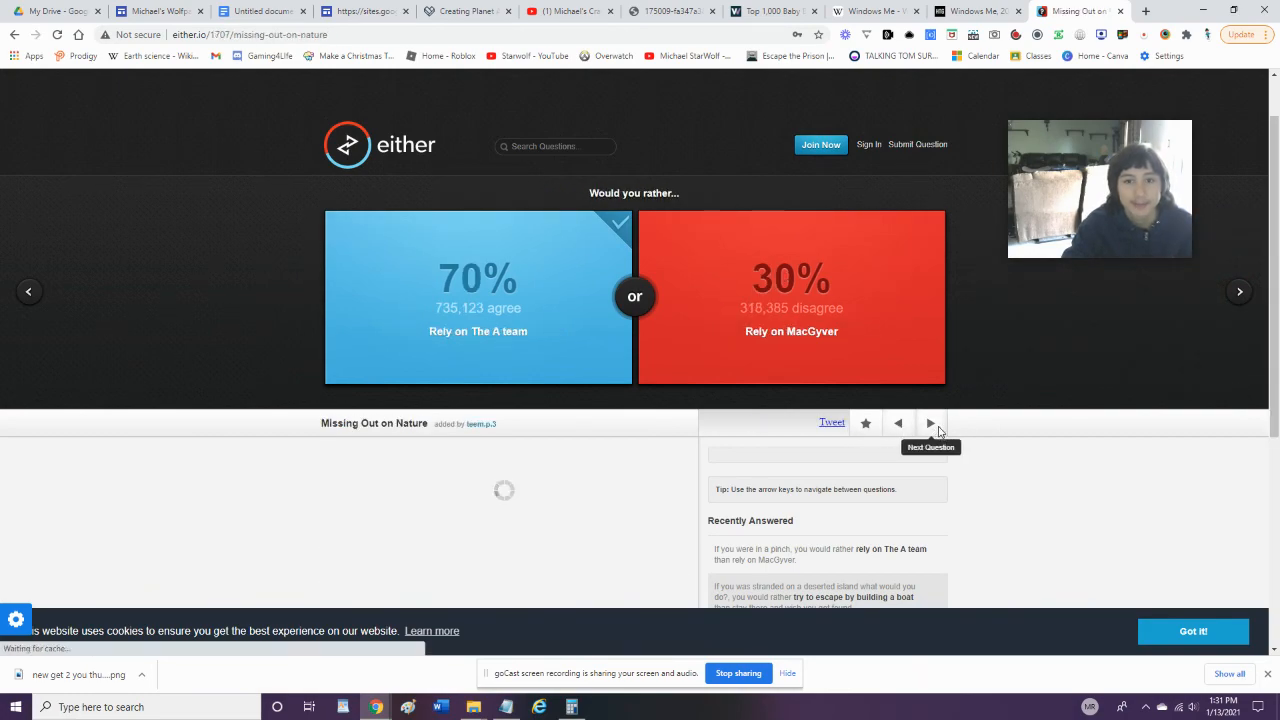
left_click(929, 422)
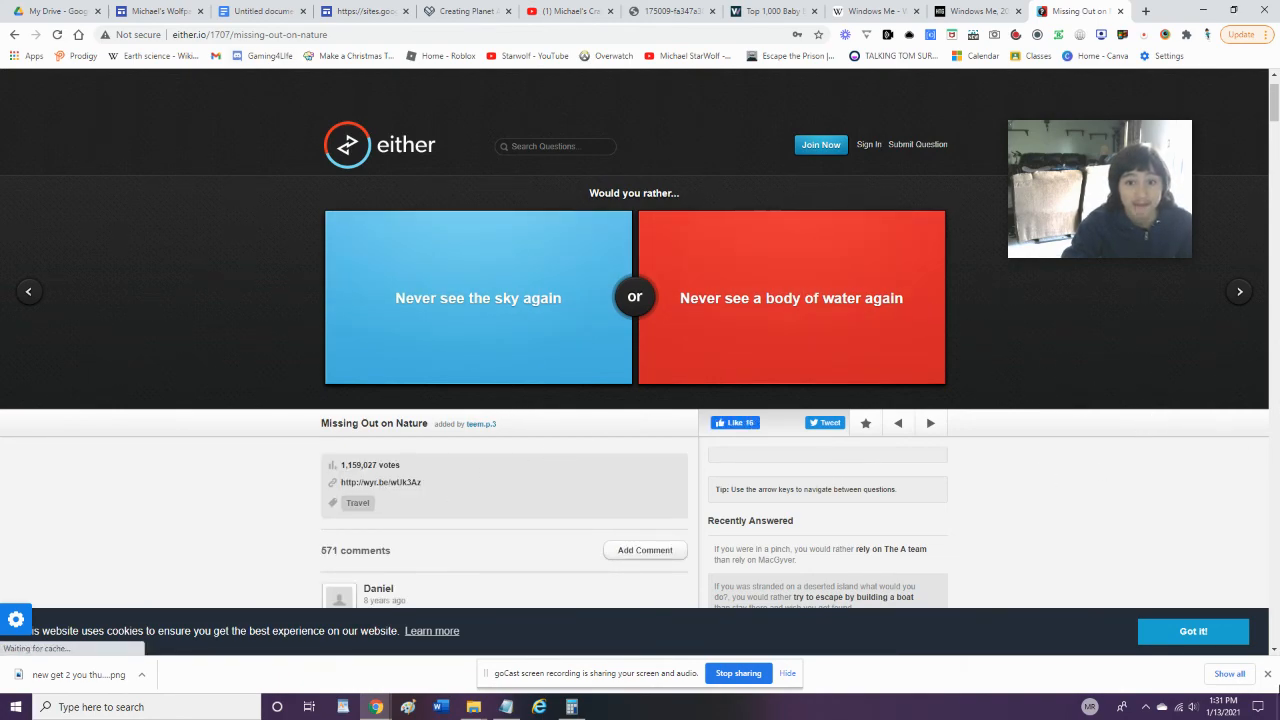
mouse_move(465, 349)
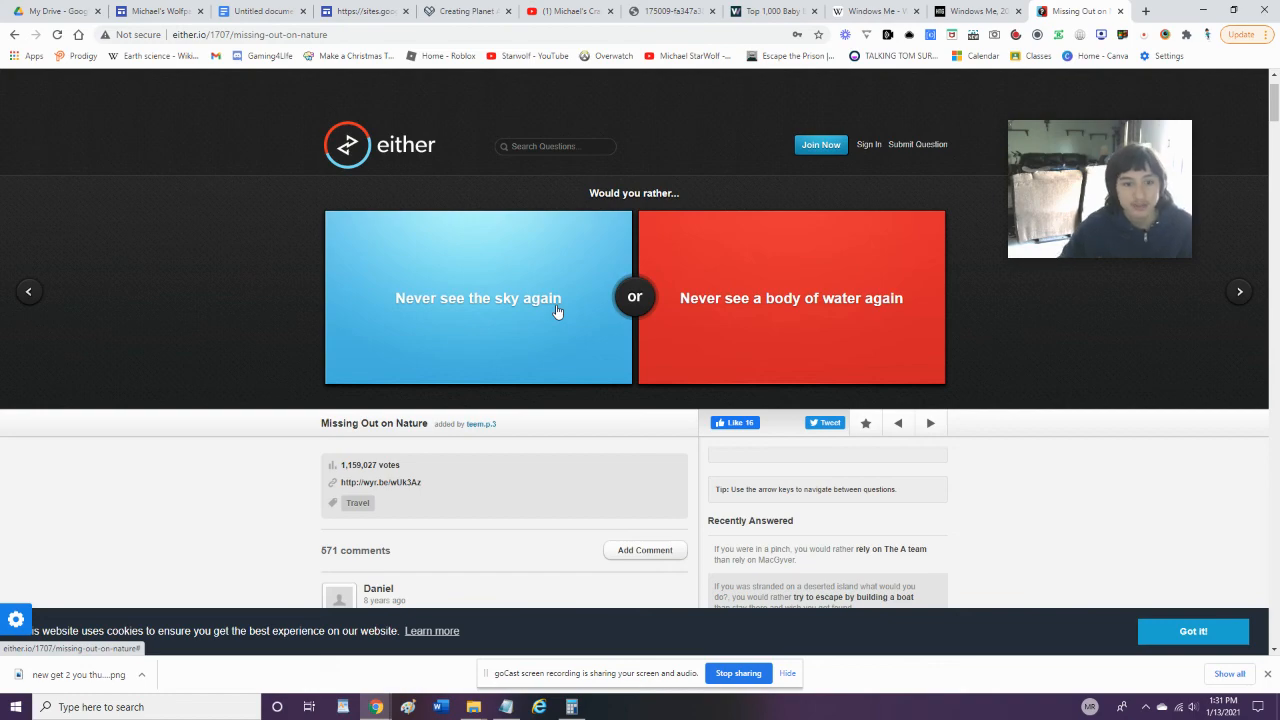
mouse_move(527, 248)
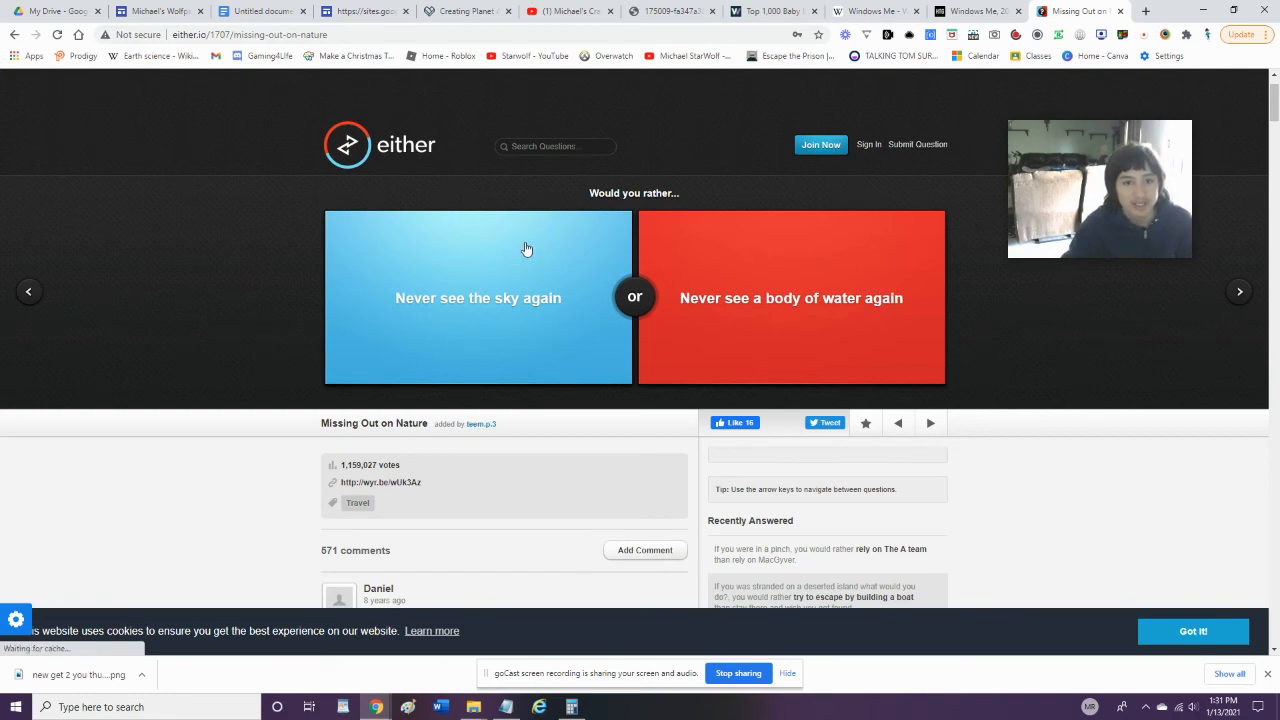
left_click(790, 297)
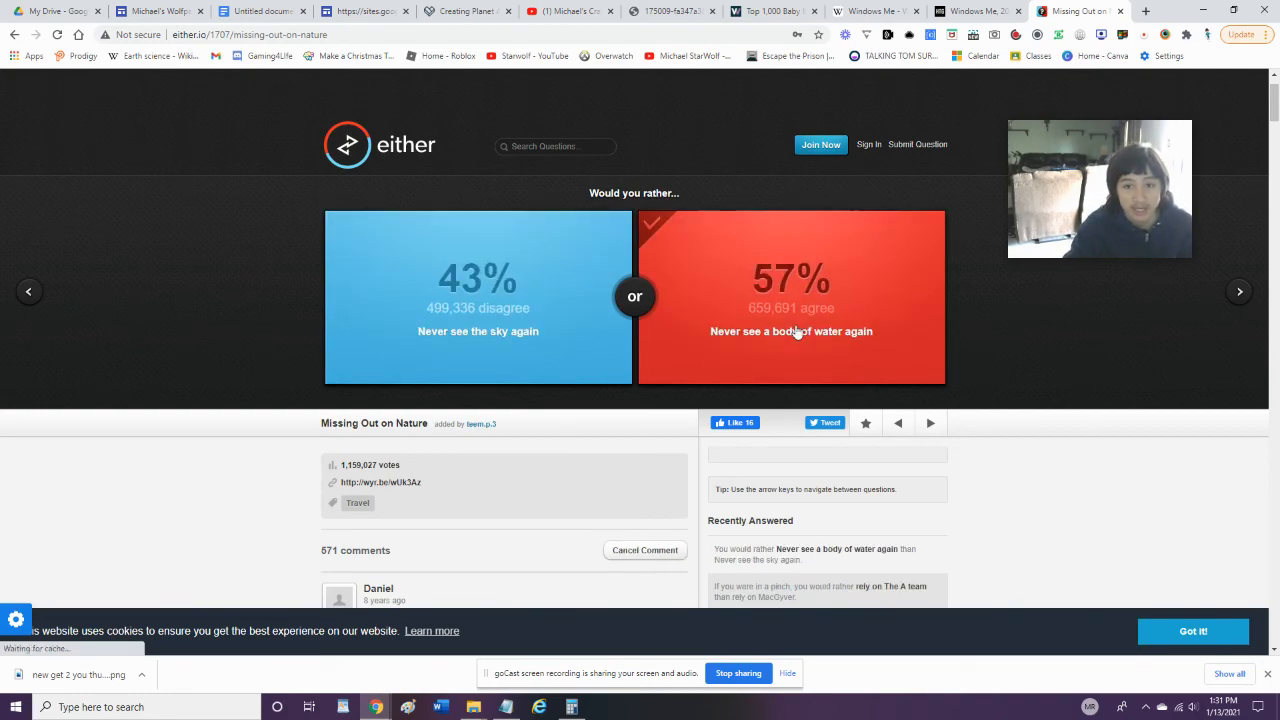
mouse_move(952, 435)
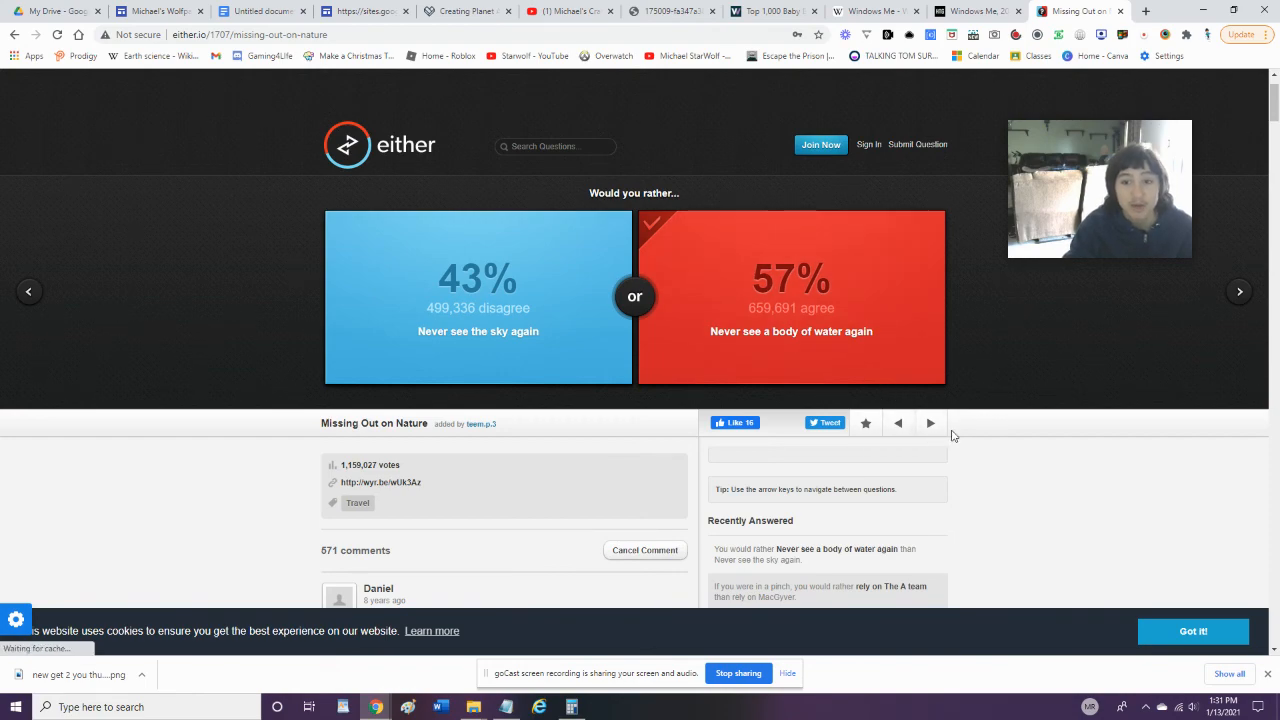
left_click(930, 422)
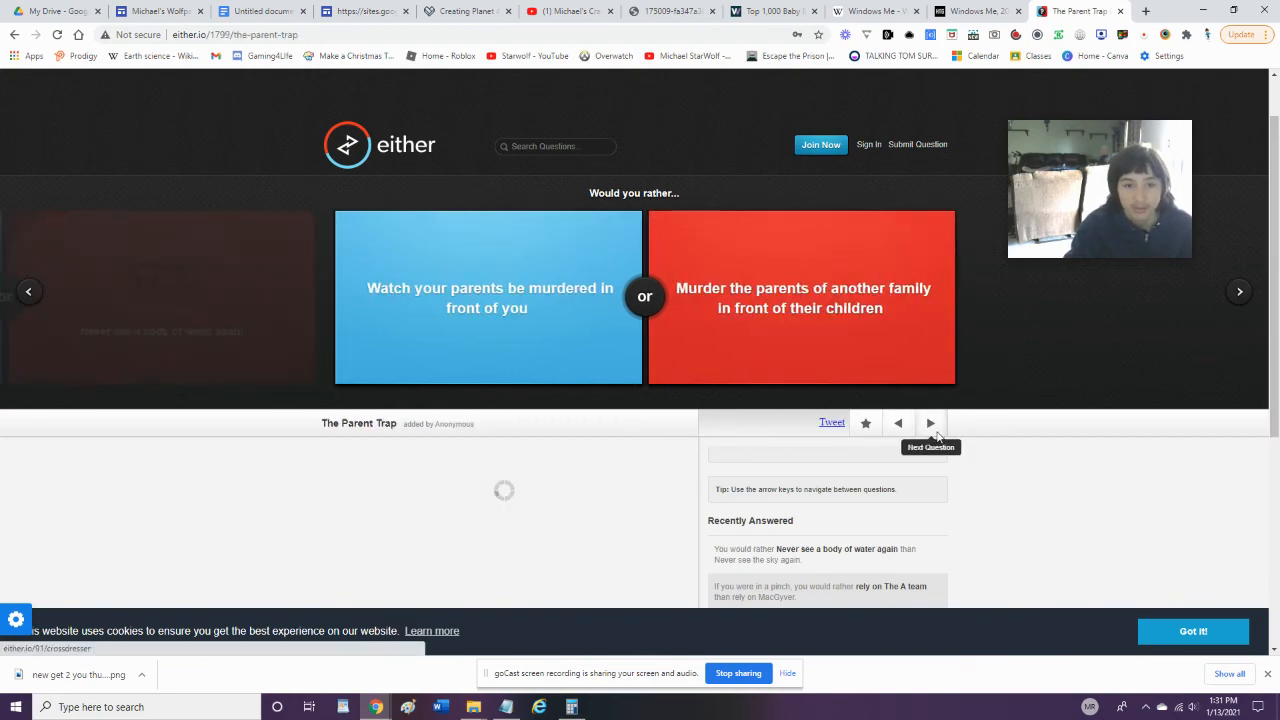
Vote on The Parent Trap and choose being forced to move every year
left_click(930, 422)
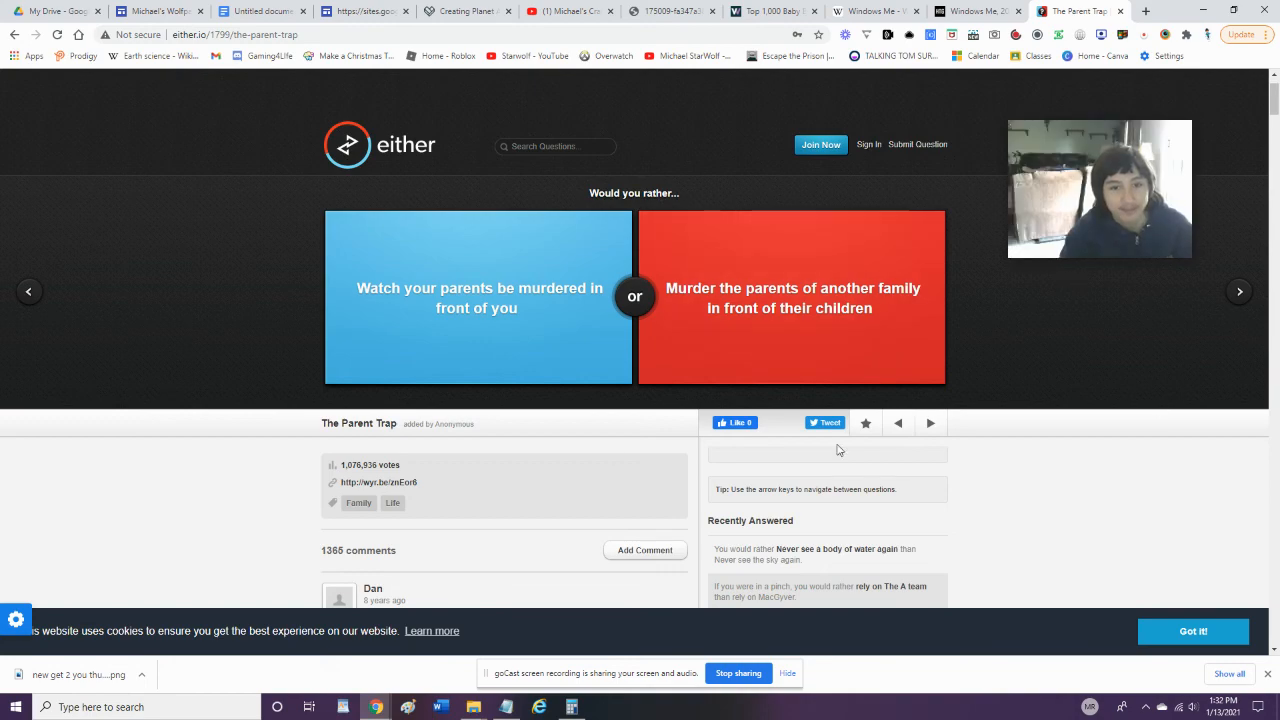
mouse_move(1028, 365)
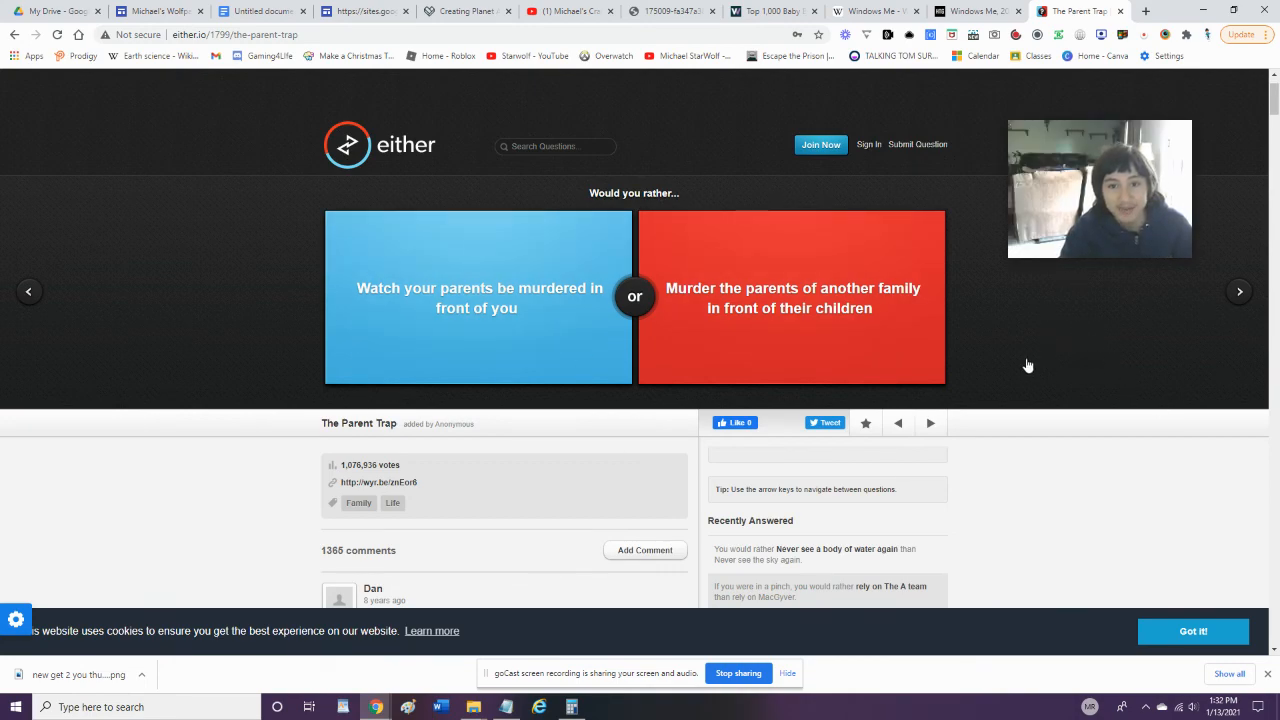
left_click(478, 297)
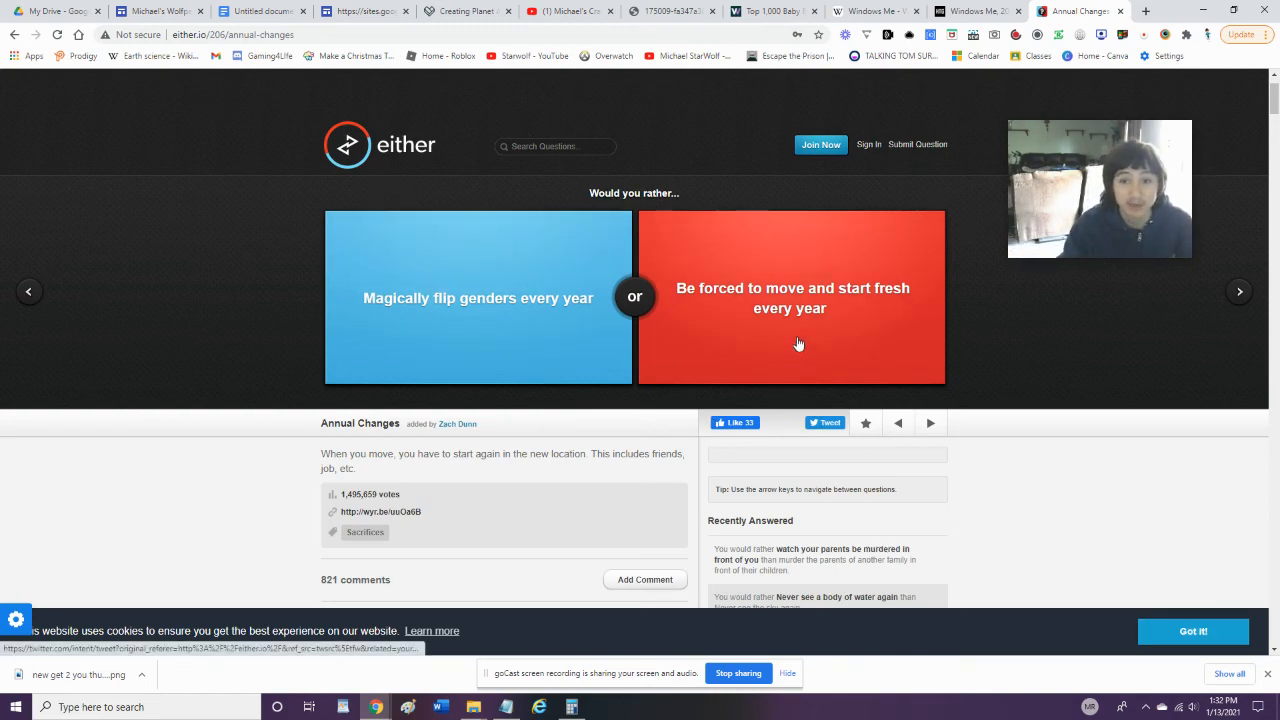
left_click(791, 297)
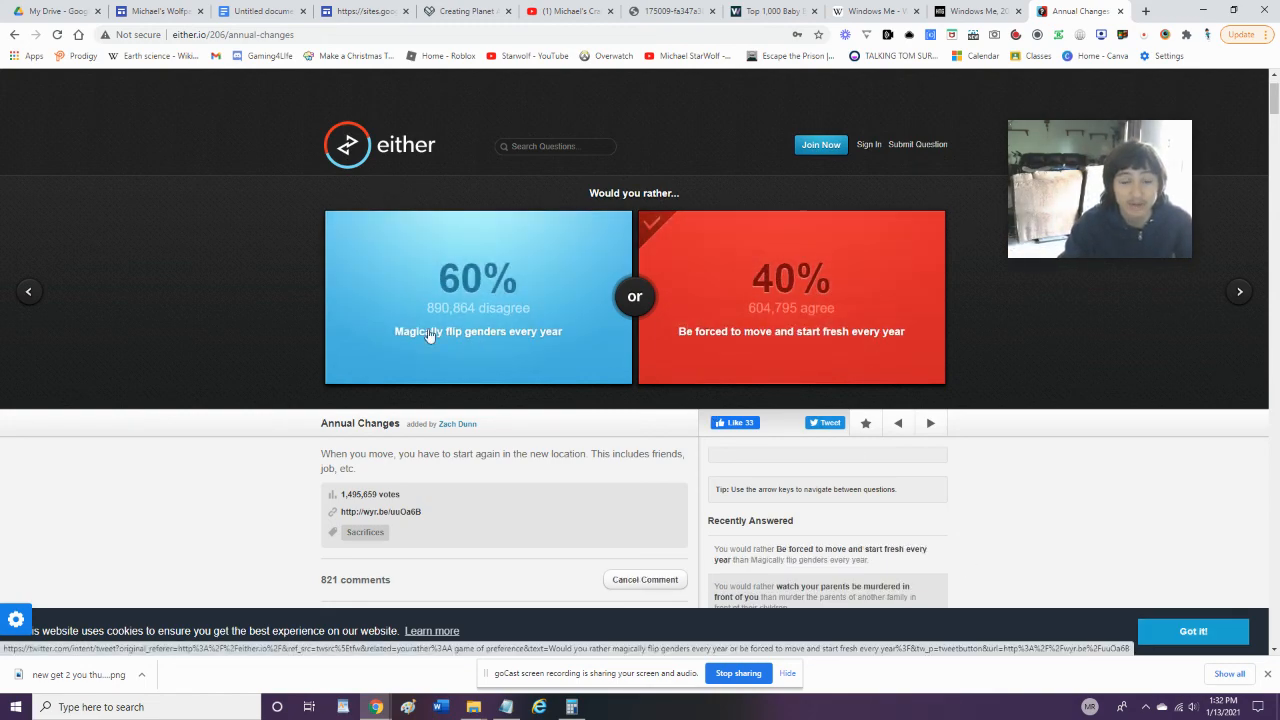
left_click(929, 423)
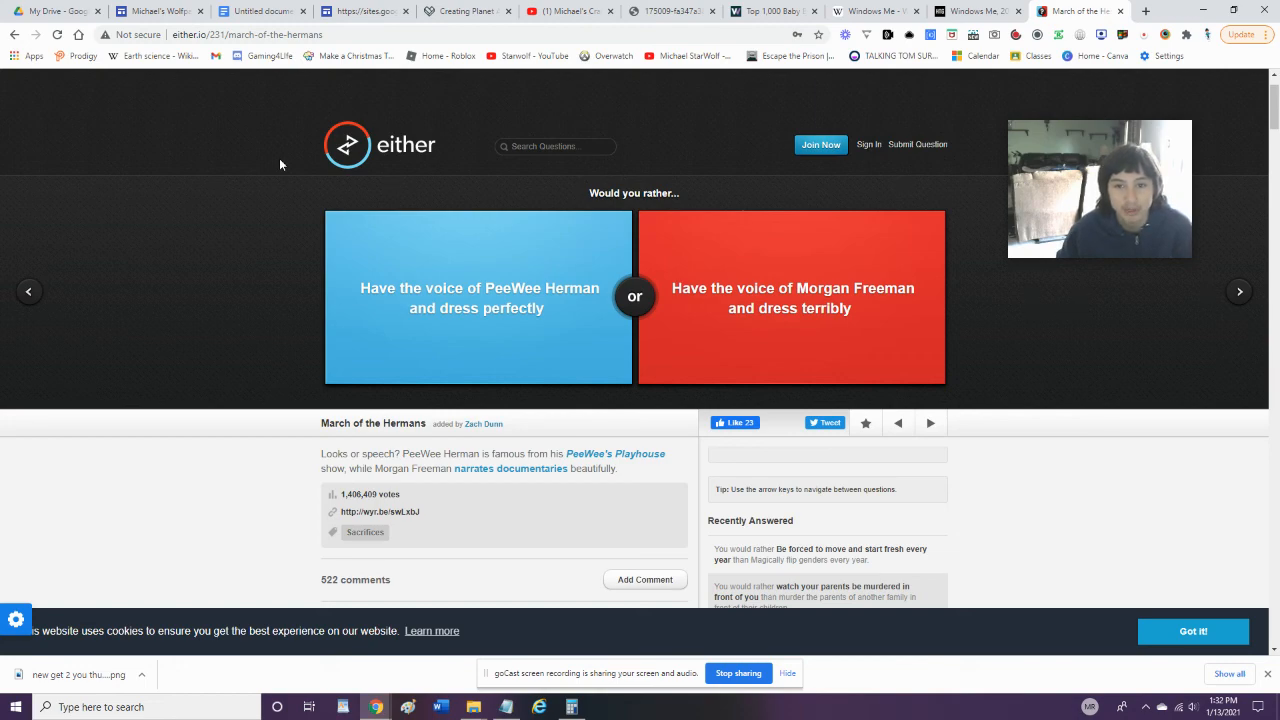
Choose the PeeWee Herman voice and producing the low-budget film with friends
left_click(478, 297)
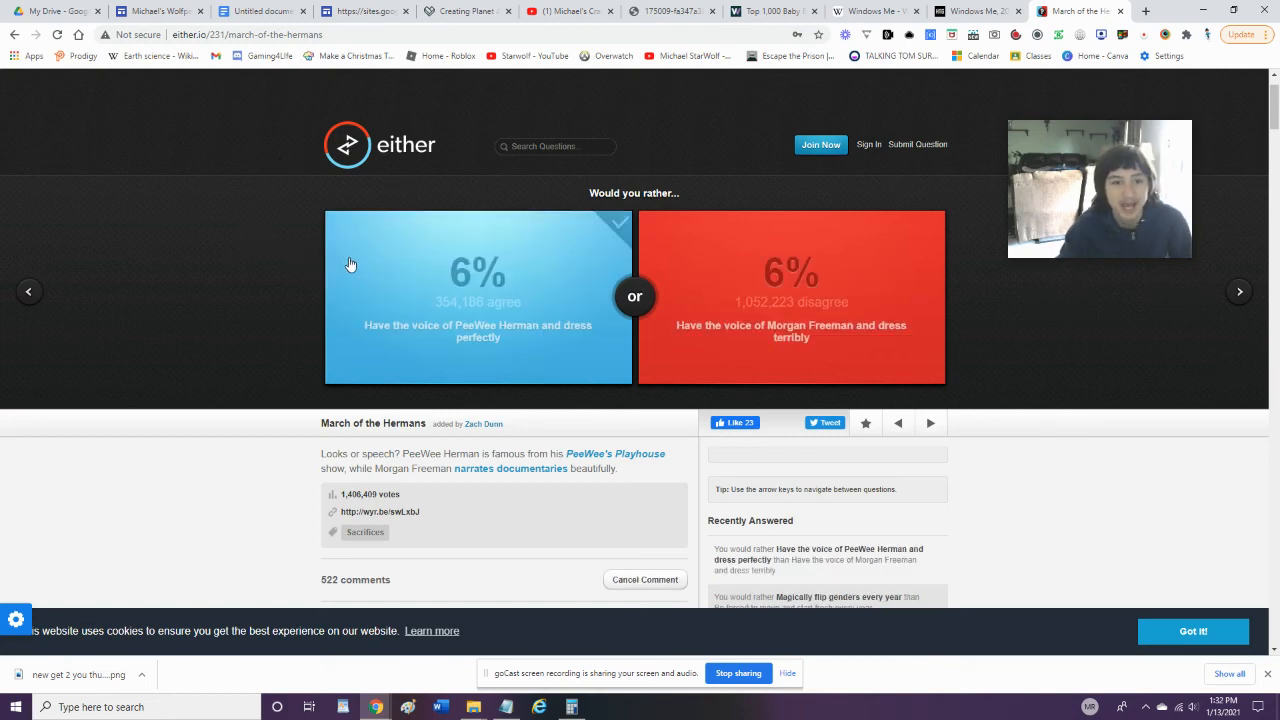
left_click(478, 297)
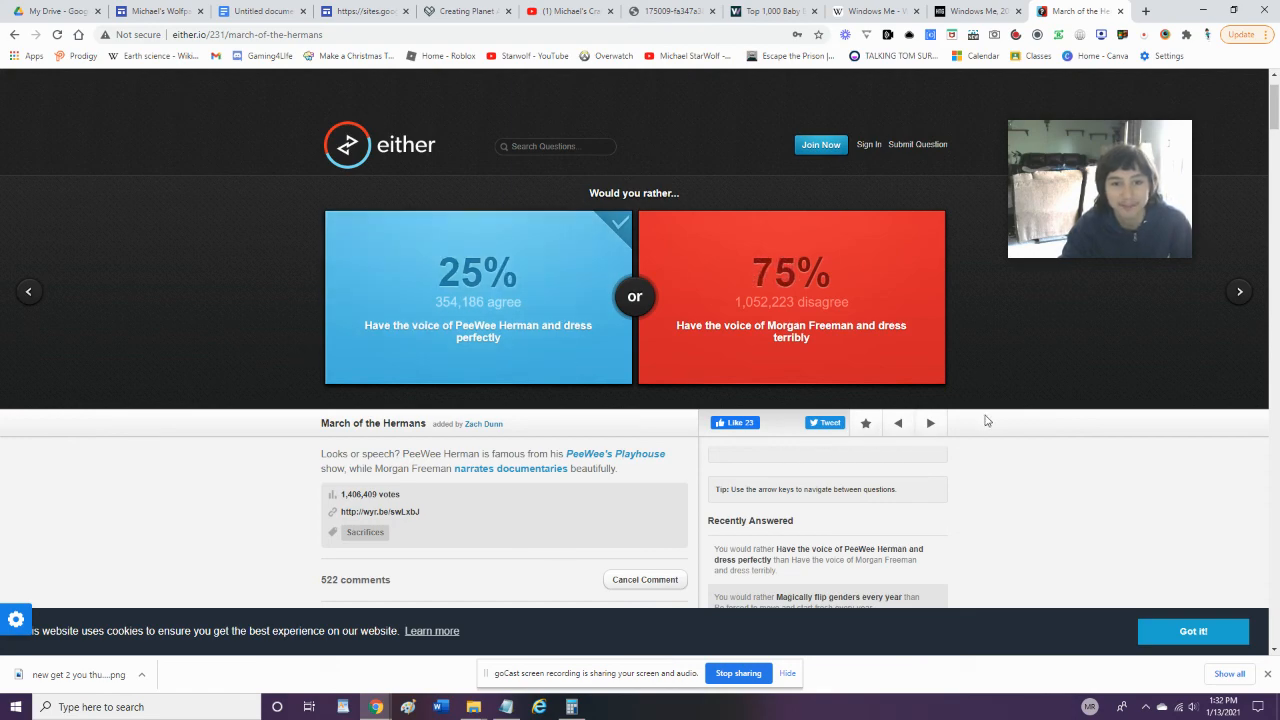
mouse_move(929, 423)
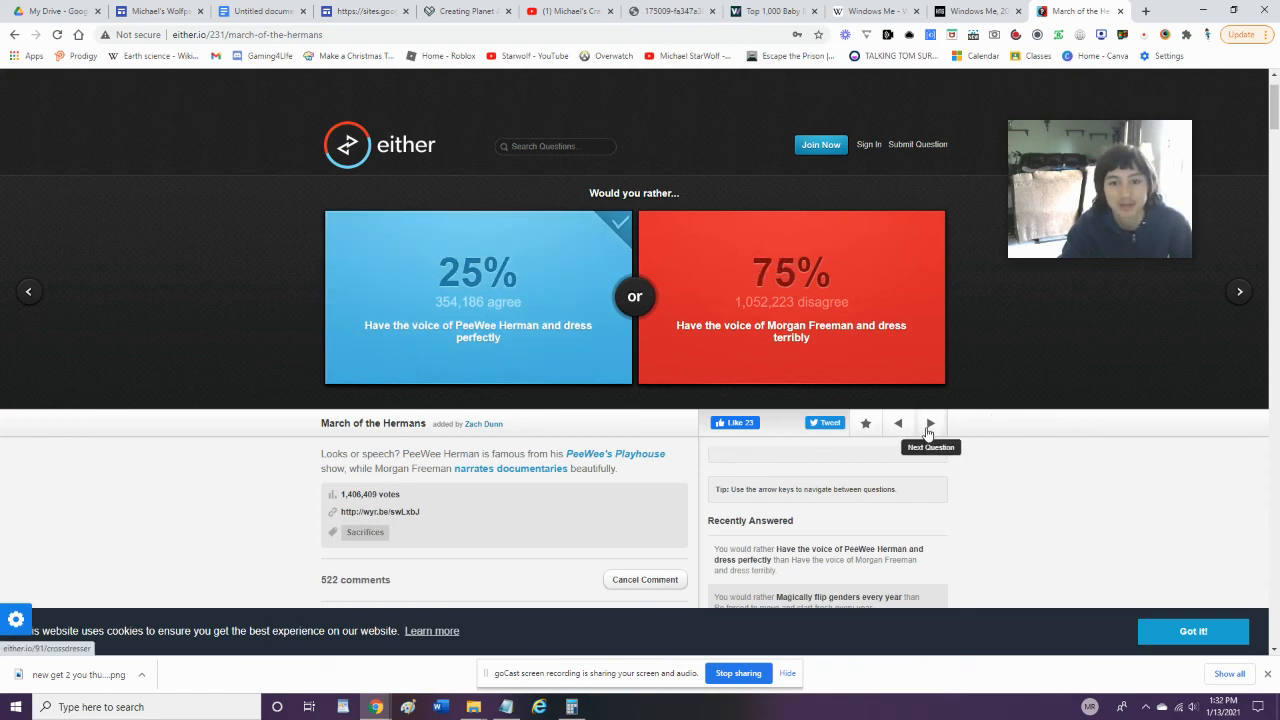
left_click(930, 423)
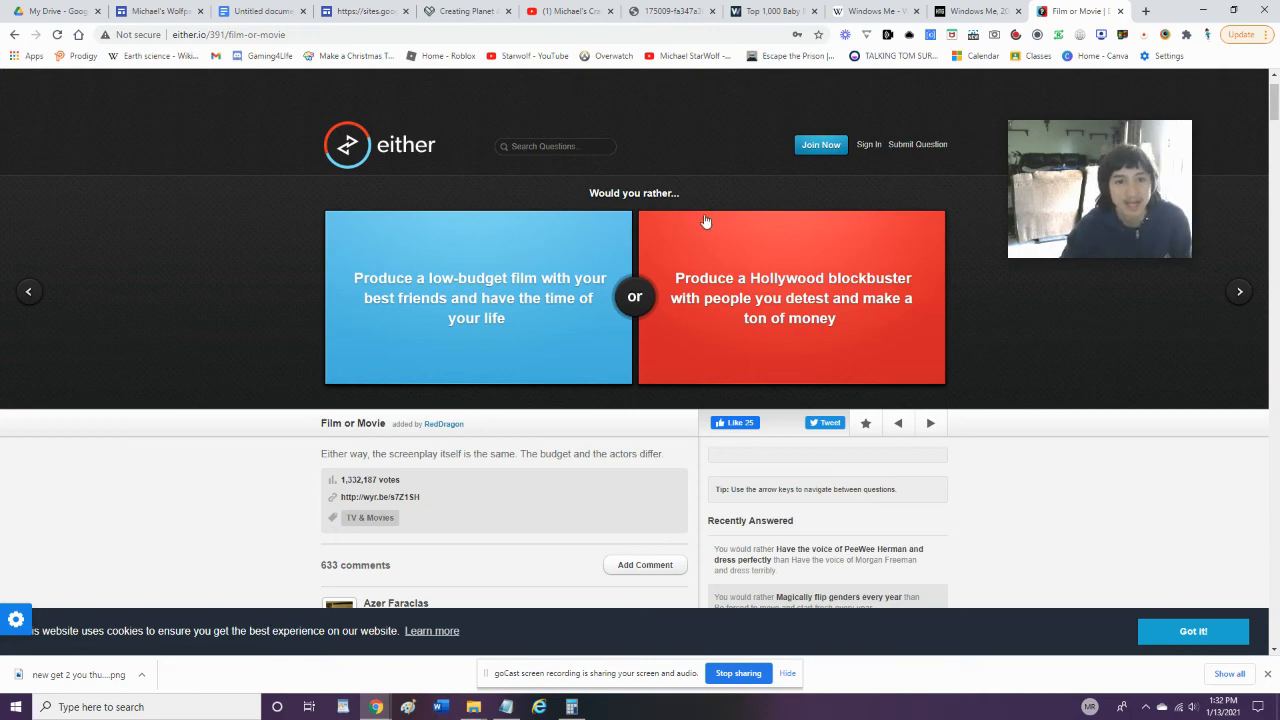
left_click(477, 297)
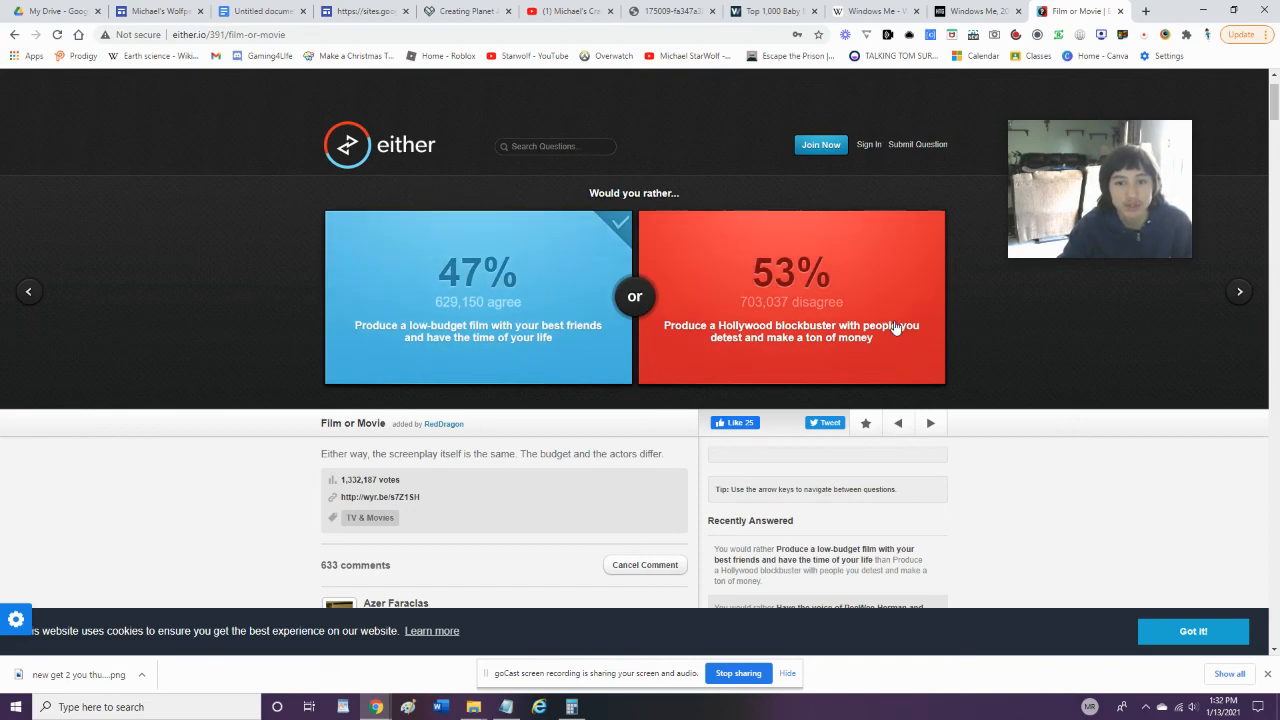
left_click(929, 422)
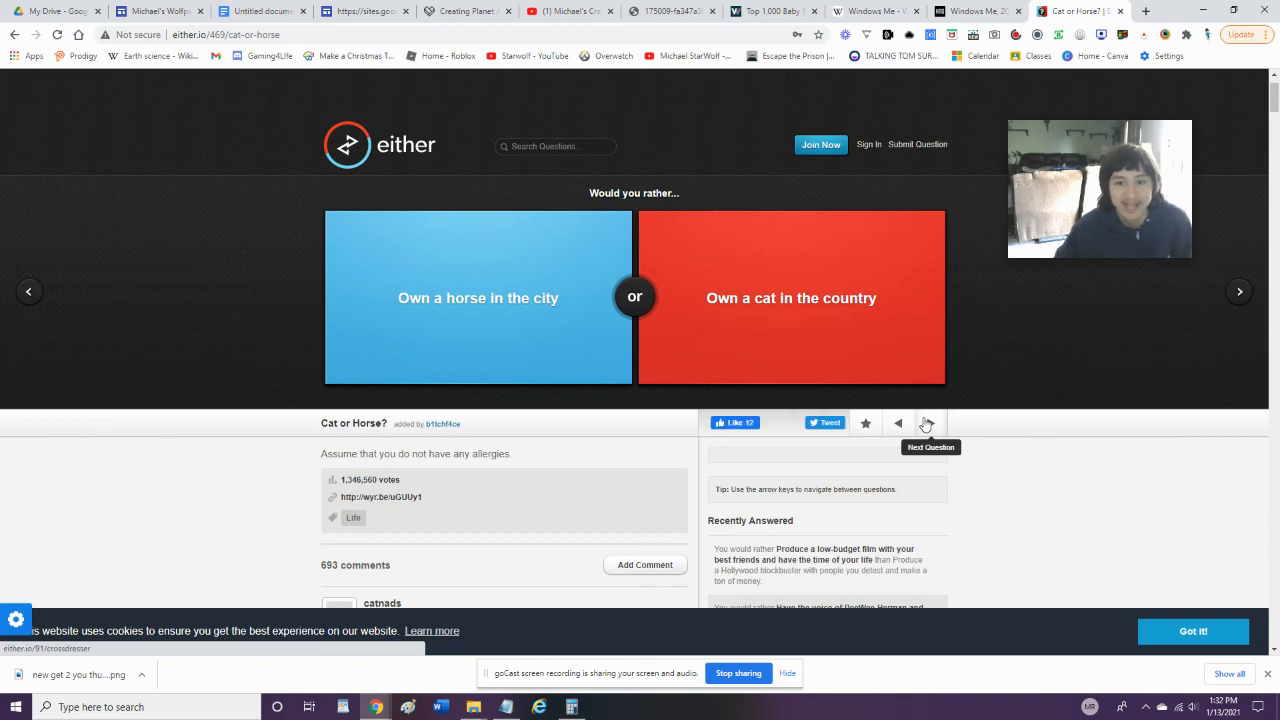
Choose owning a cat in the country, using only Comic Sans, and being a wizard
left_click(791, 298)
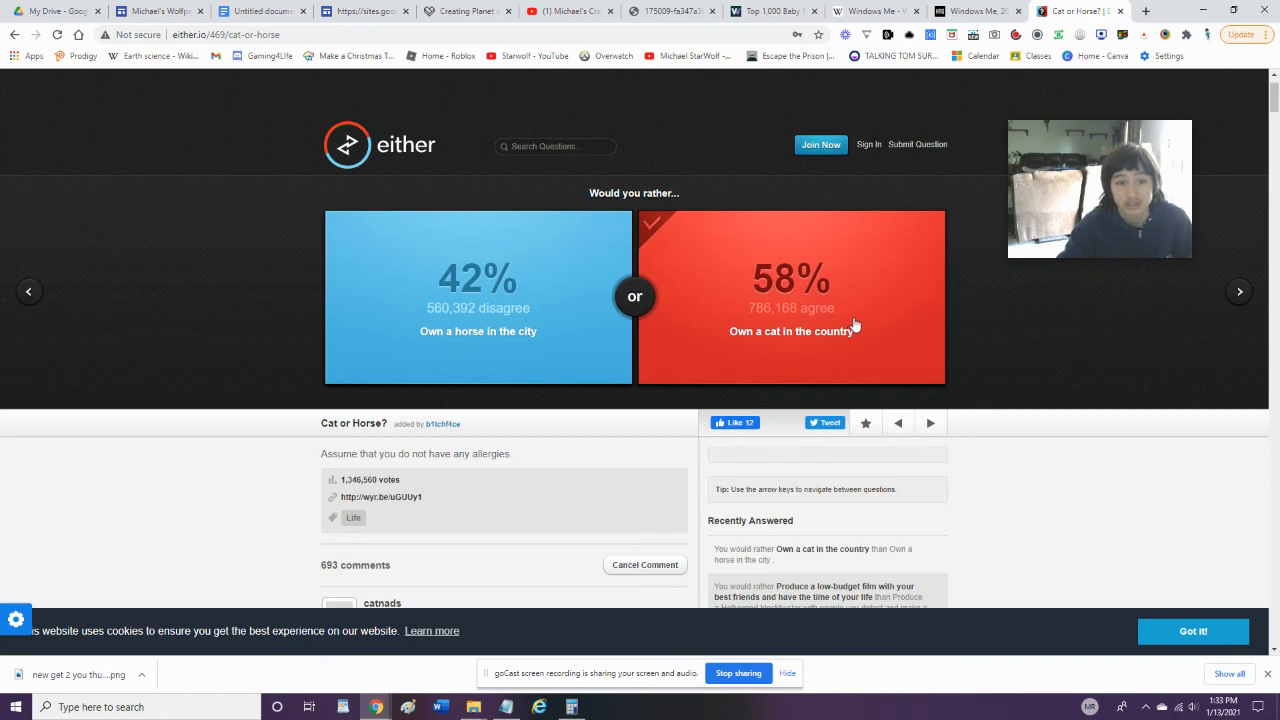
mouse_move(929, 423)
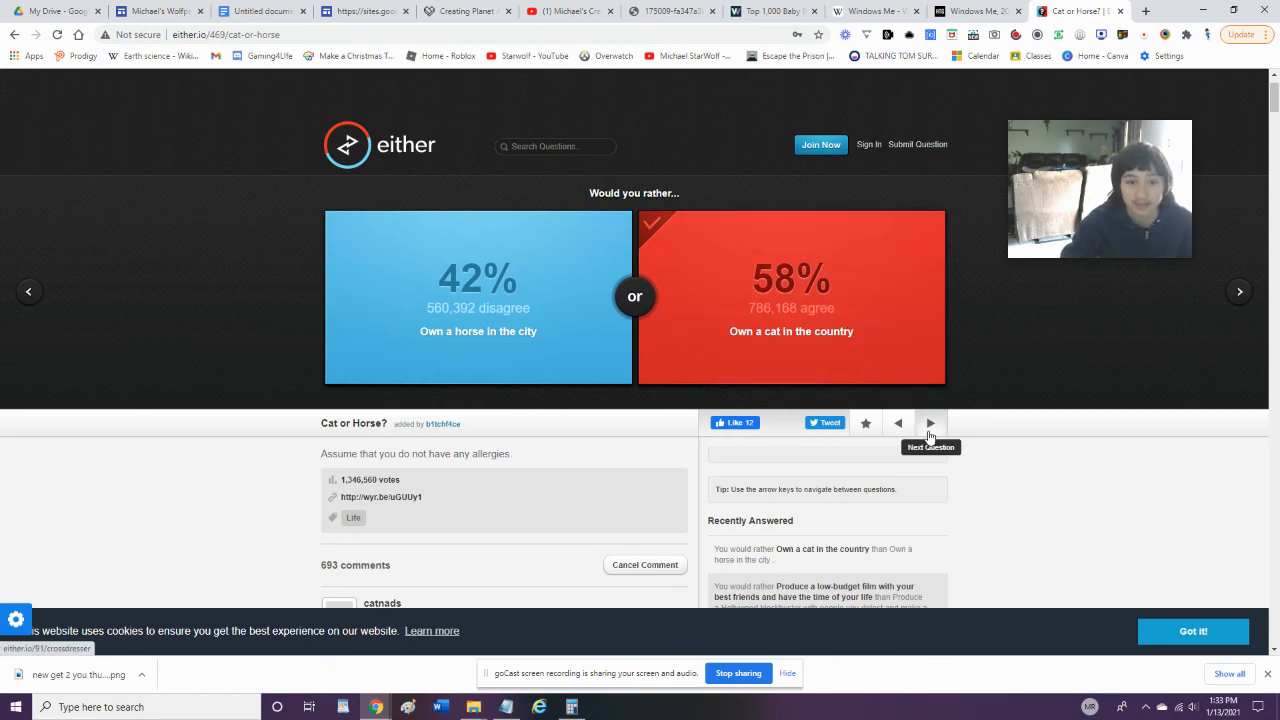
left_click(930, 423)
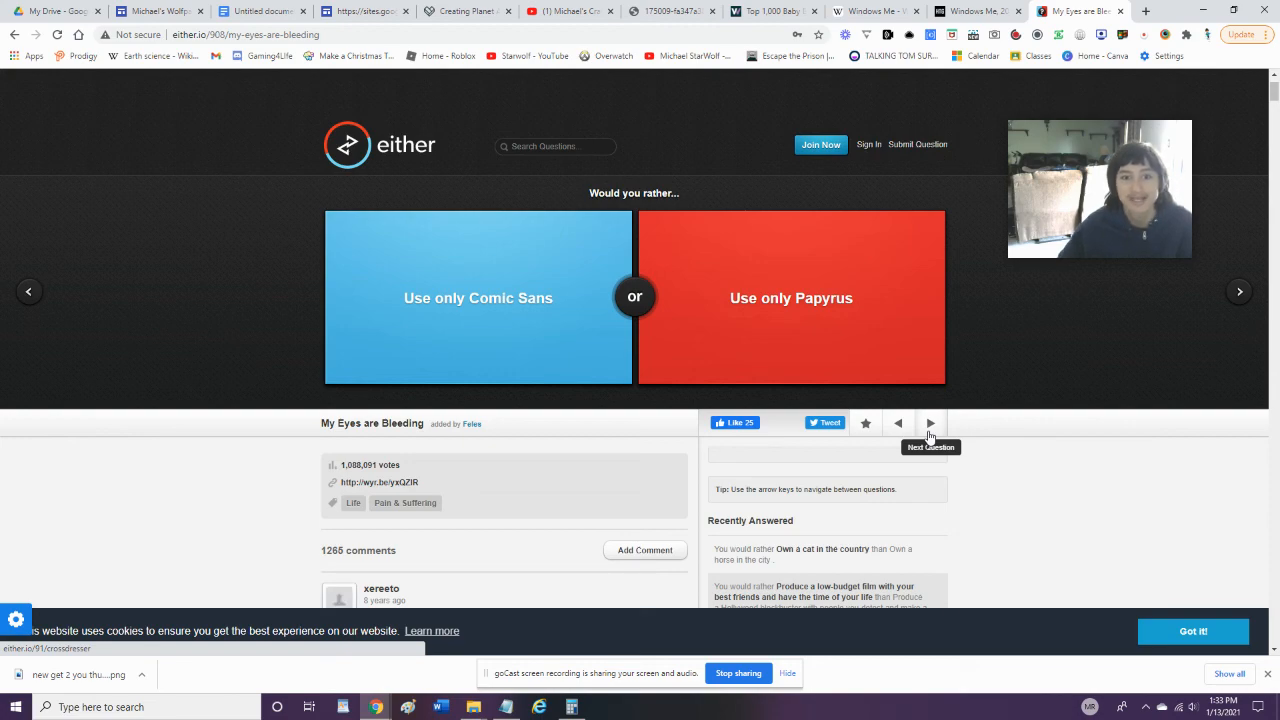
mouse_move(467, 303)
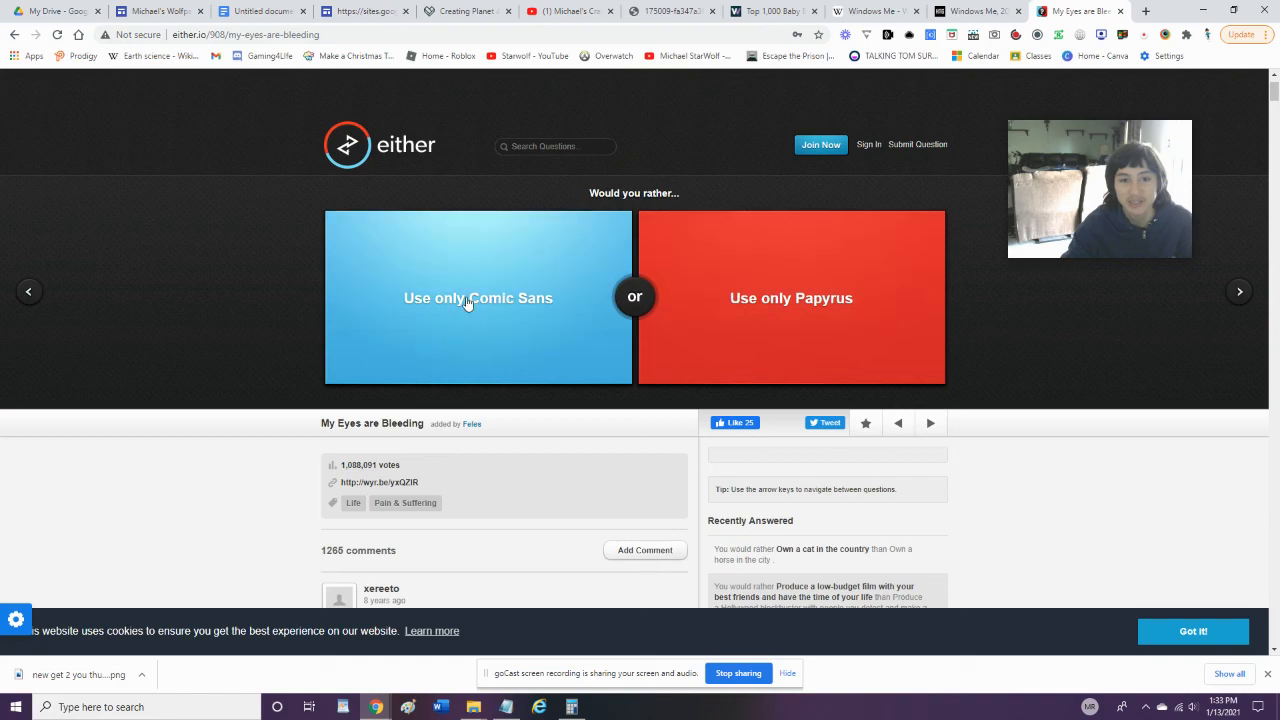
left_click(478, 297)
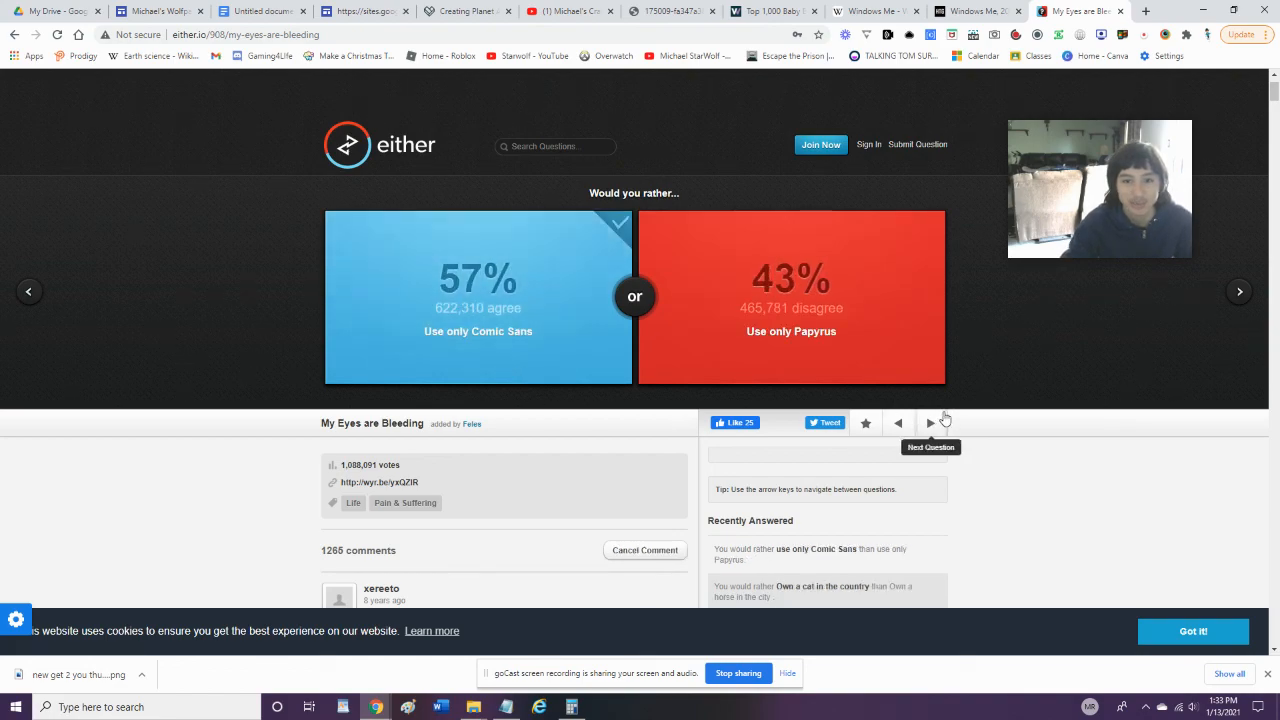
left_click(930, 423)
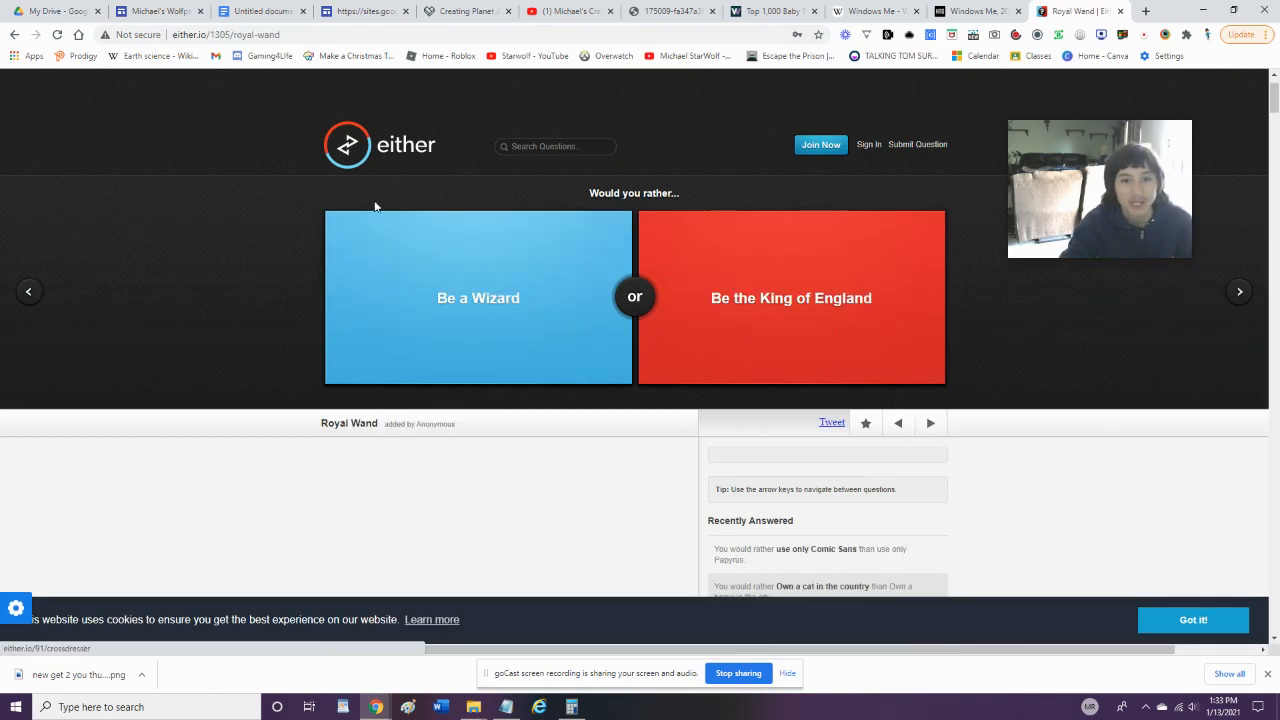
left_click(478, 297)
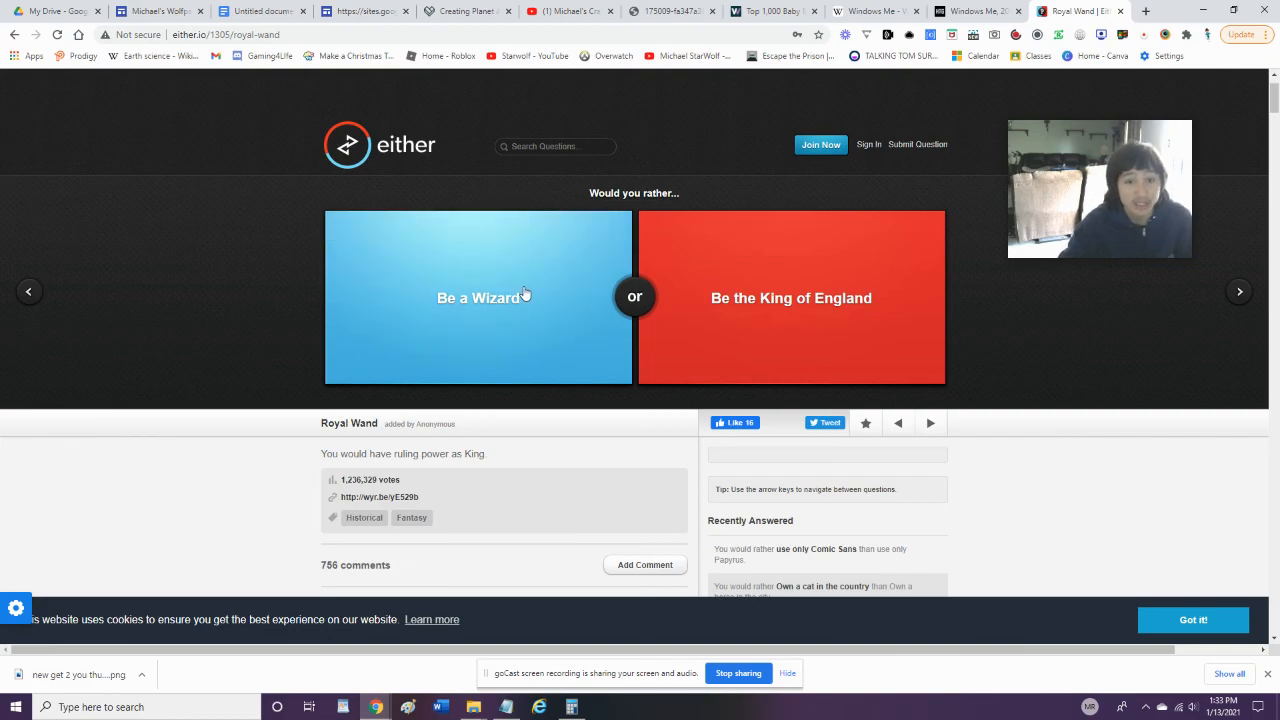
left_click(478, 297)
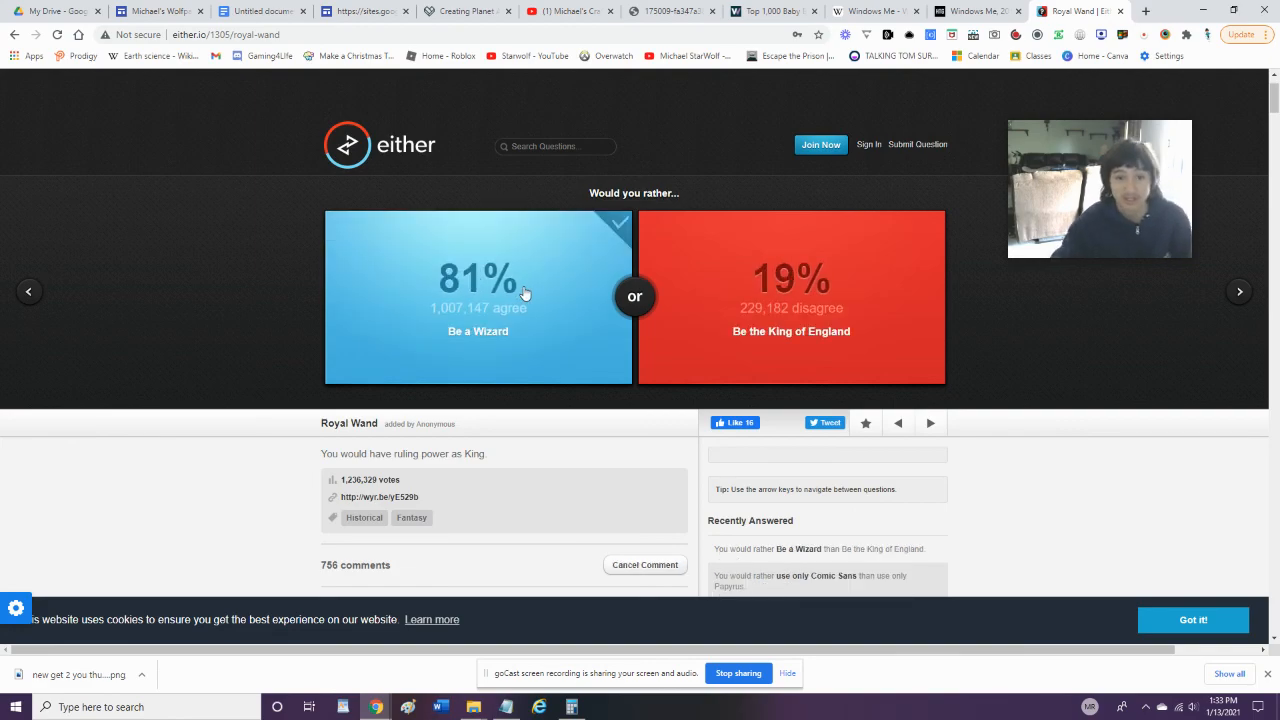
mouse_move(462, 261)
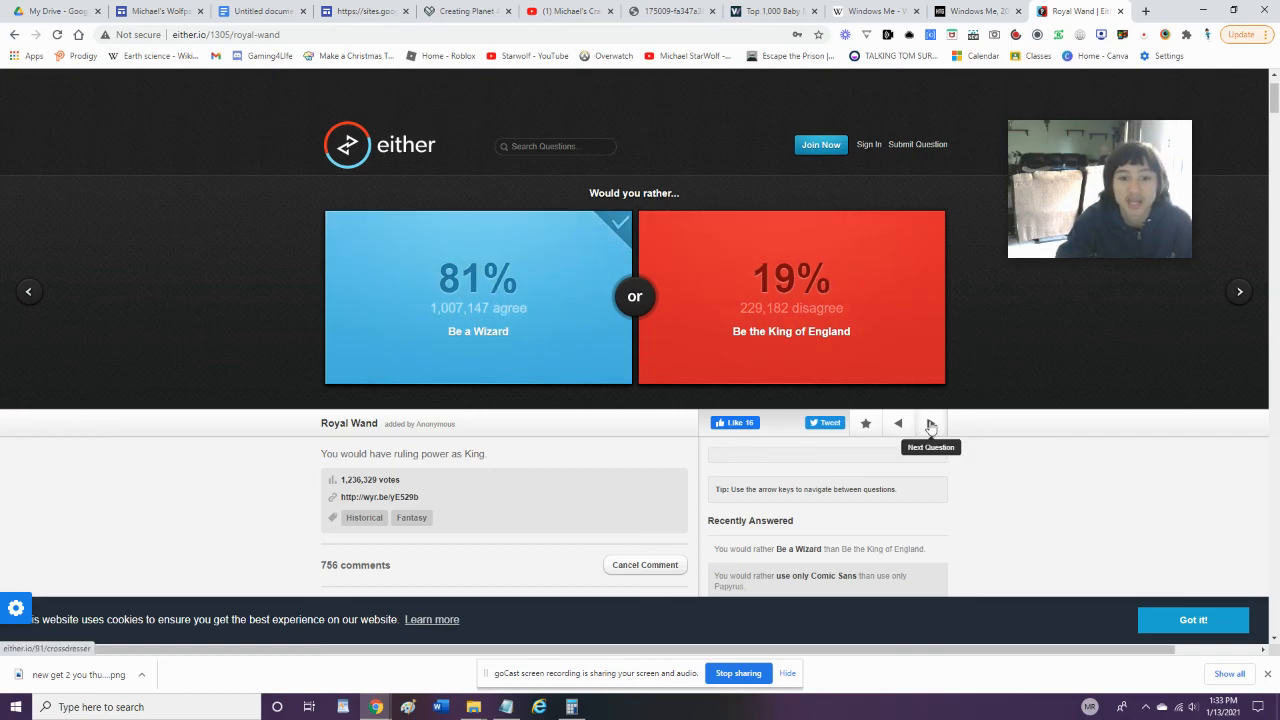
Choose being extremely naive and teleporting only to places already visited
left_click(930, 423)
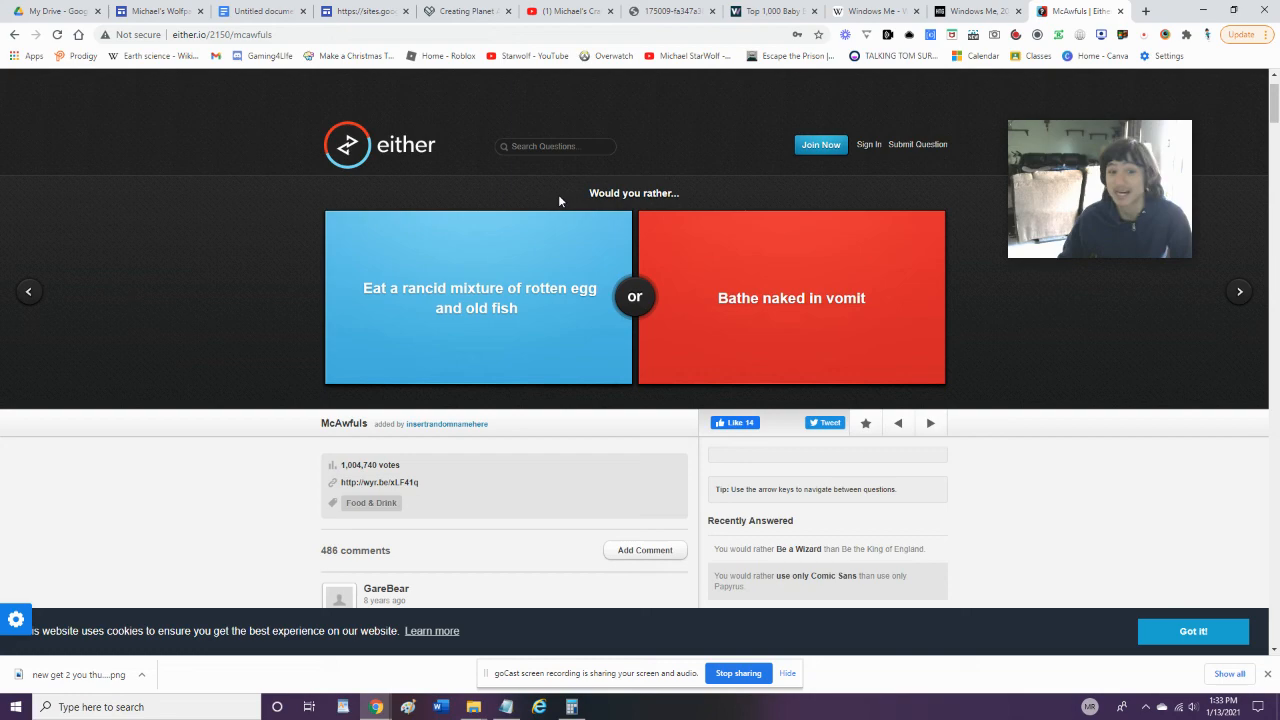
mouse_move(930, 422)
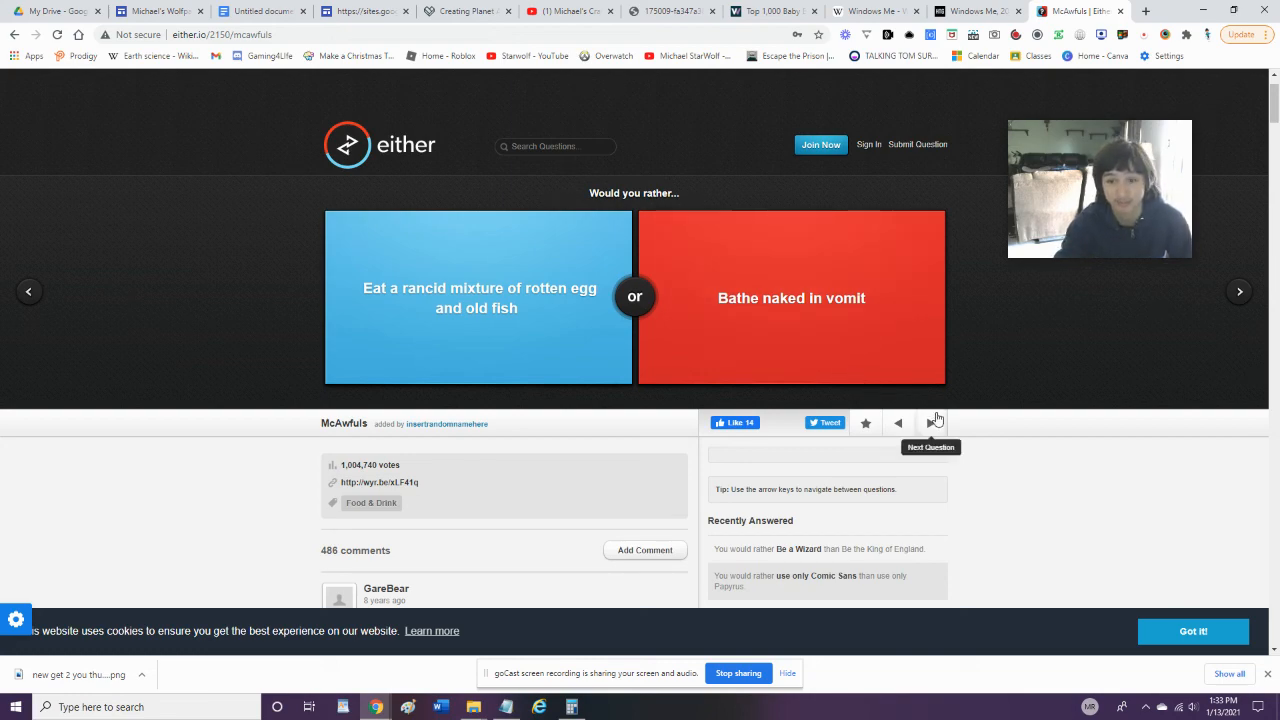
left_click(935, 422)
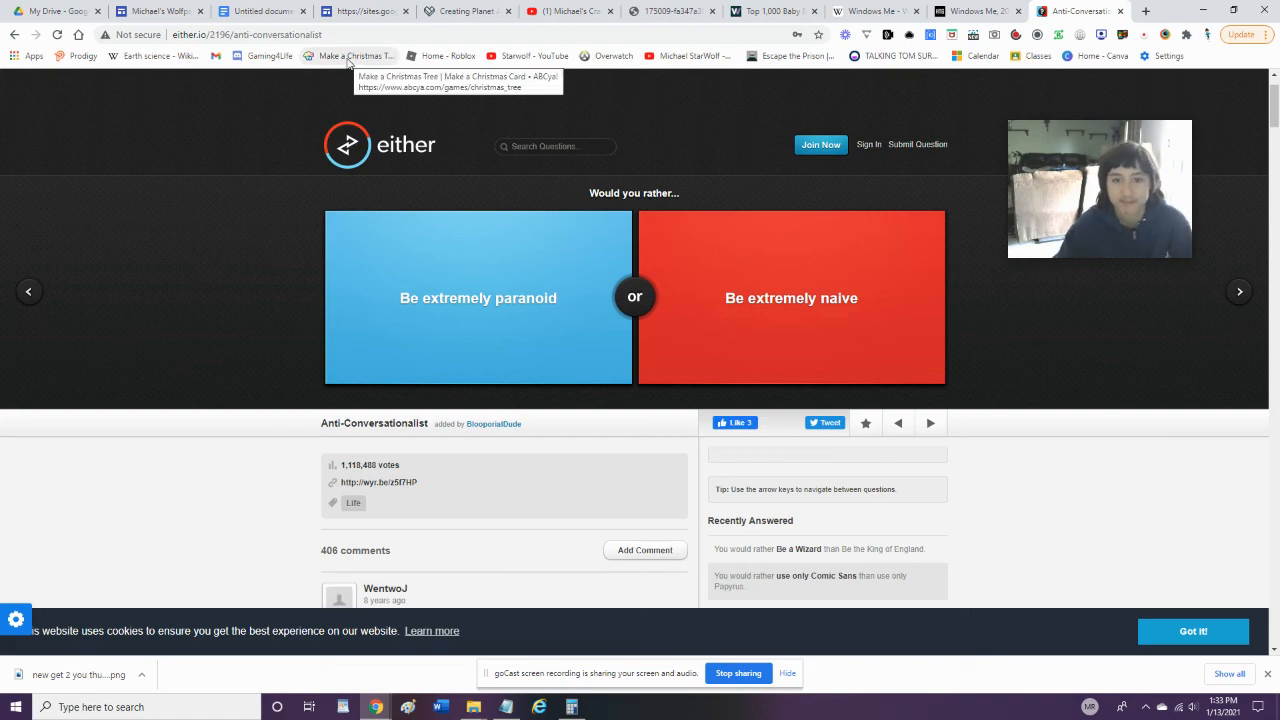
left_click(791, 297)
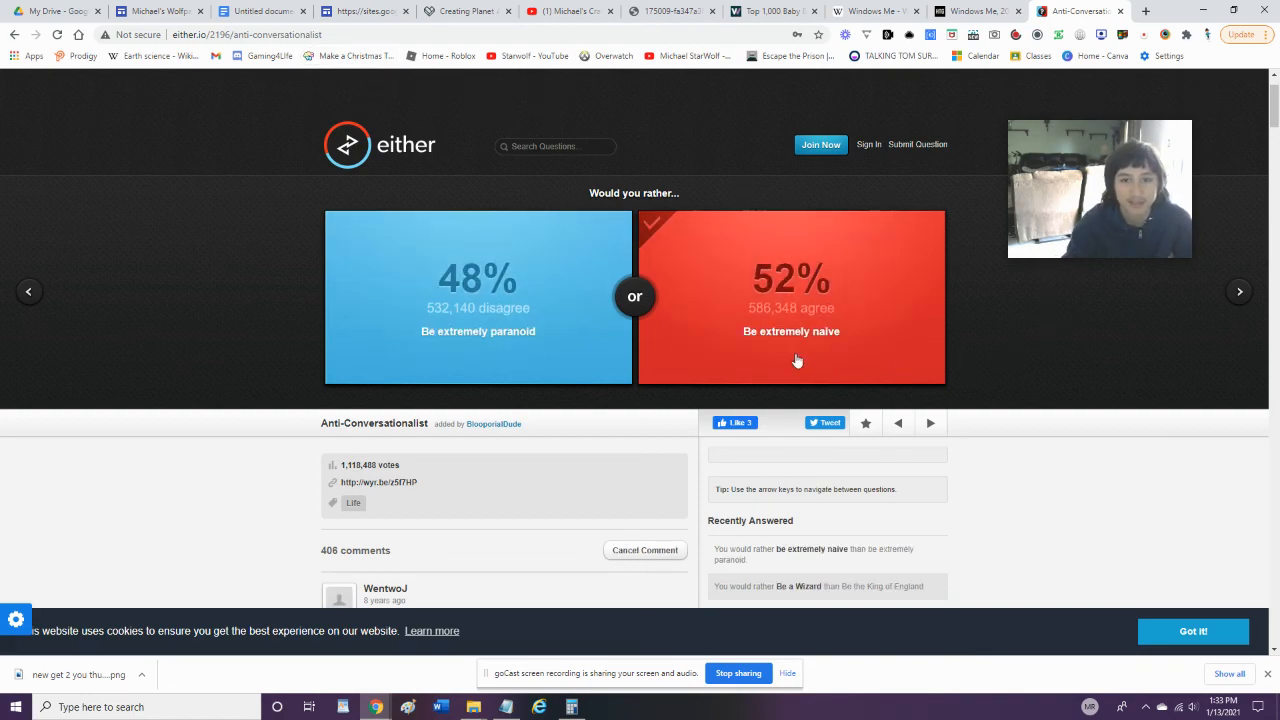
left_click(929, 422)
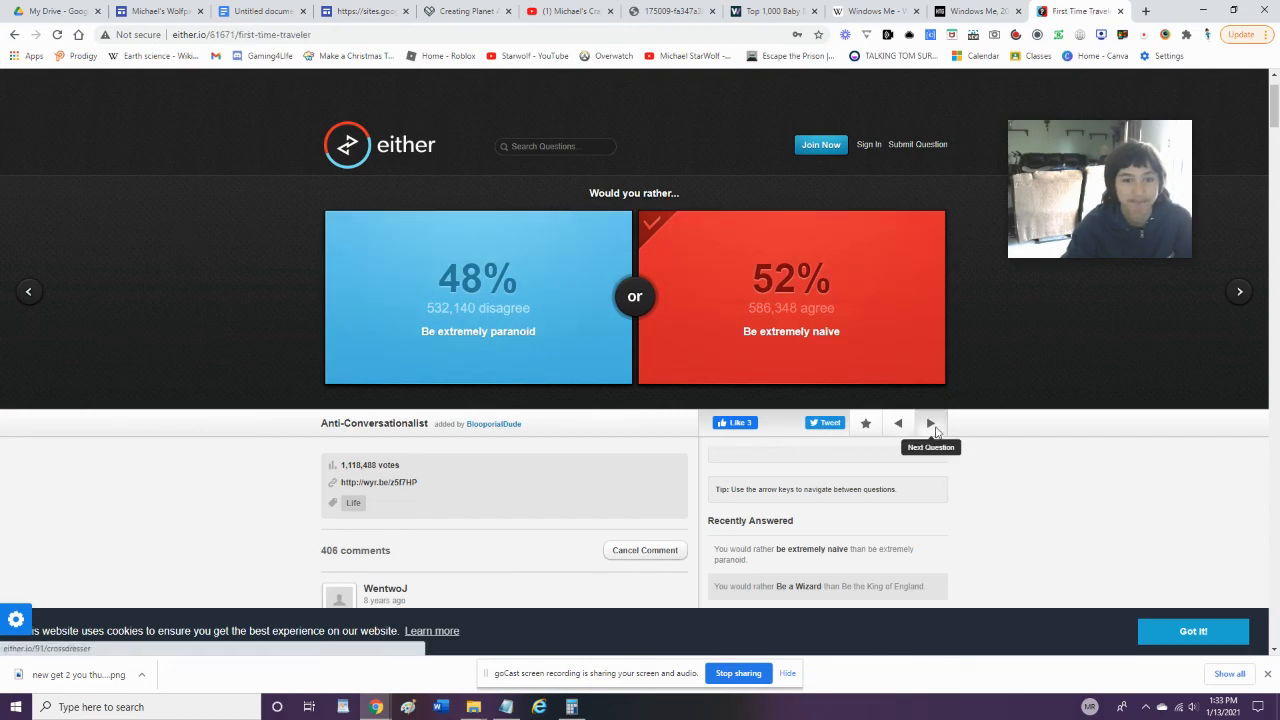
left_click(930, 423)
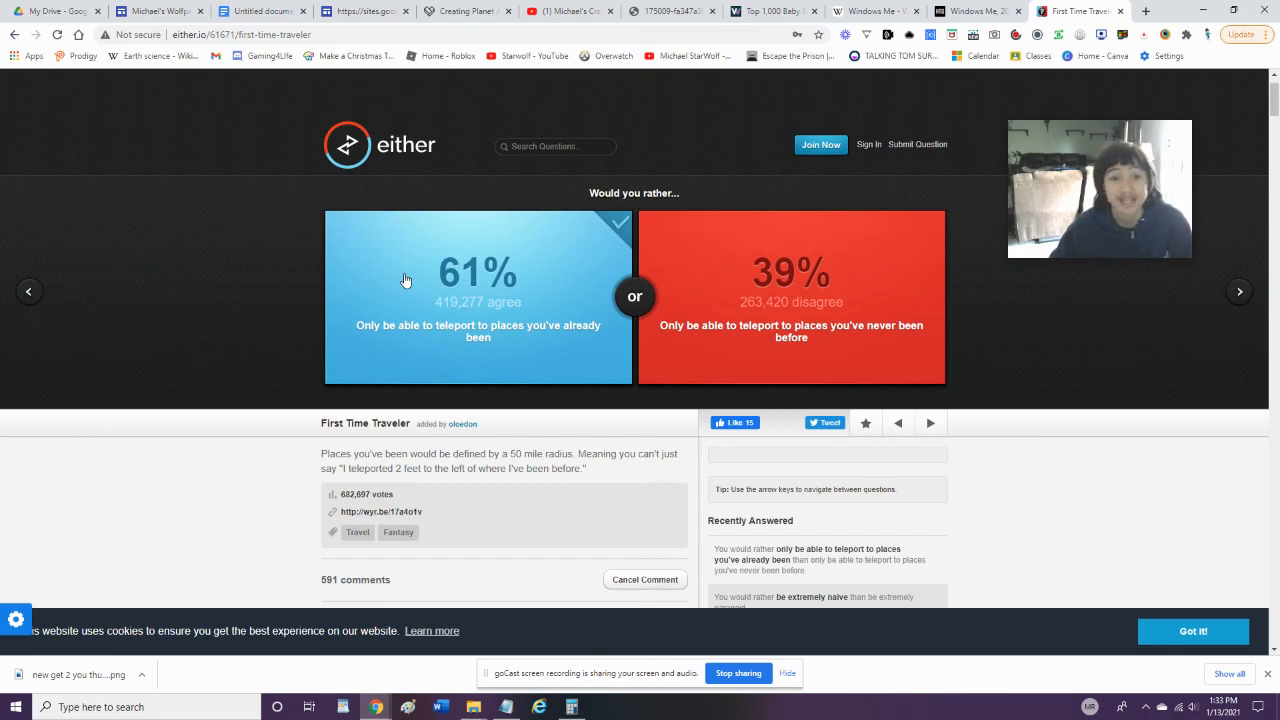
mouse_move(955, 388)
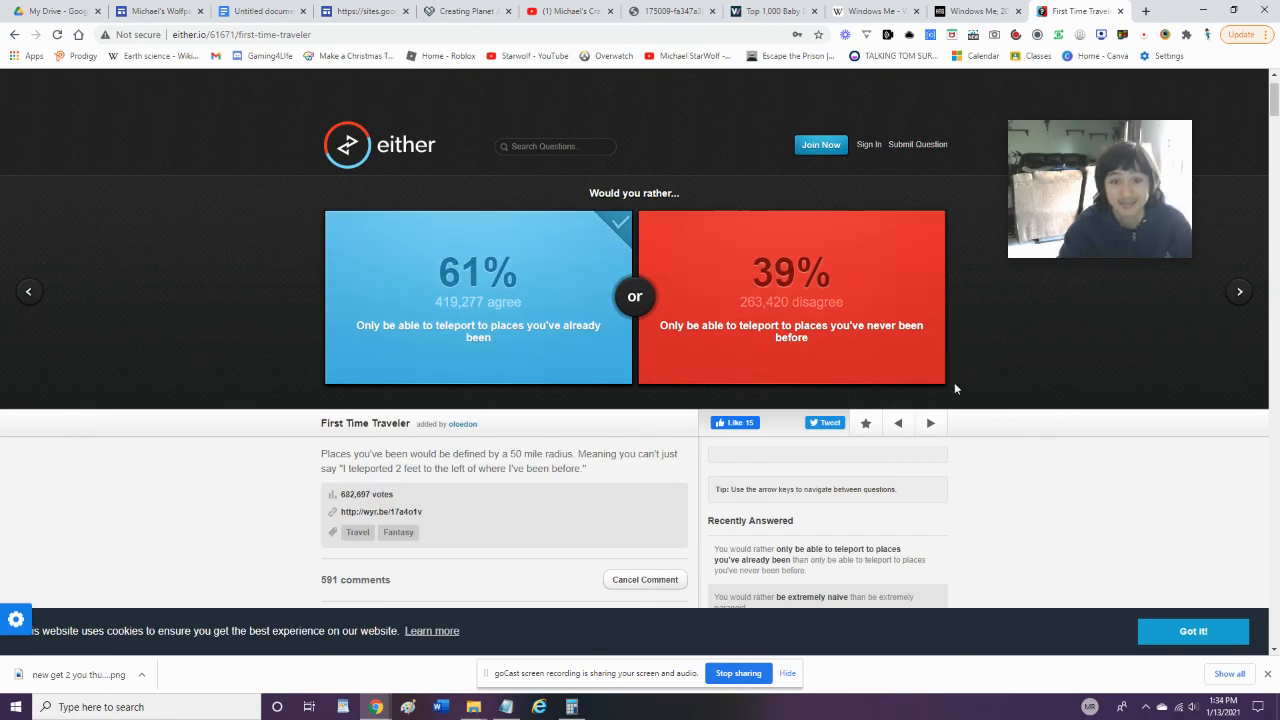
mouse_move(930, 422)
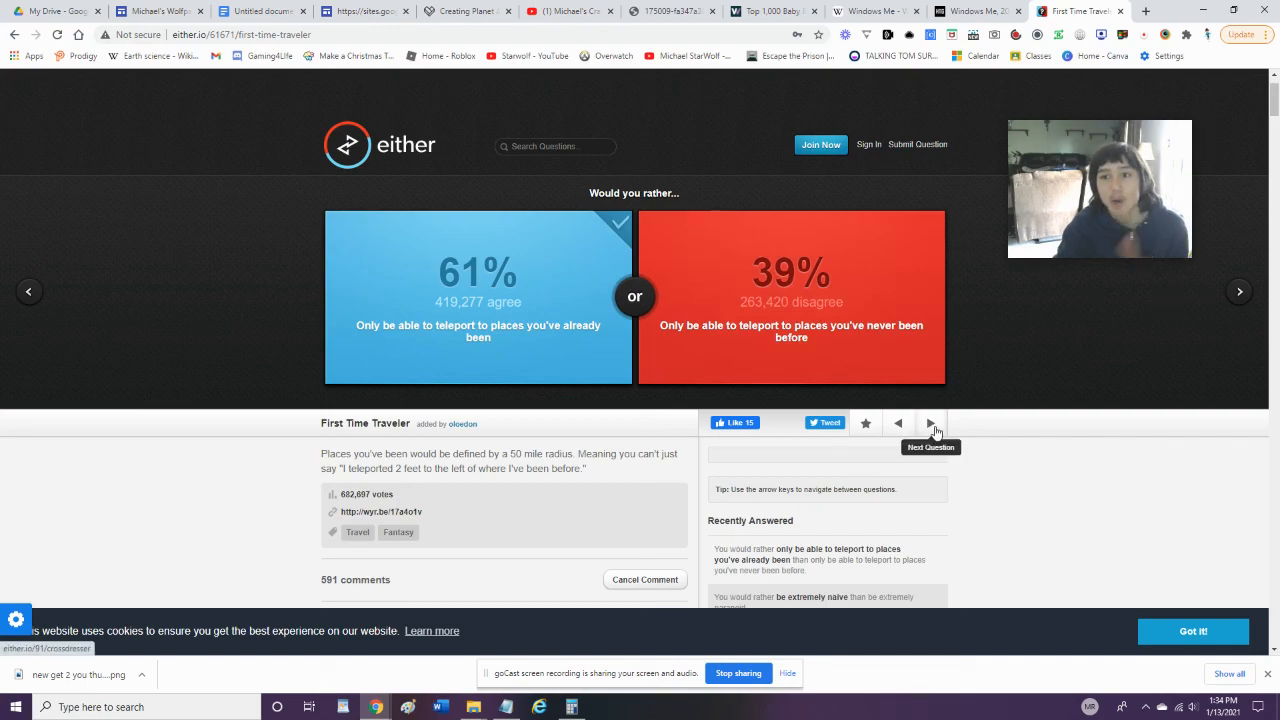
Advance to Allergies with Age and vote to be allergic to babies
left_click(930, 423)
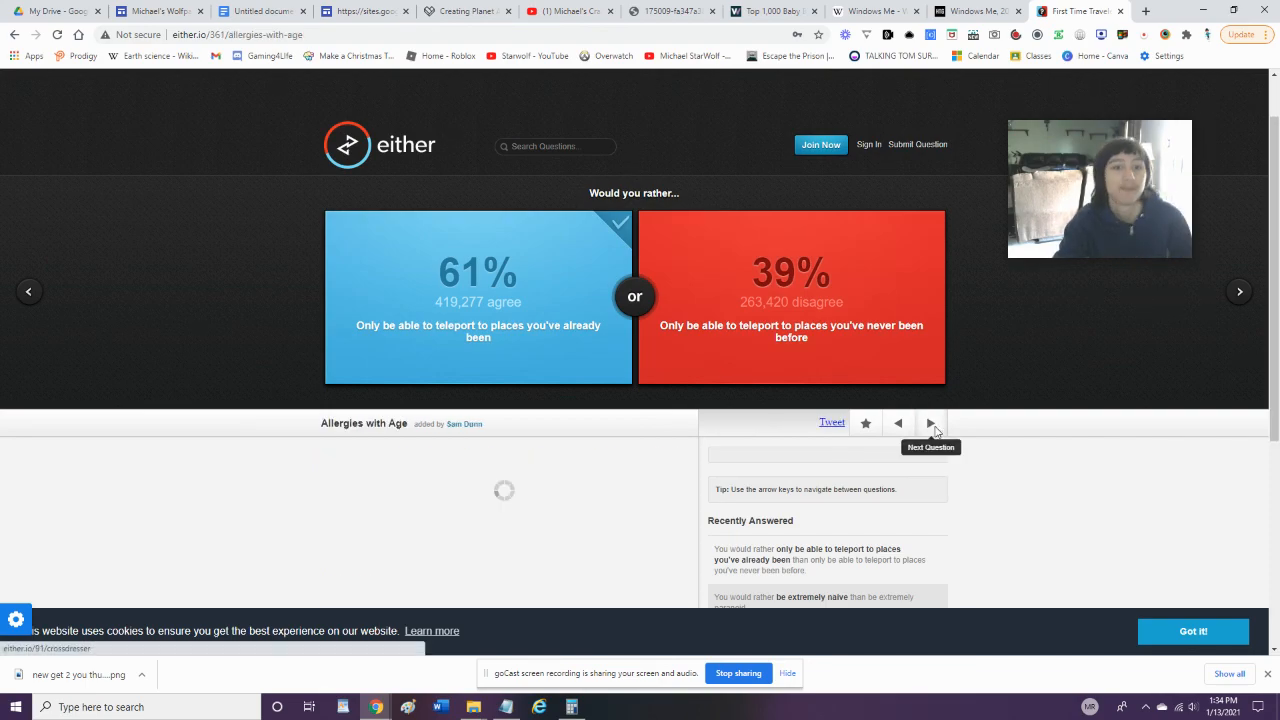
left_click(930, 423)
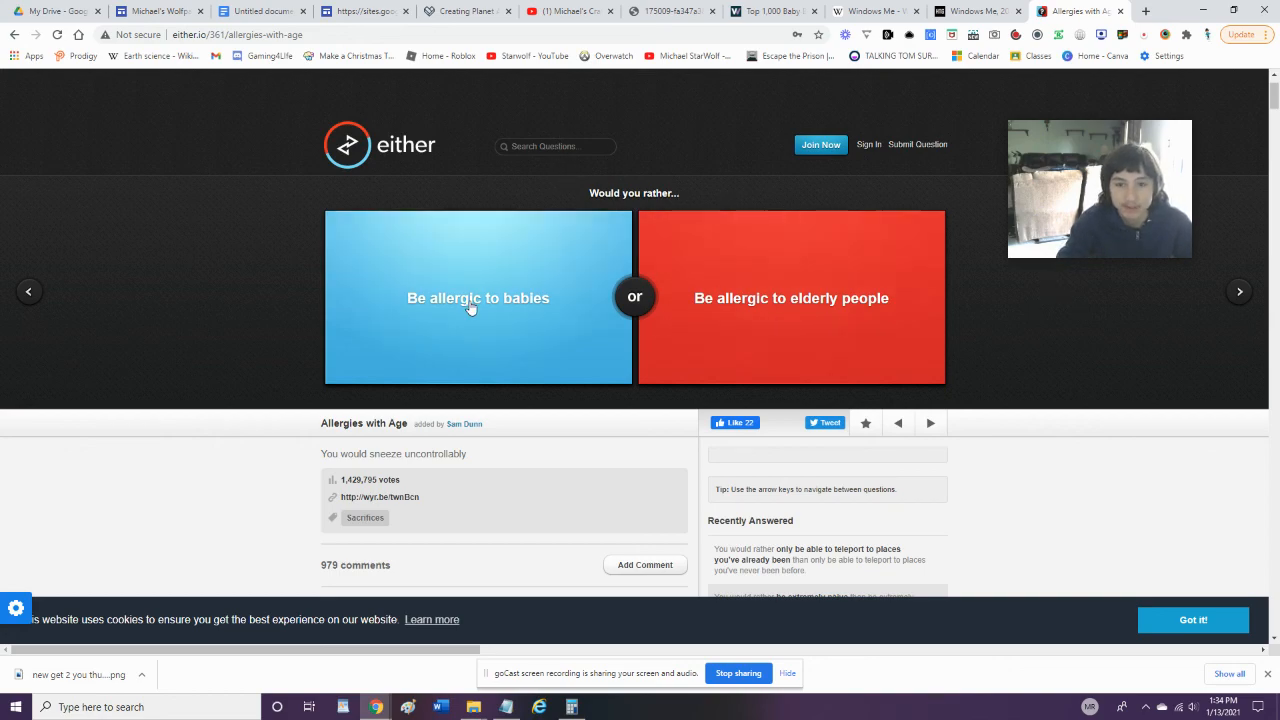
left_click(477, 298)
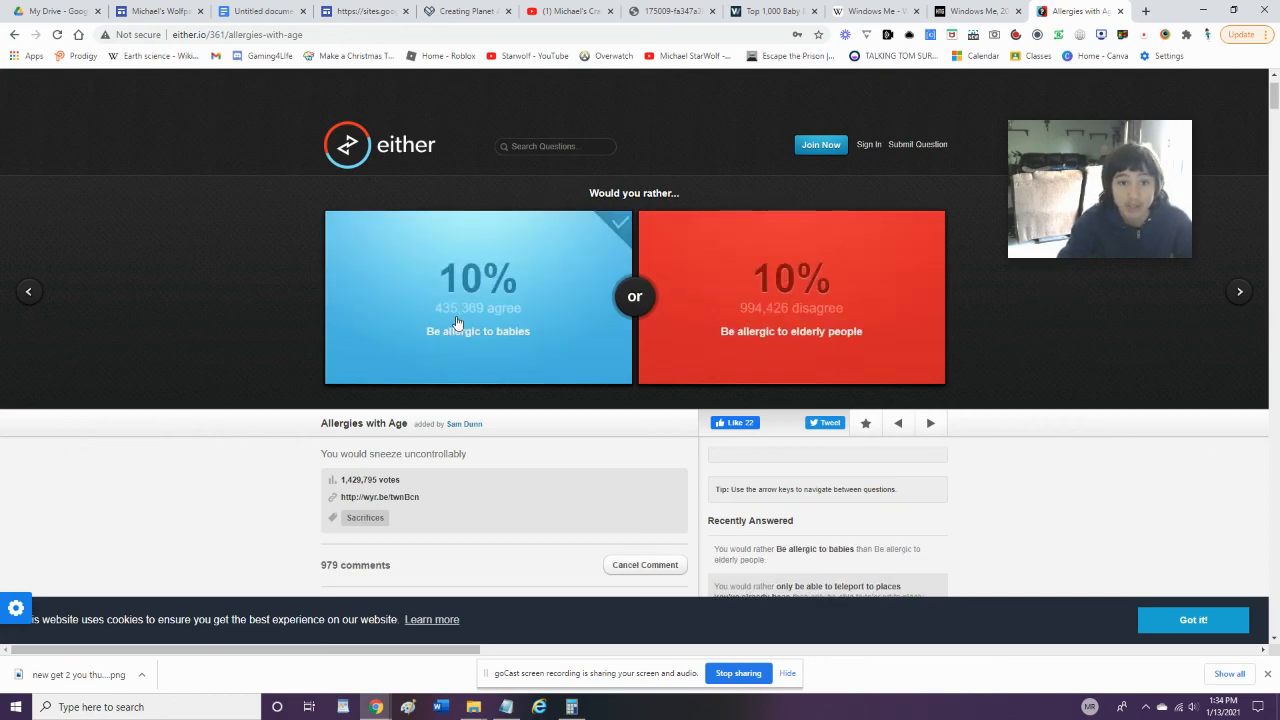
left_click(477, 331)
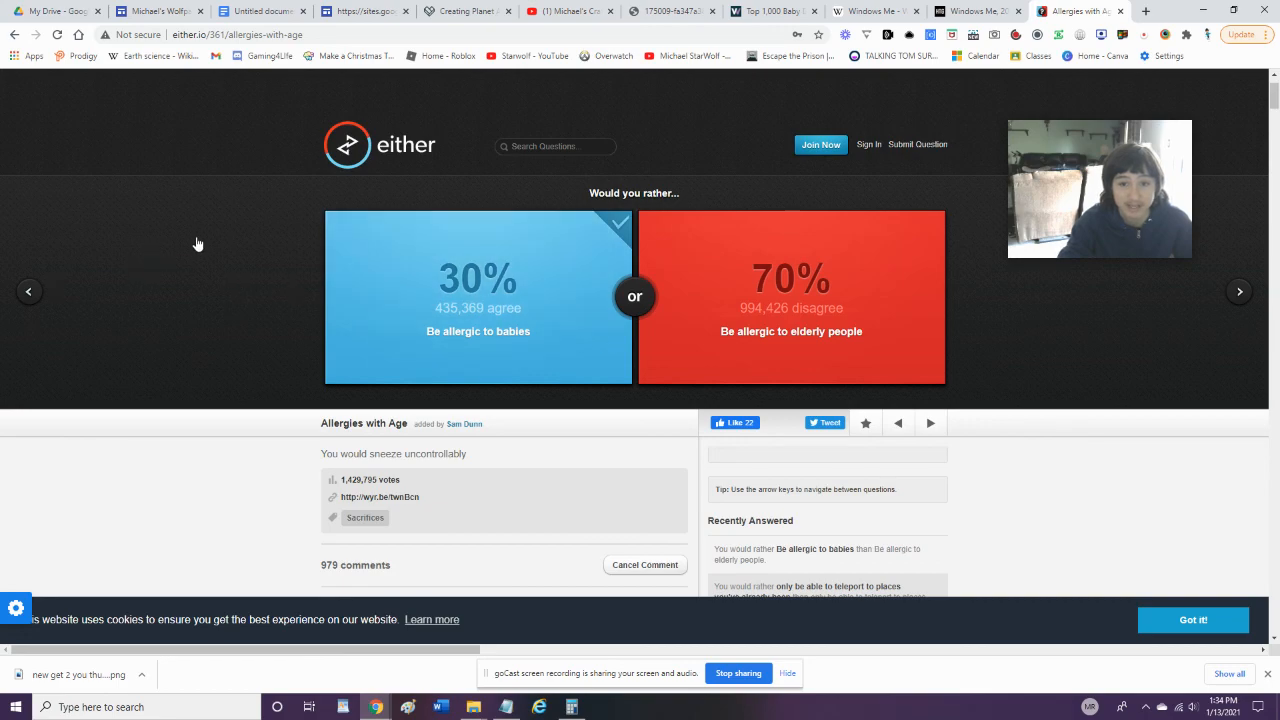
mouse_move(887, 370)
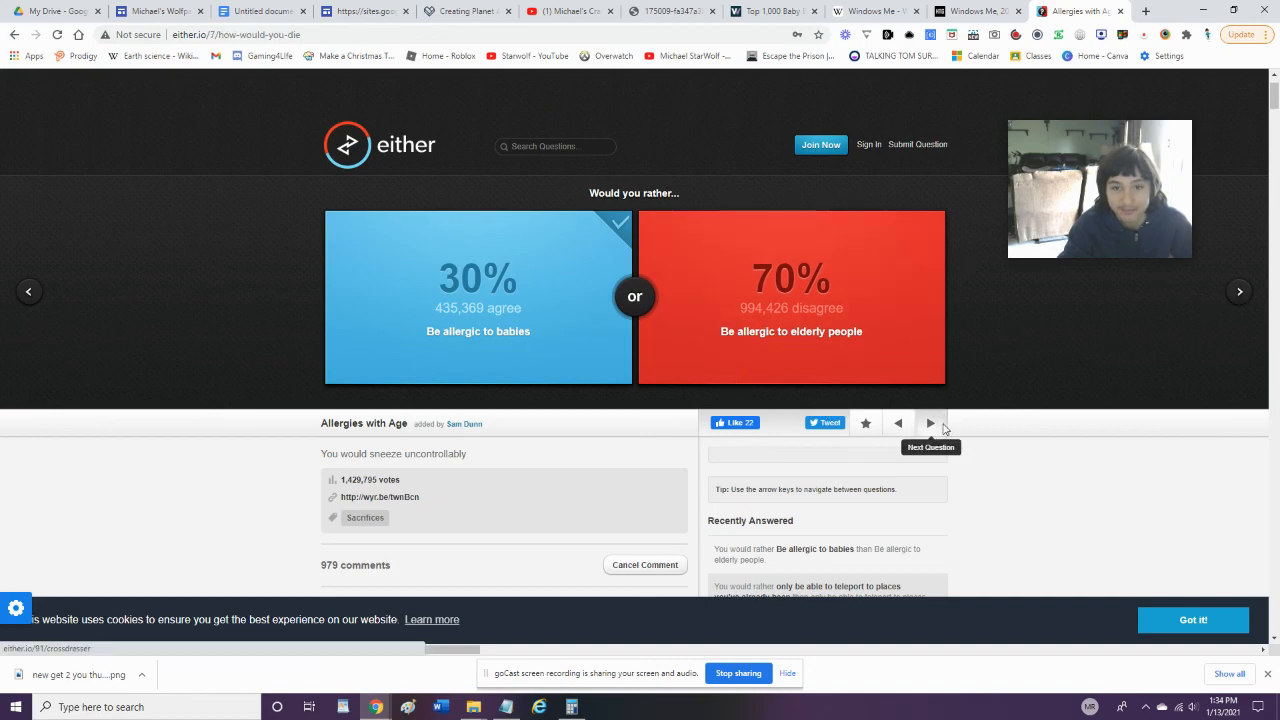
Vote to burn to death, skip the beer question, and vote to be Ben Affleck
left_click(930, 423)
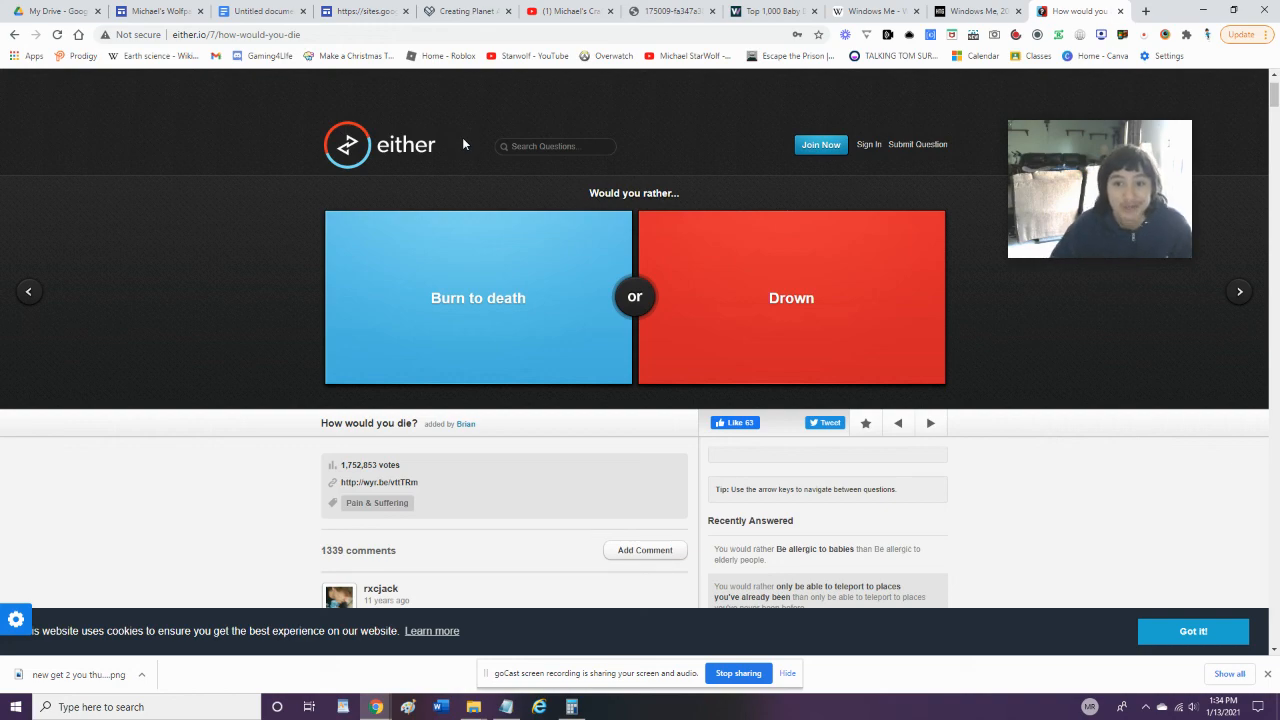
left_click(478, 297)
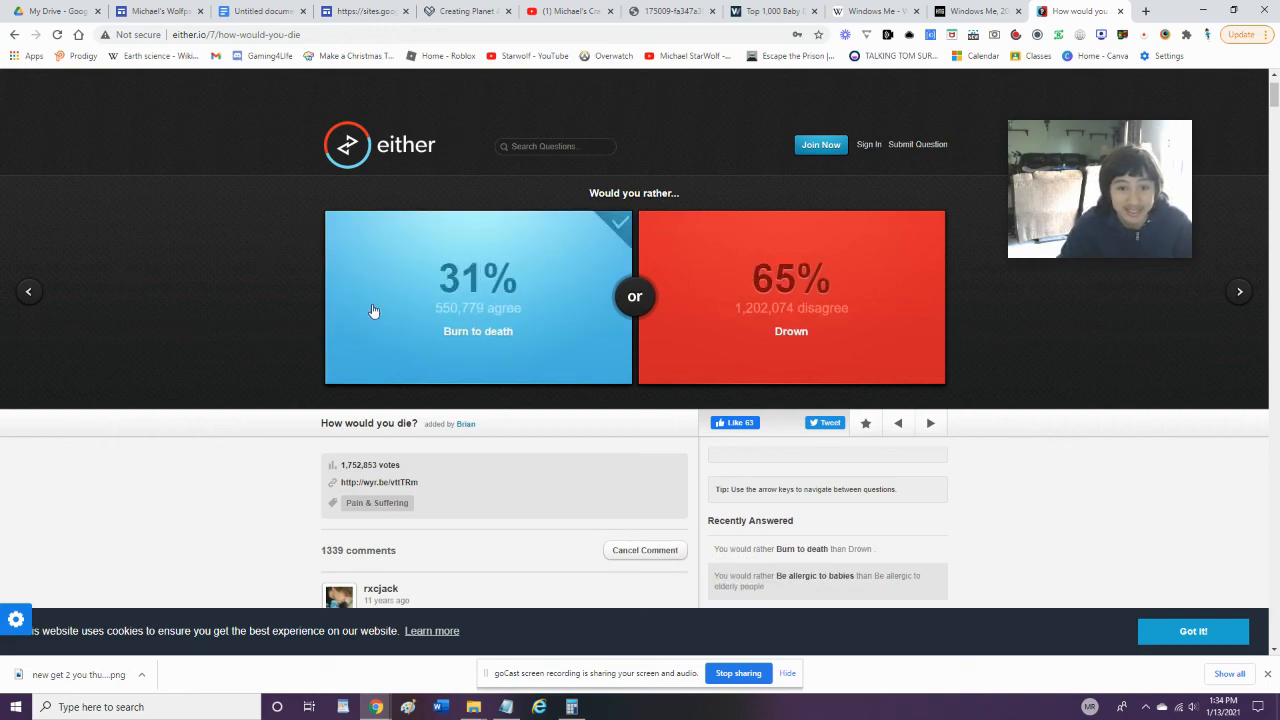
left_click(929, 422)
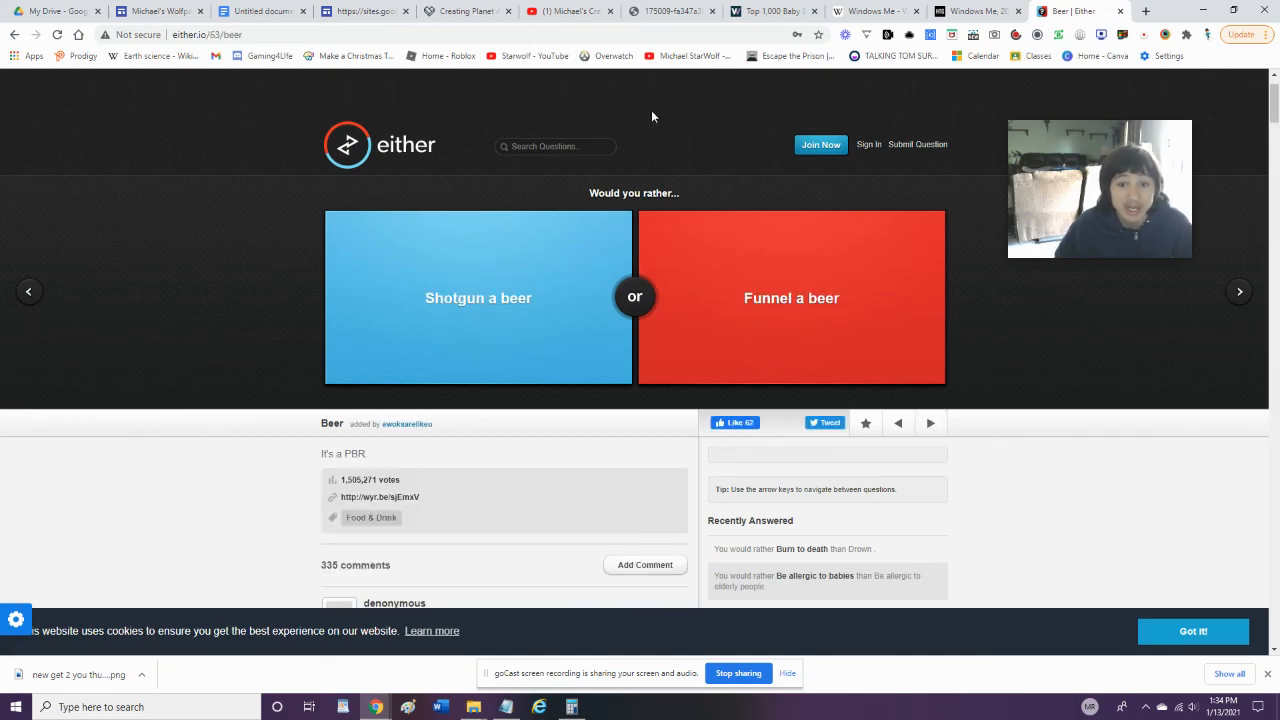
mouse_move(696, 135)
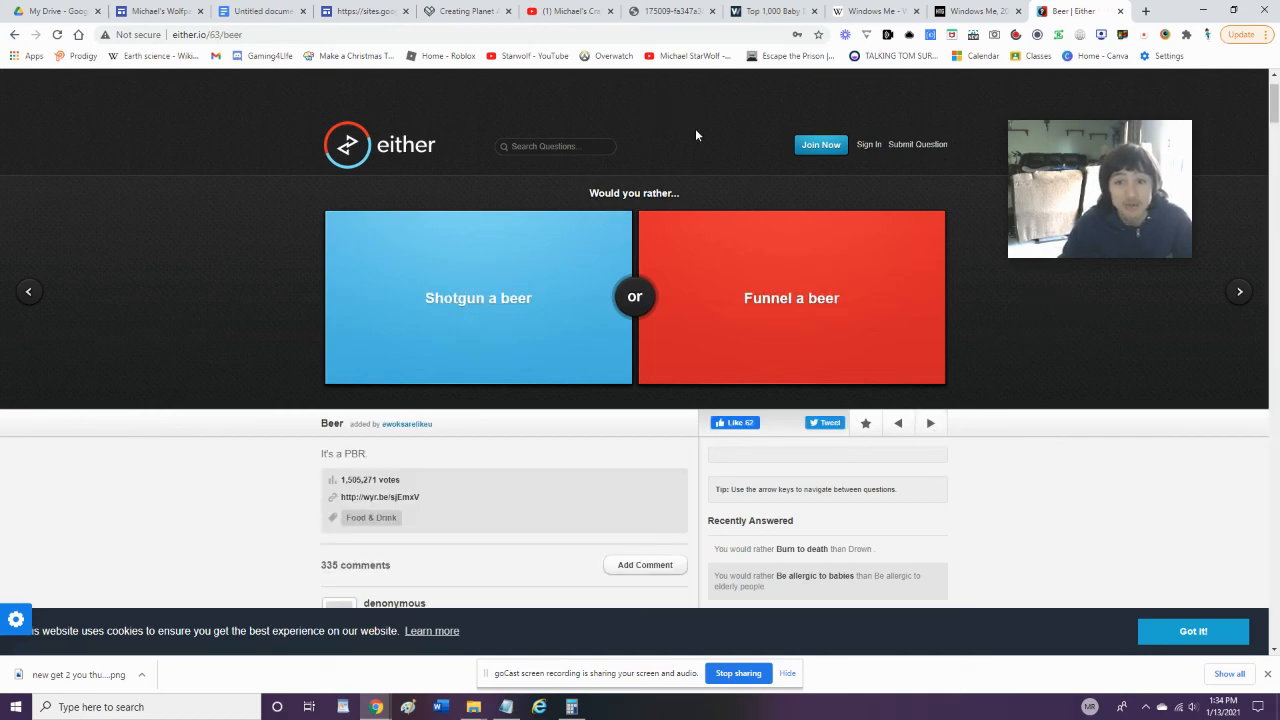
left_click(929, 422)
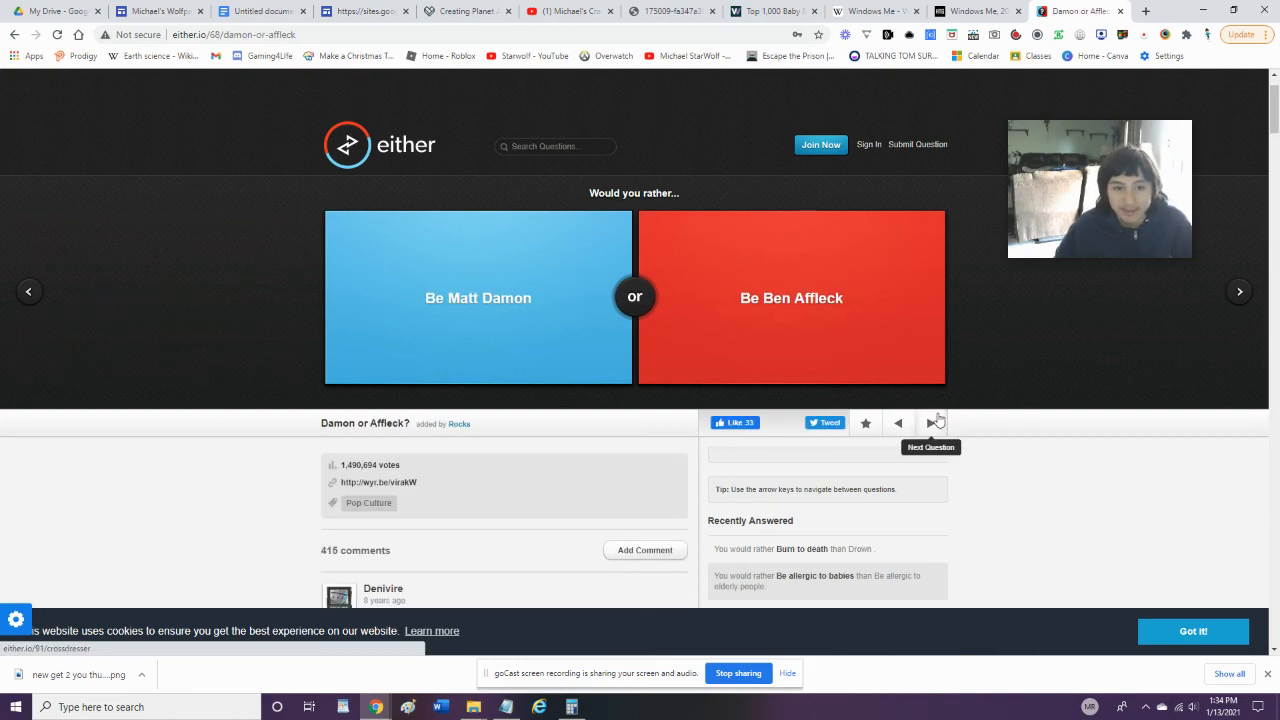
left_click(791, 297)
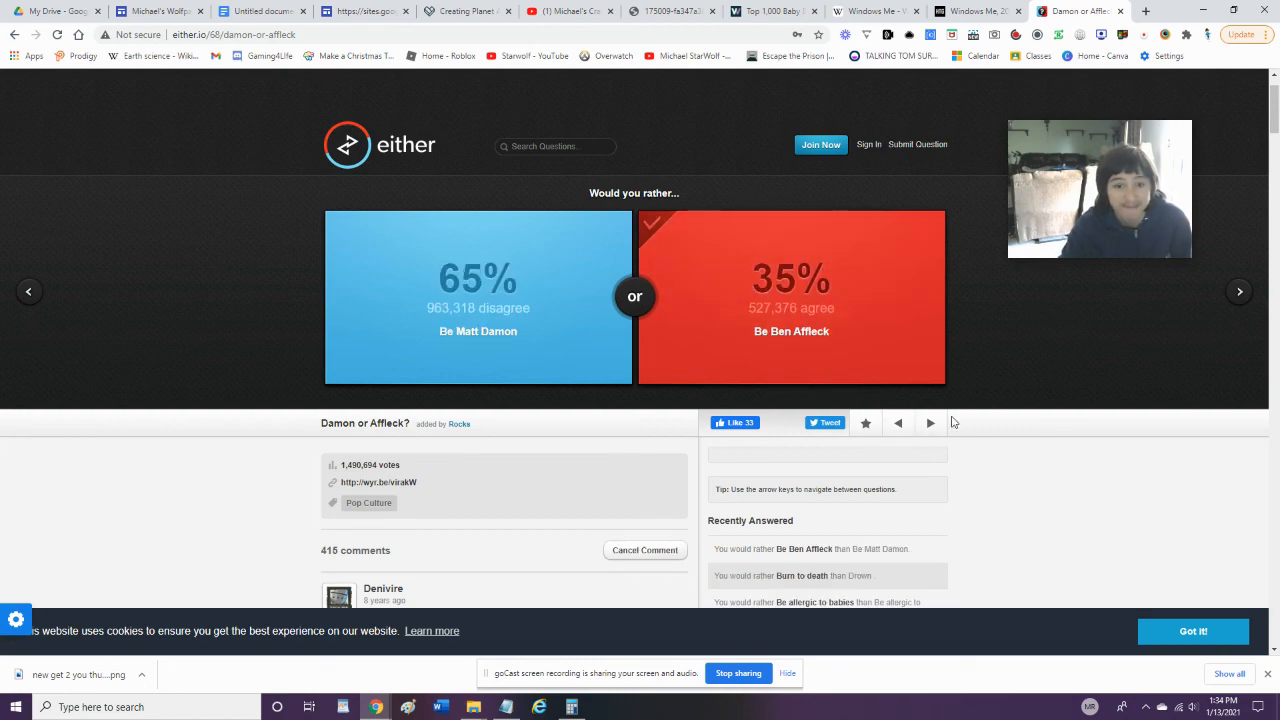
left_click(929, 422)
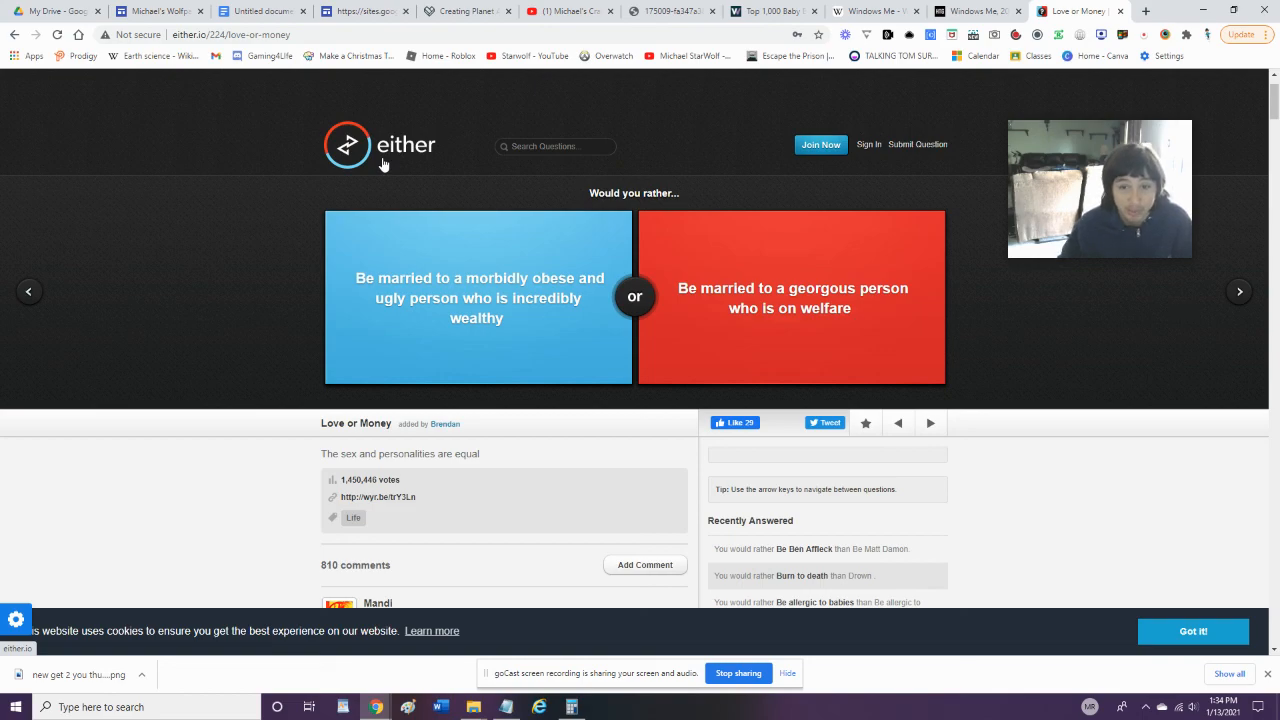
mouse_move(976, 280)
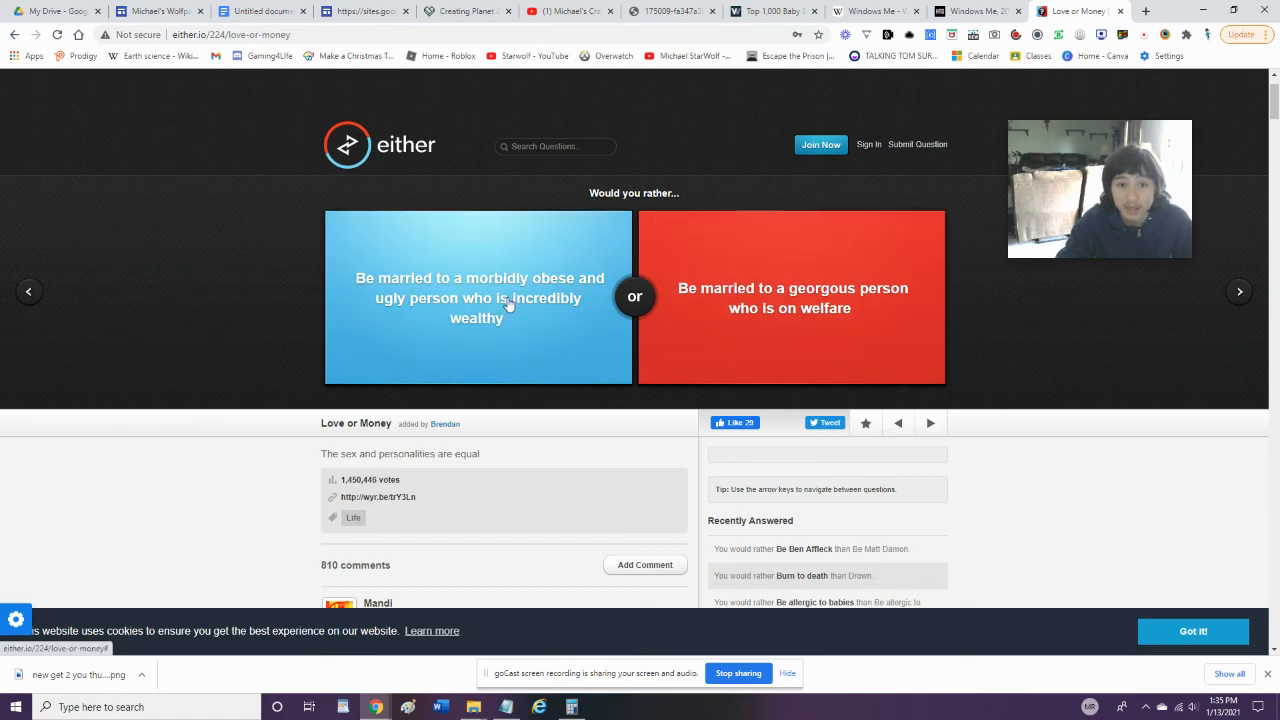
Vote for the wealthy spouse and the un-attractive child, briefly stepping back once
left_click(478, 297)
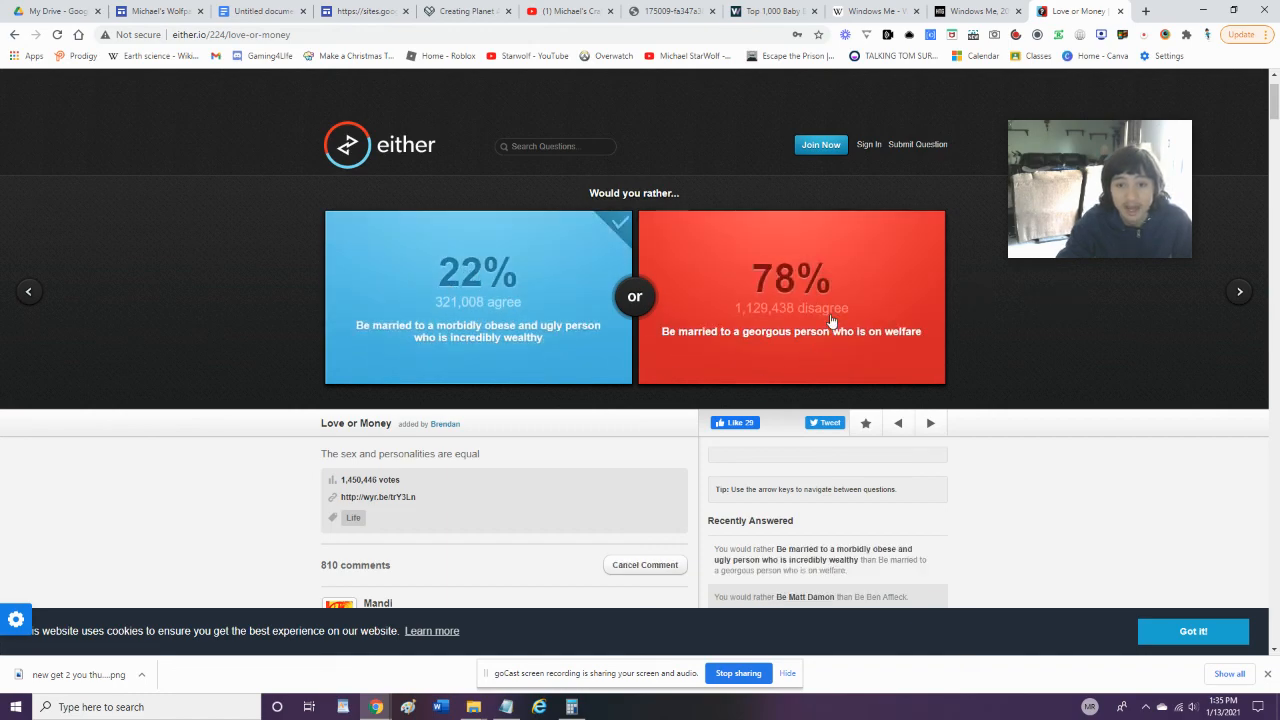
left_click(929, 422)
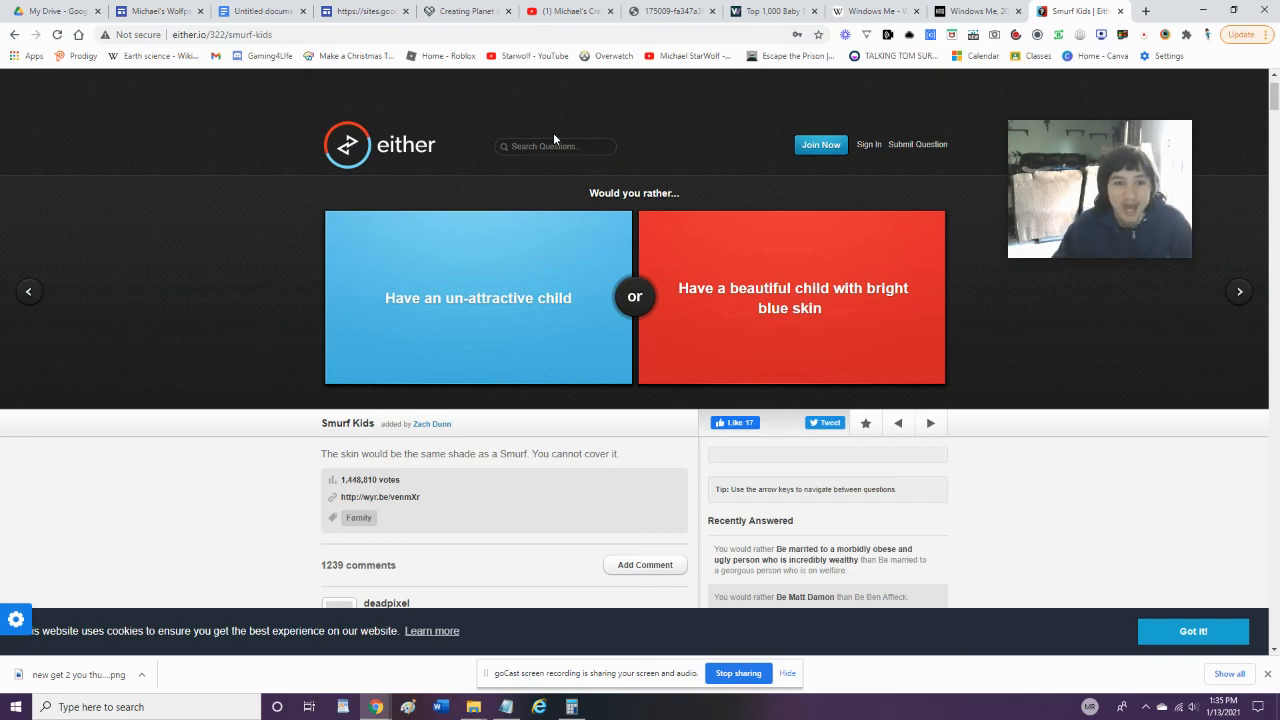
left_click(478, 297)
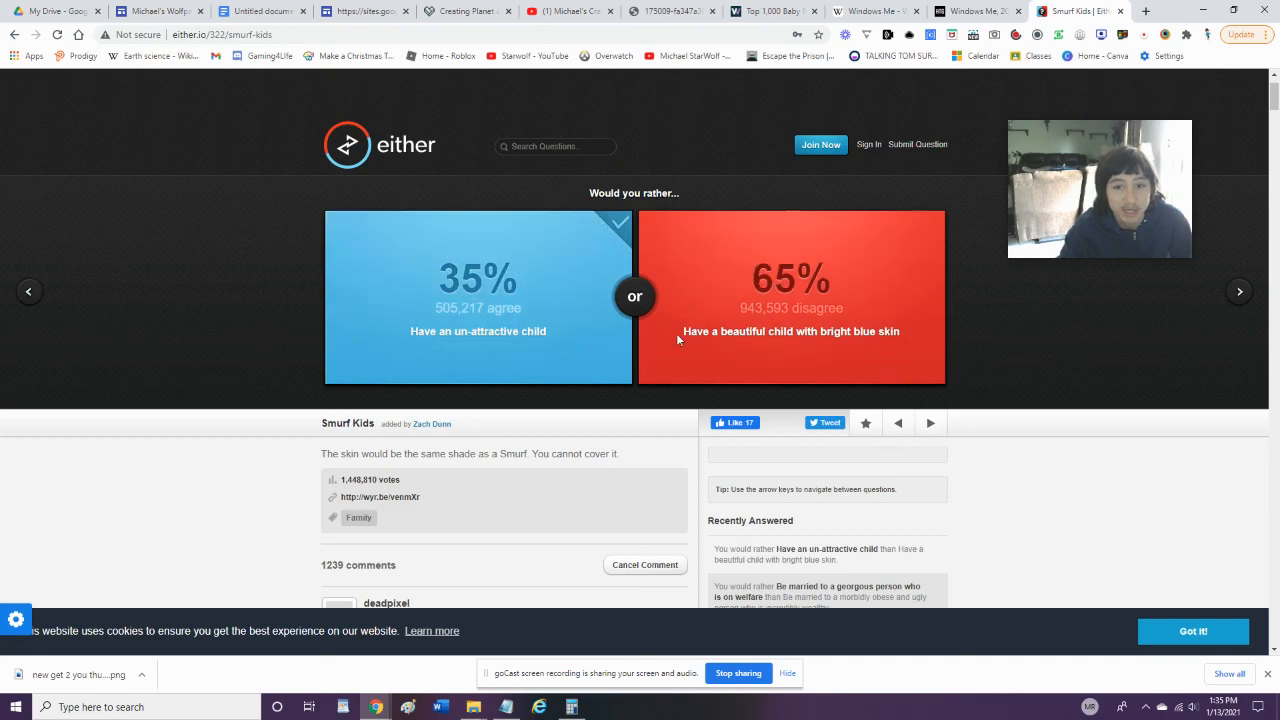
left_click(898, 422)
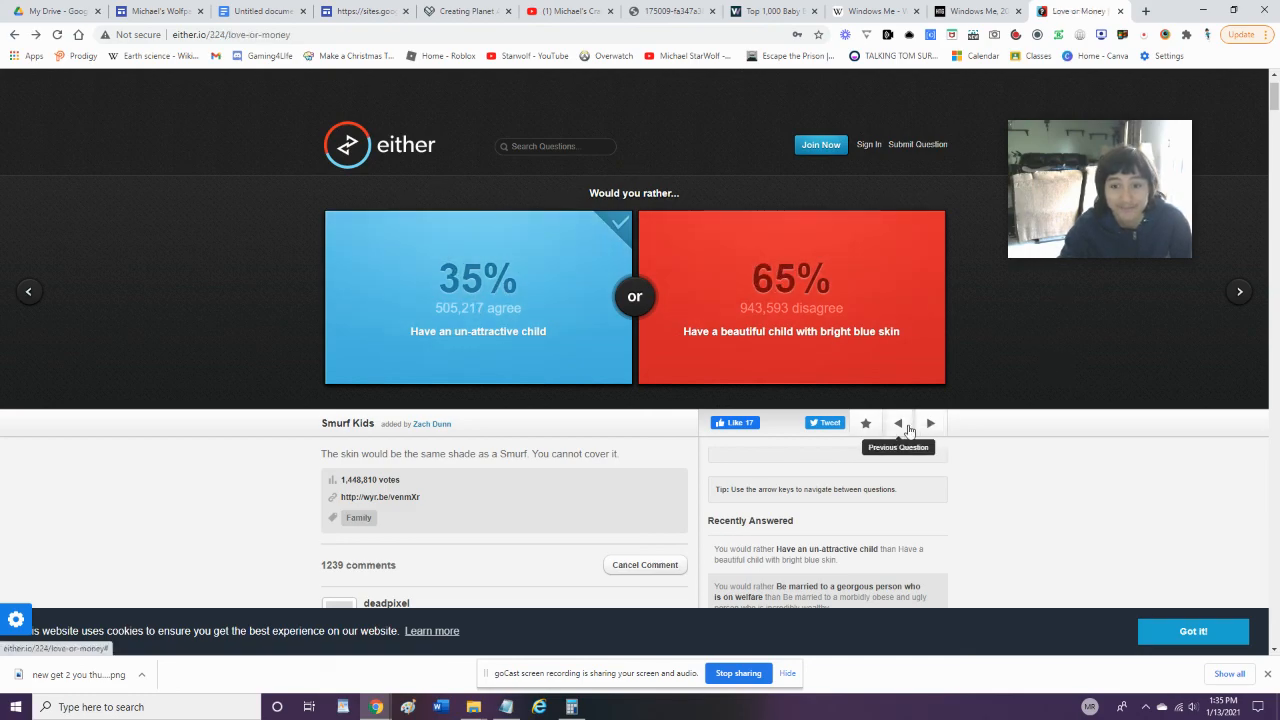
left_click(929, 423)
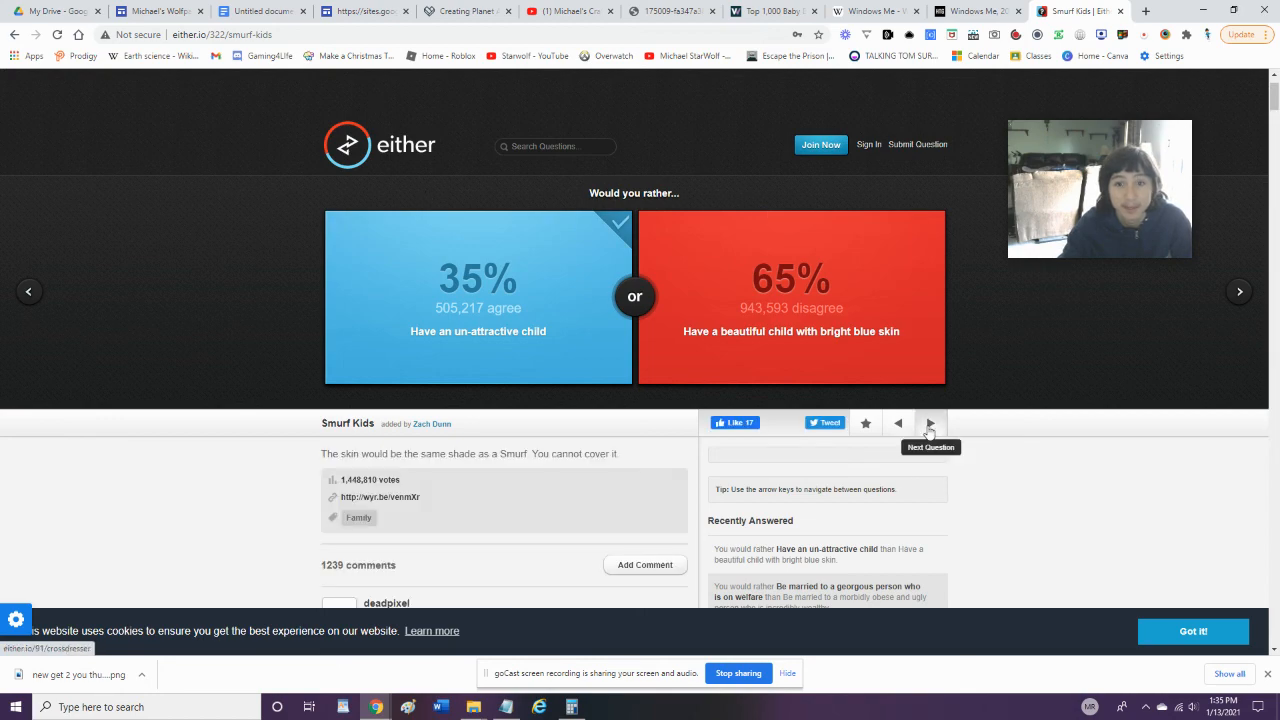
Vote to appear on Oprah and to have short straight hair
left_click(929, 422)
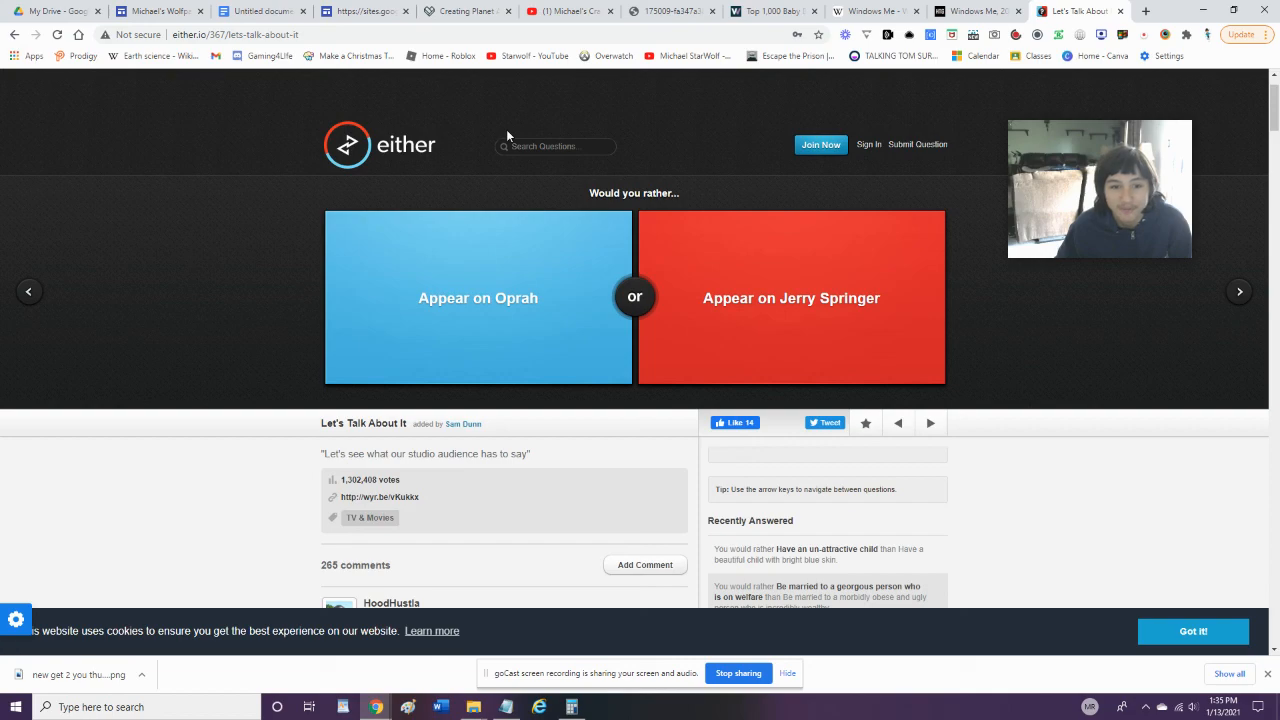
mouse_move(500, 205)
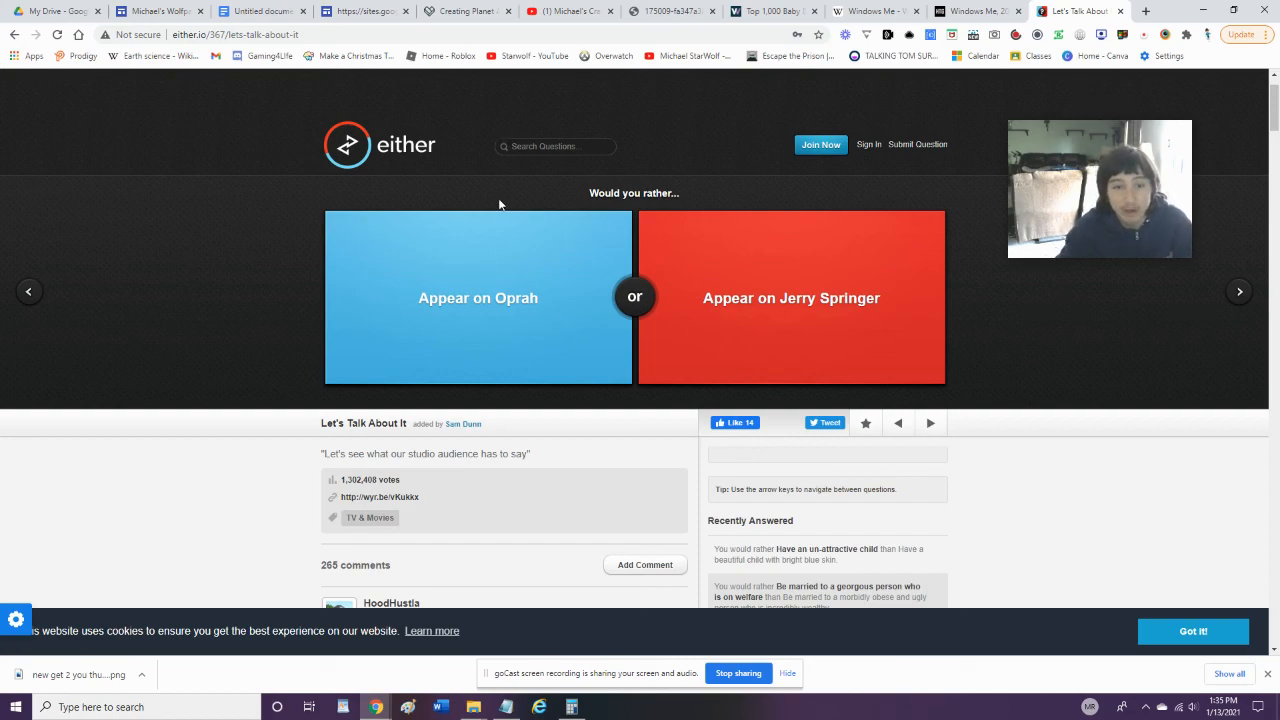
left_click(477, 297)
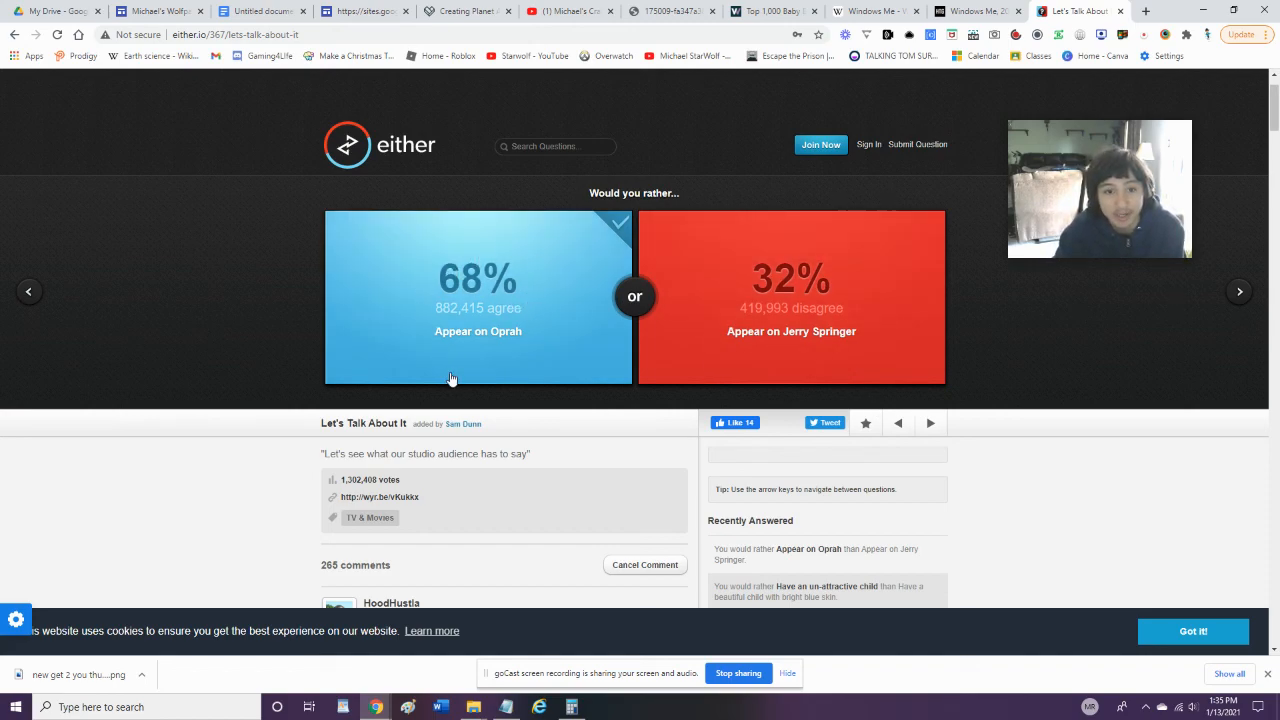
left_click(929, 423)
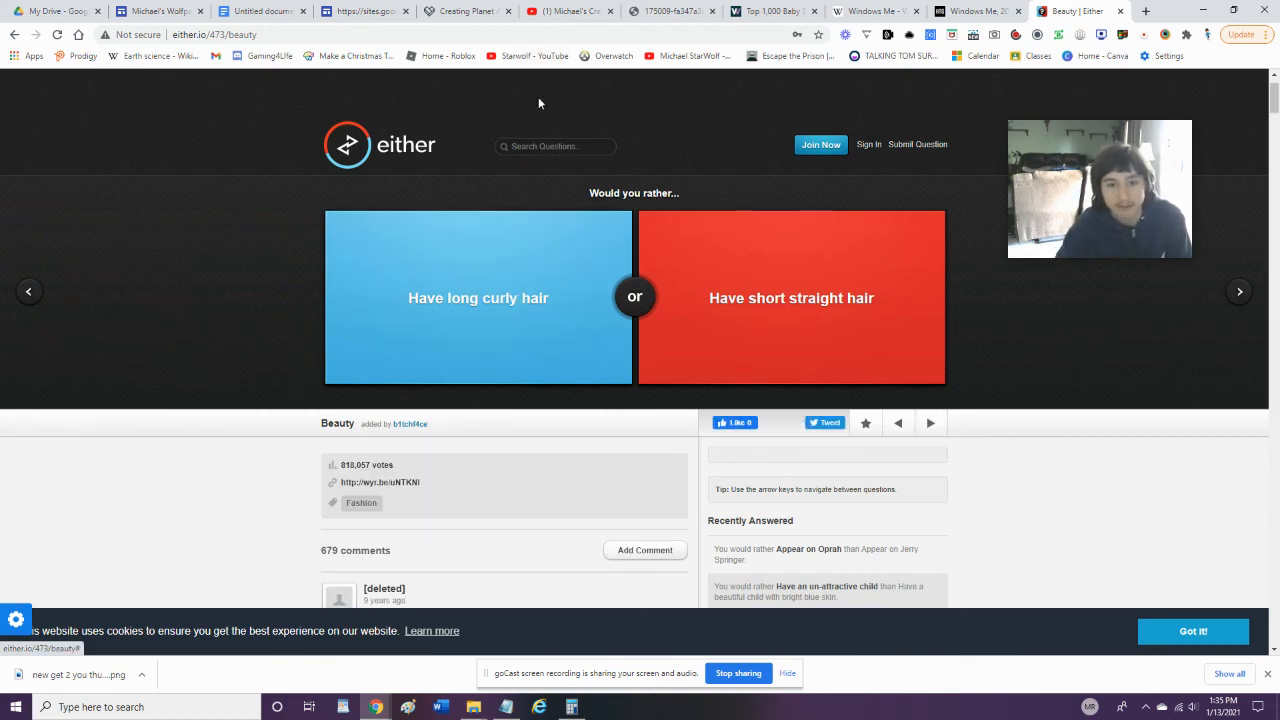
left_click(791, 297)
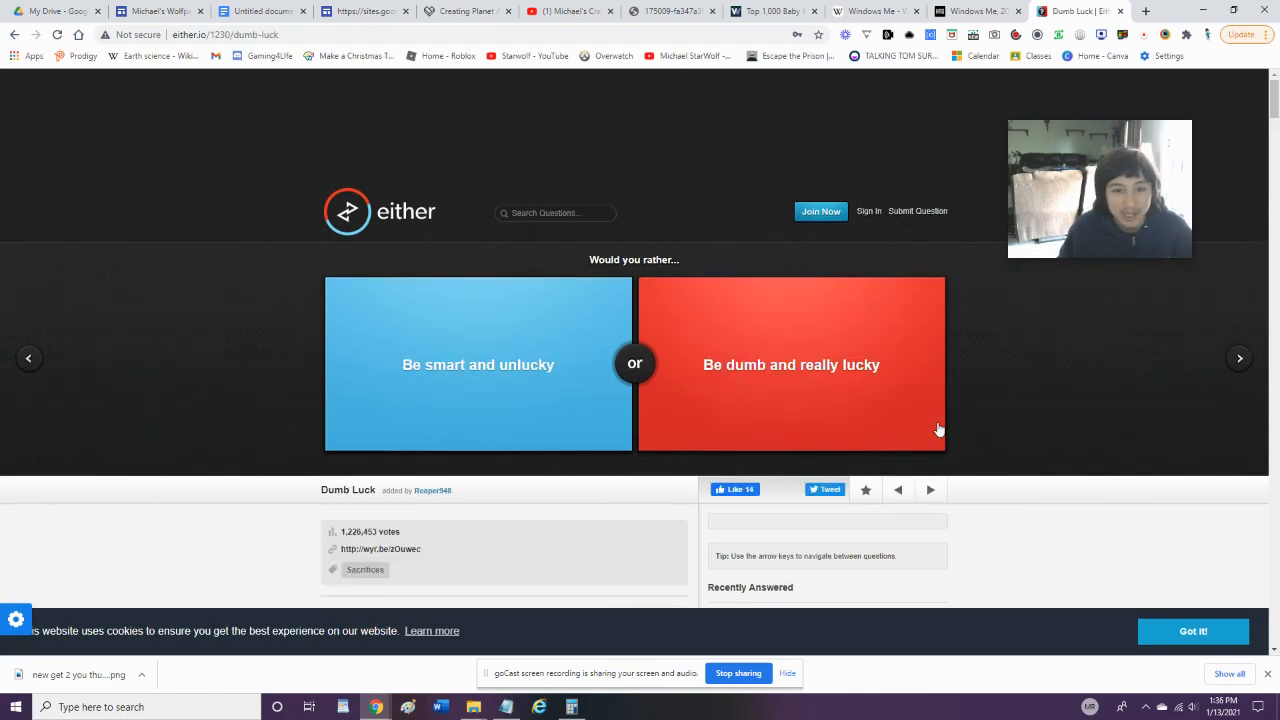
mouse_move(475, 357)
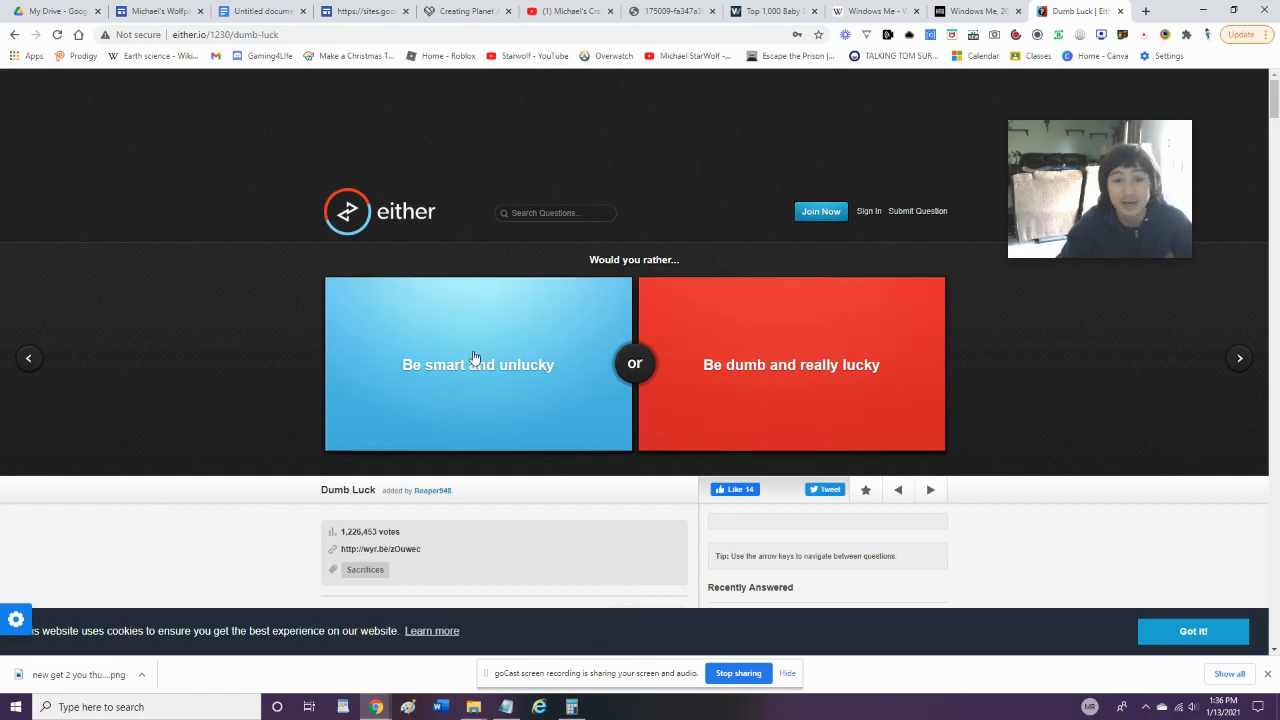
Vote smart and unlucky, wanted for murder, and saving the world as a dying hero
left_click(477, 364)
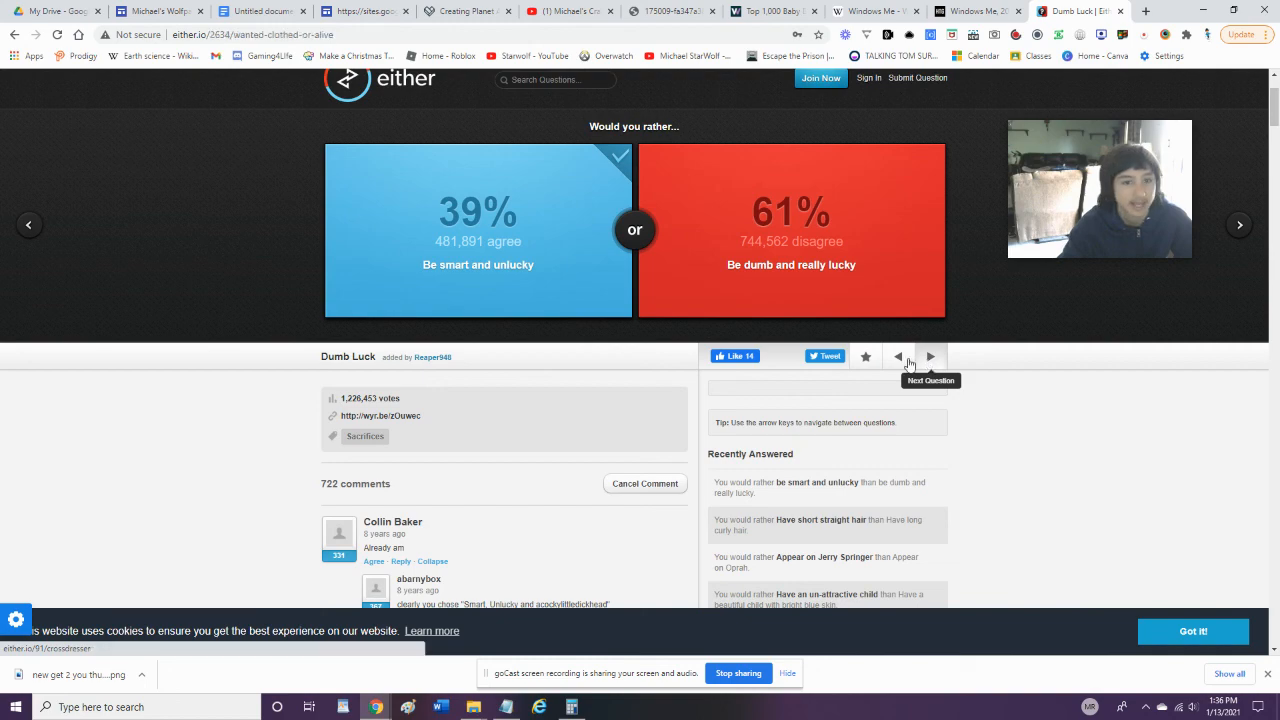
left_click(930, 356)
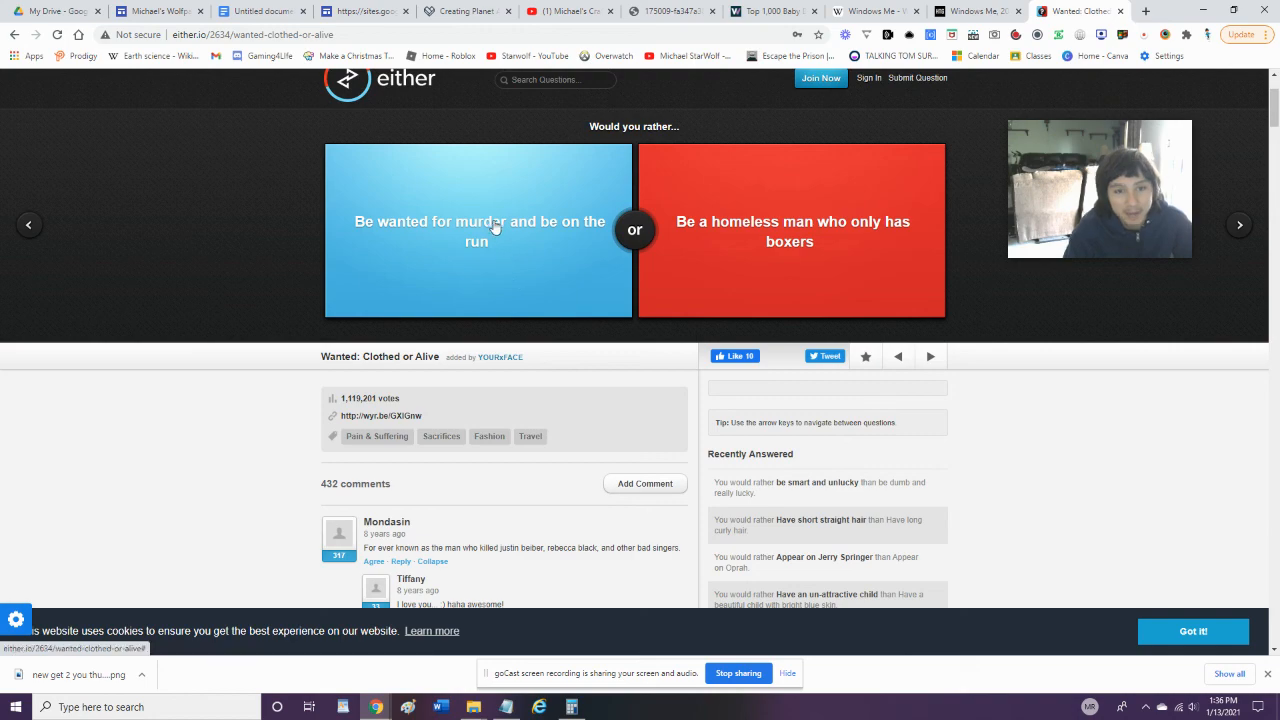
left_click(477, 230)
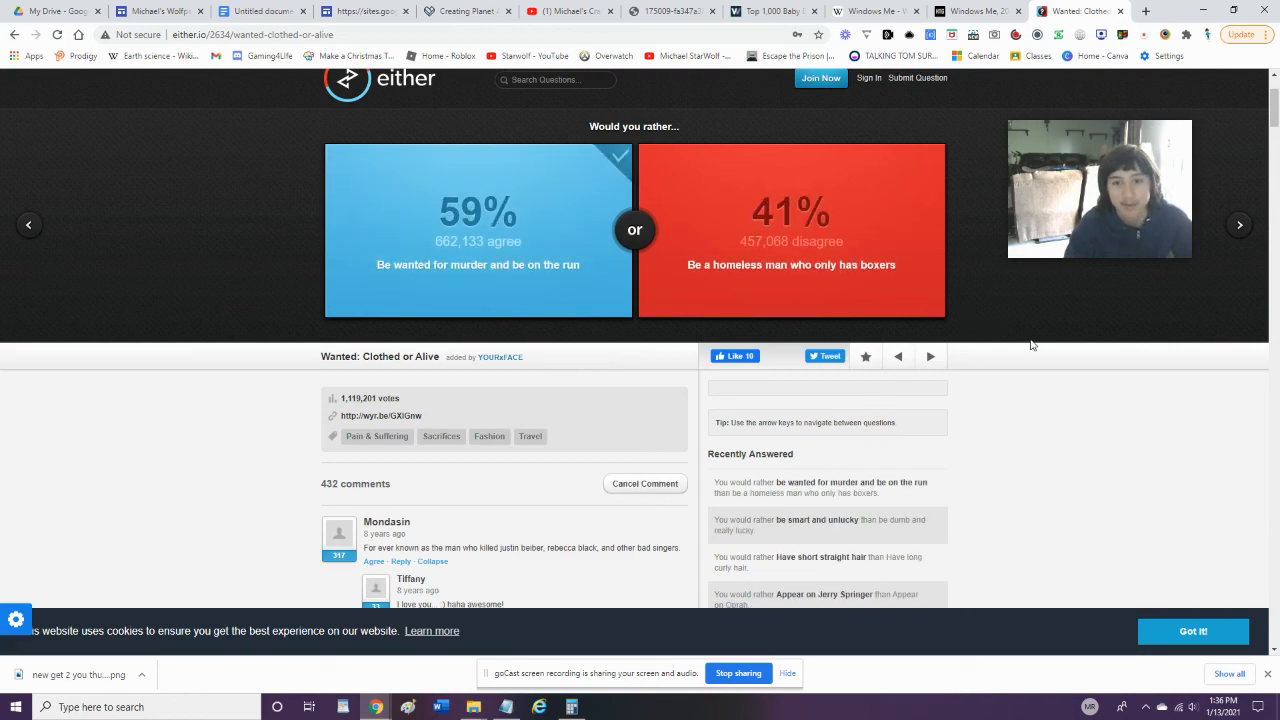
left_click(929, 357)
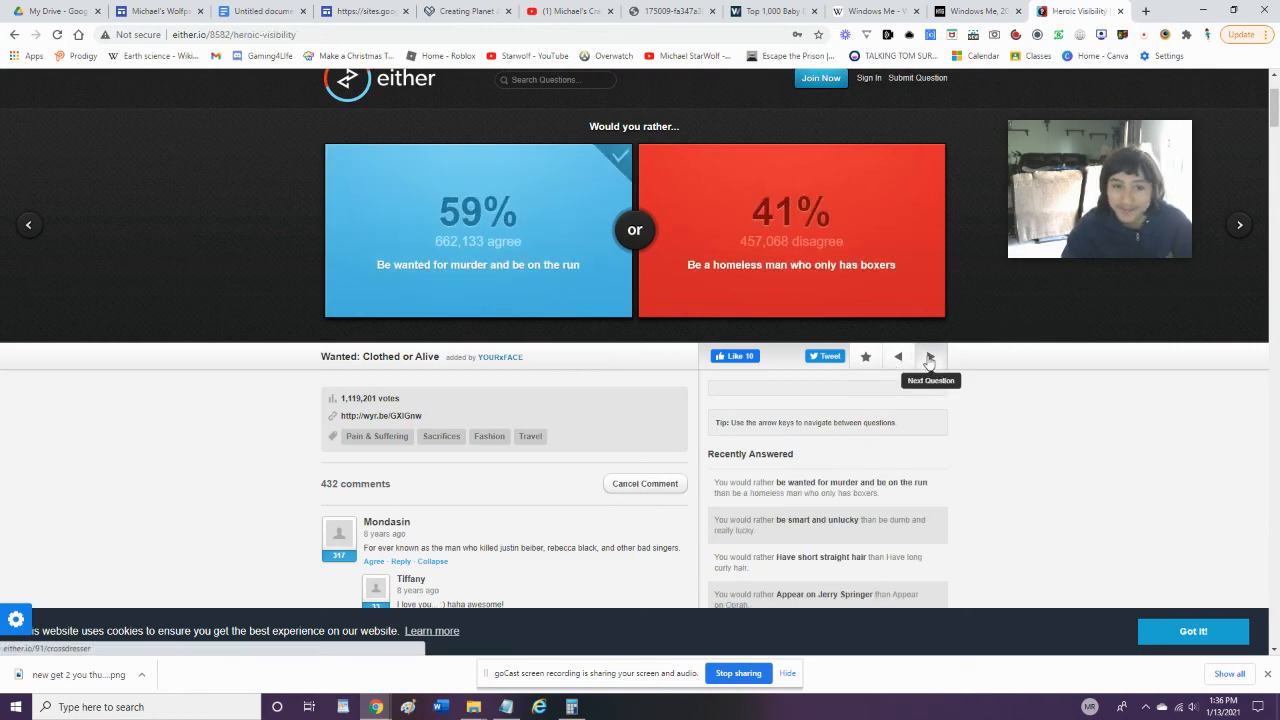
left_click(929, 356)
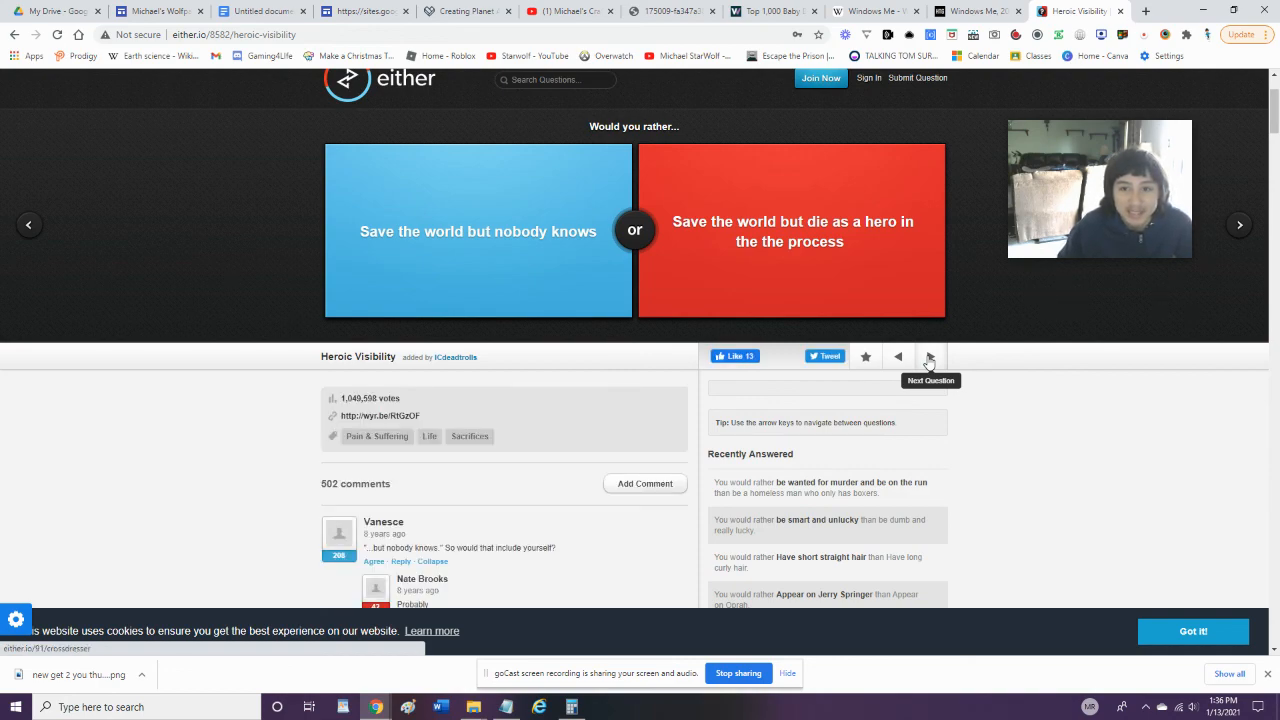
mouse_move(860, 245)
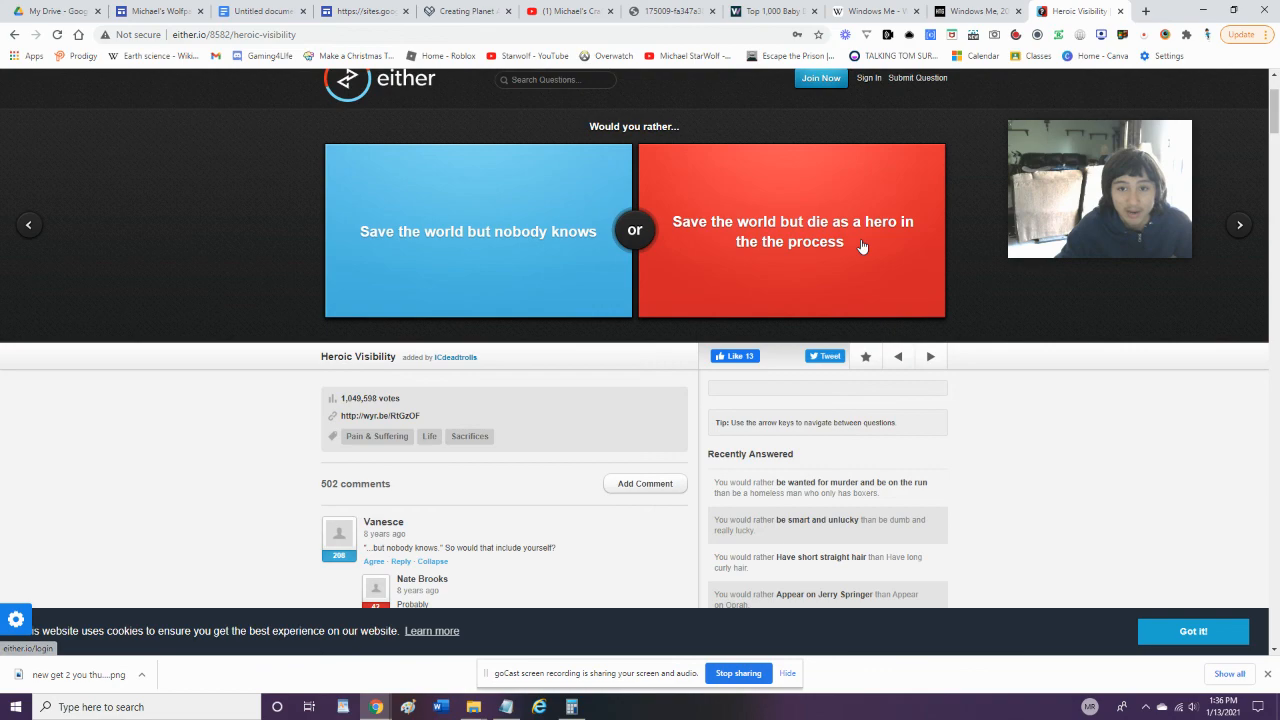
left_click(790, 230)
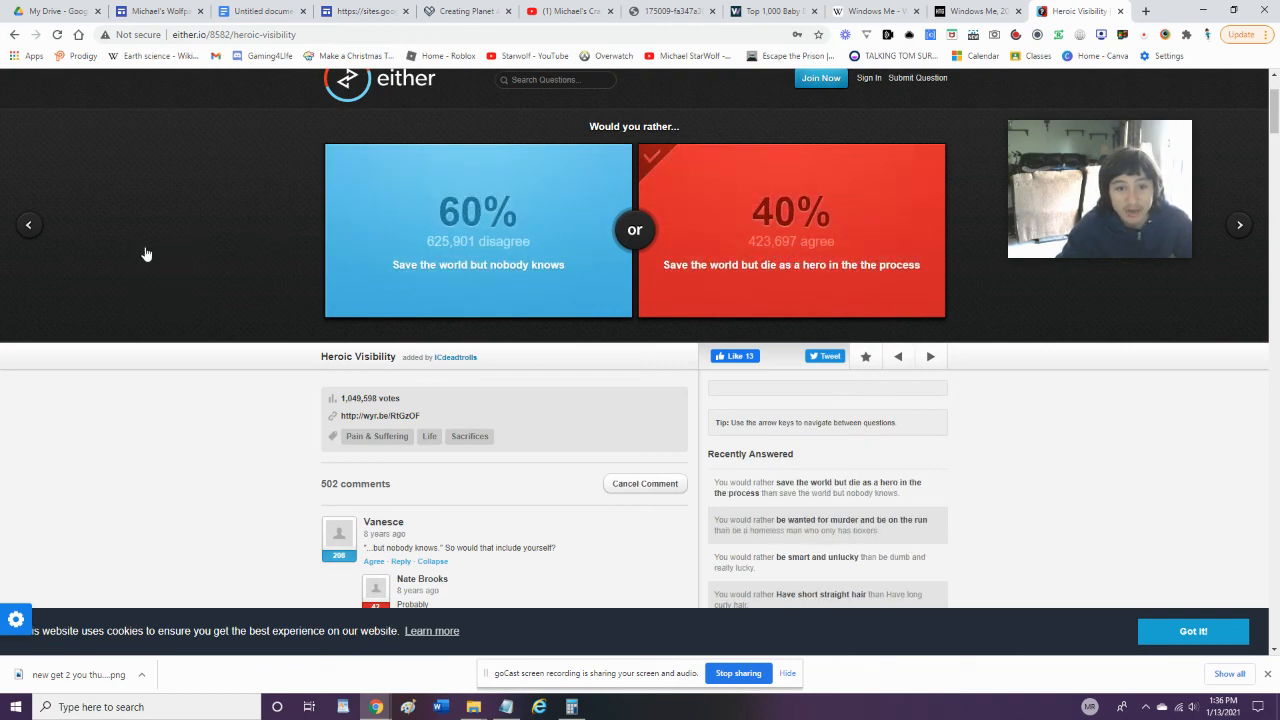
mouse_move(930, 356)
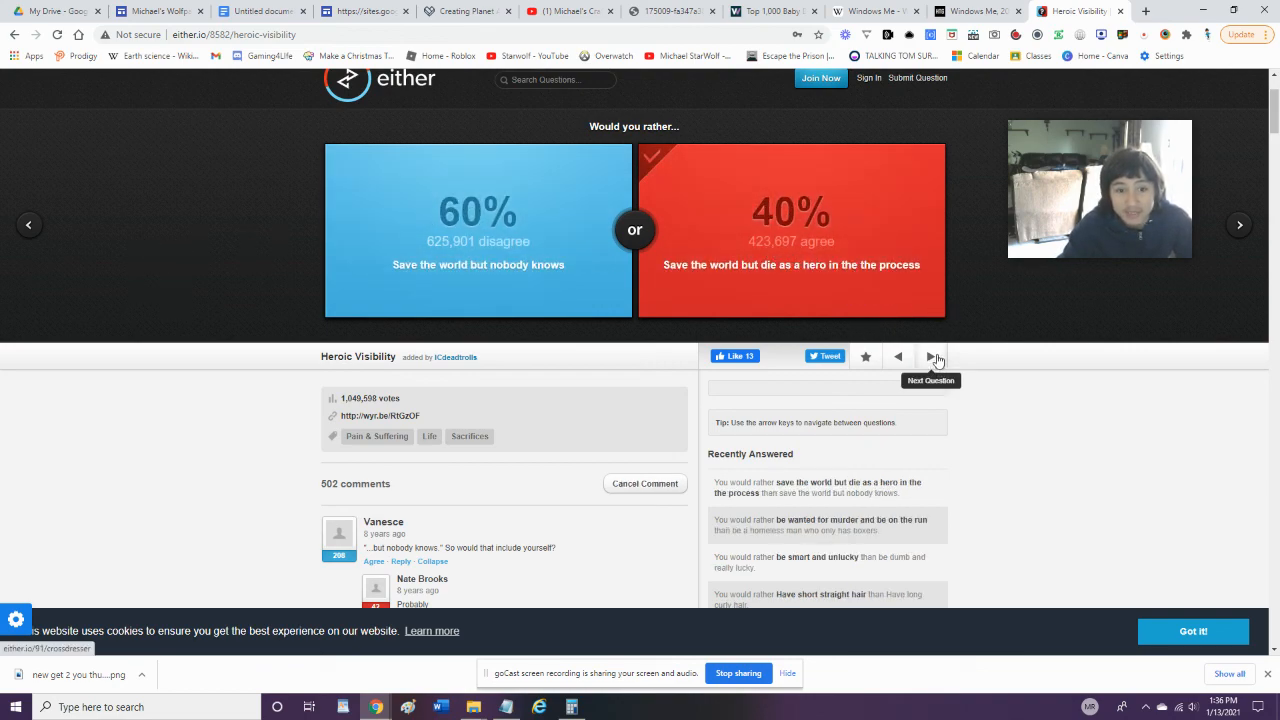
left_click(930, 357)
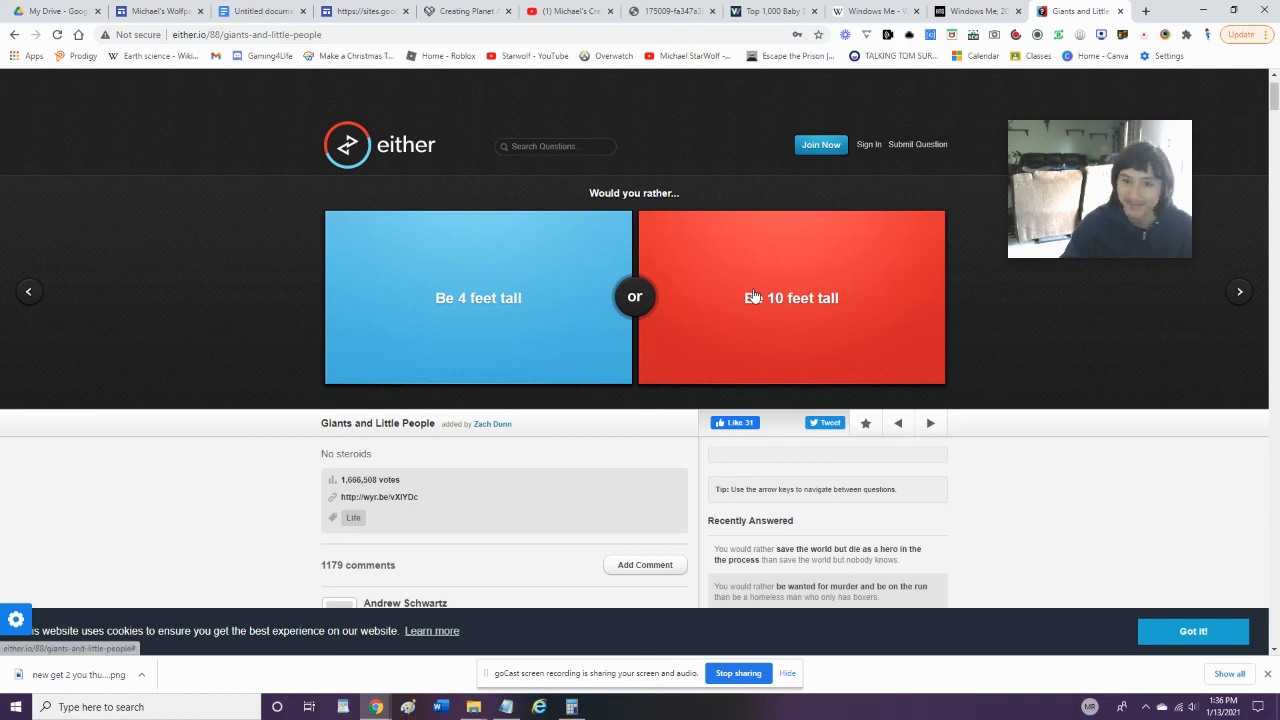
Choose 10 feet tall, $20,000 to skip NFL, always itchy, and coworker's least favorite music
left_click(791, 296)
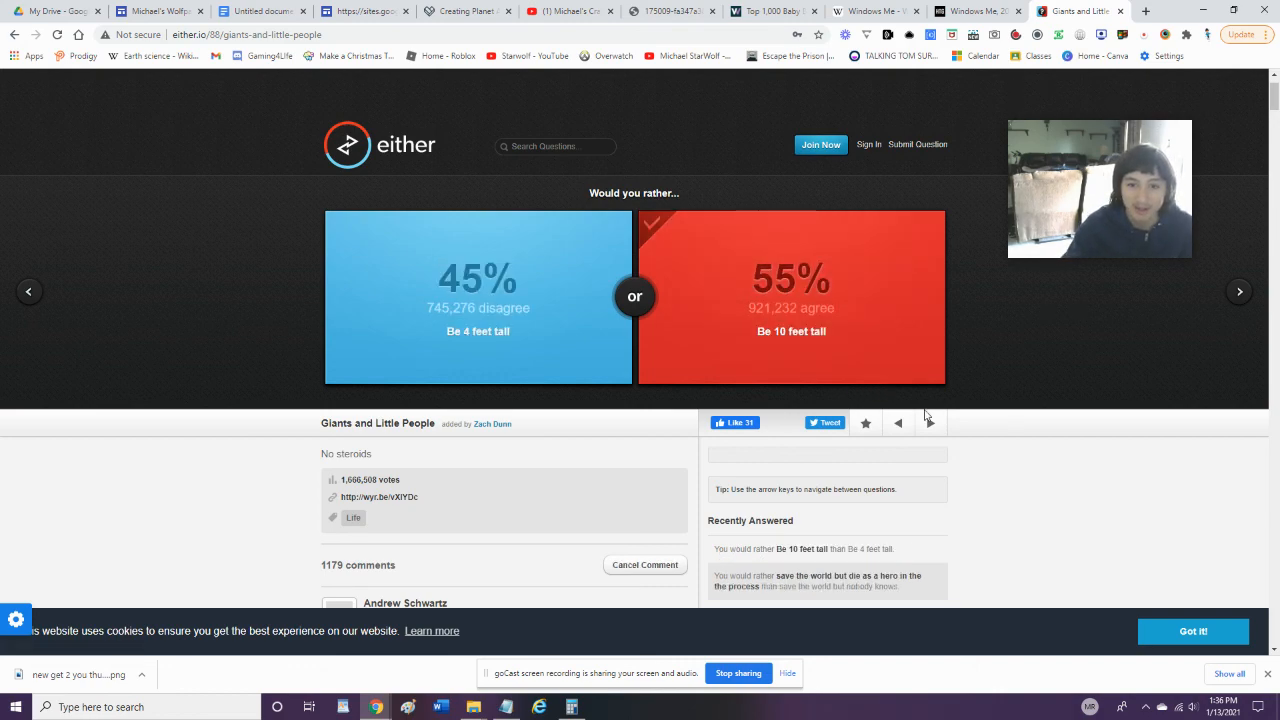
left_click(929, 423)
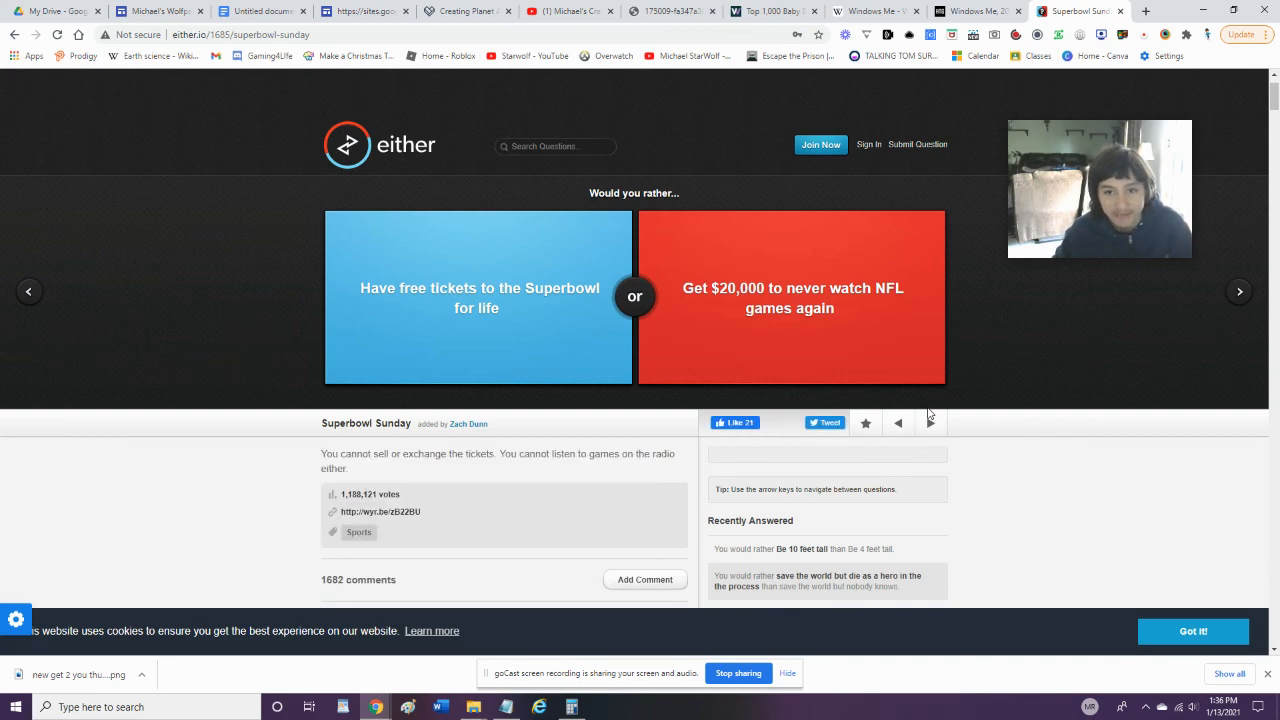
left_click(790, 297)
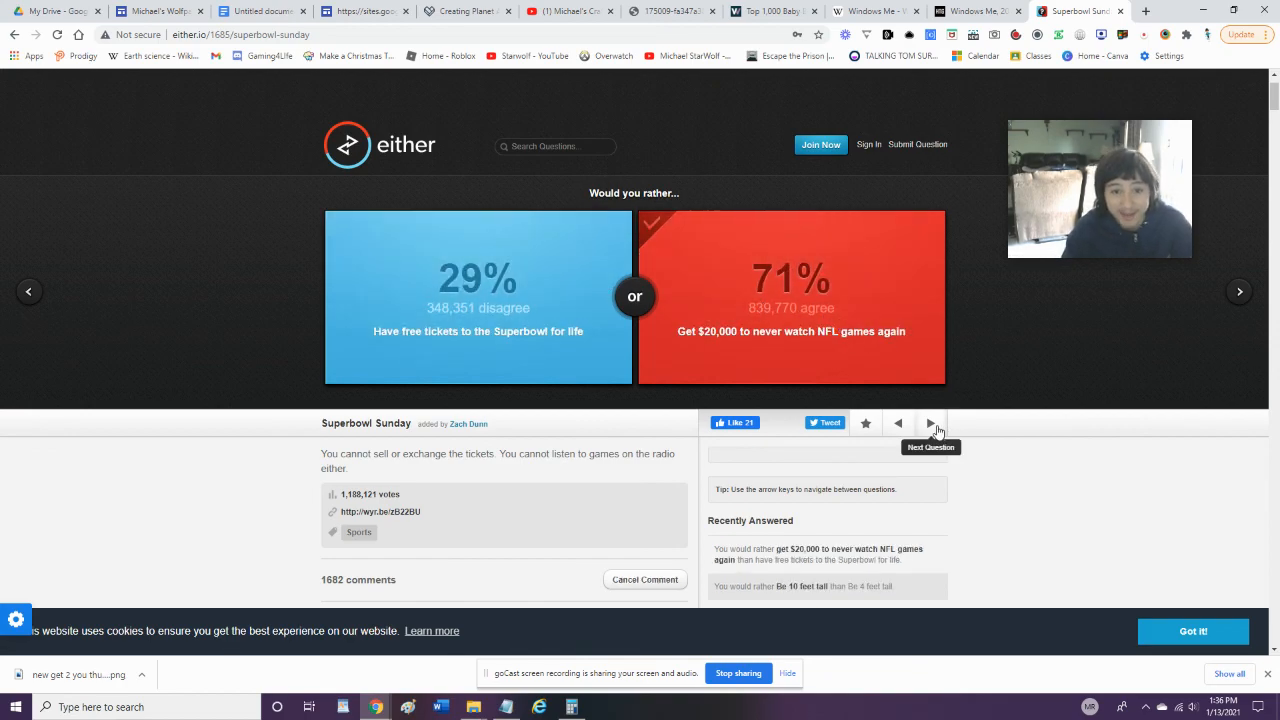
left_click(930, 423)
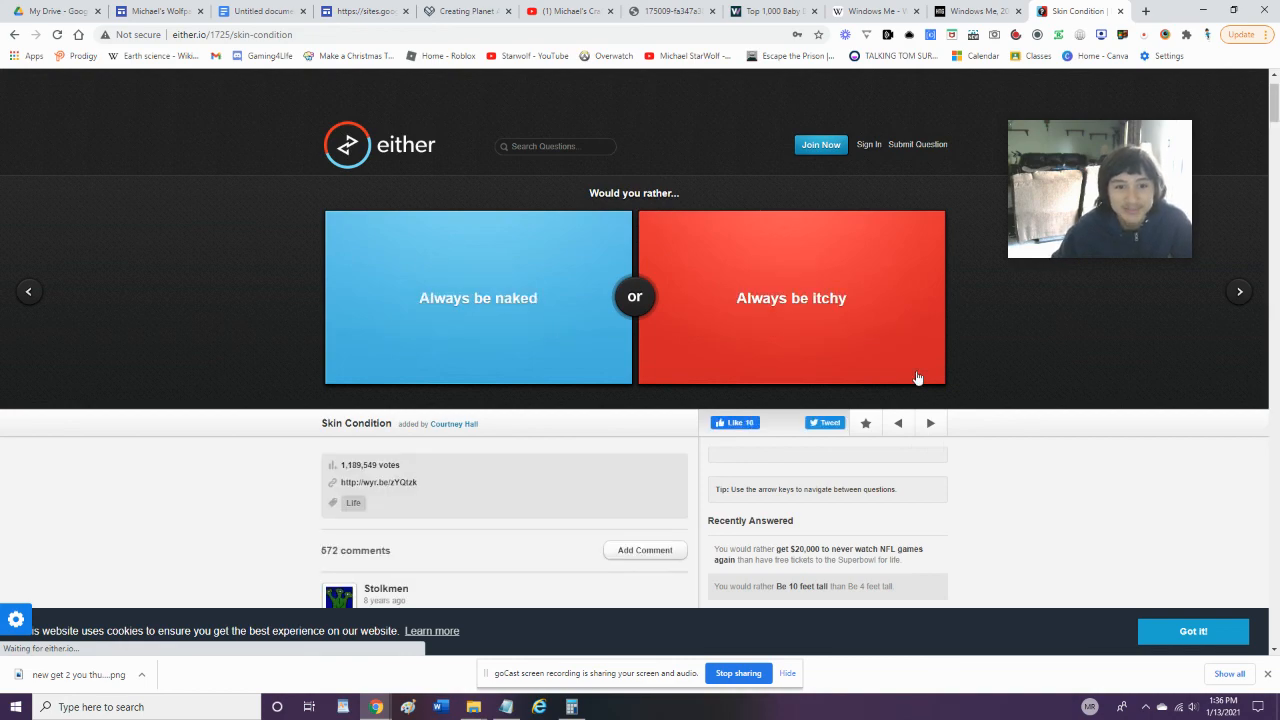
mouse_move(805, 278)
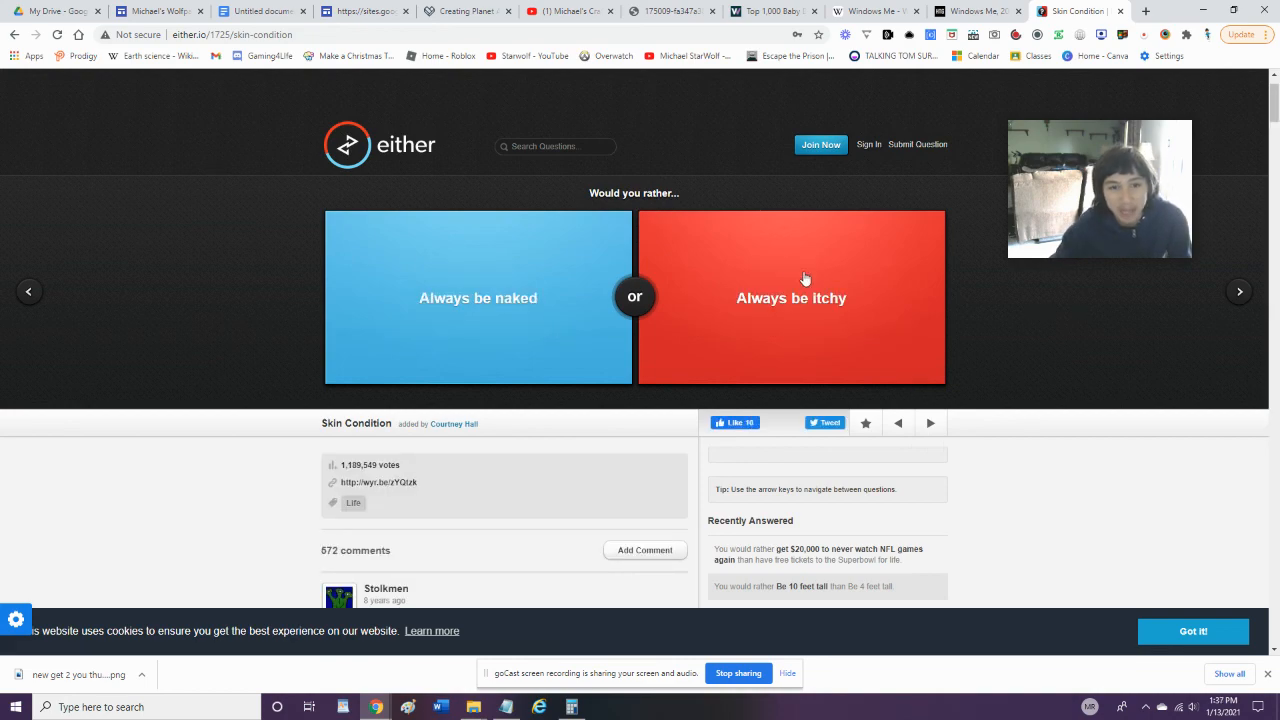
left_click(791, 297)
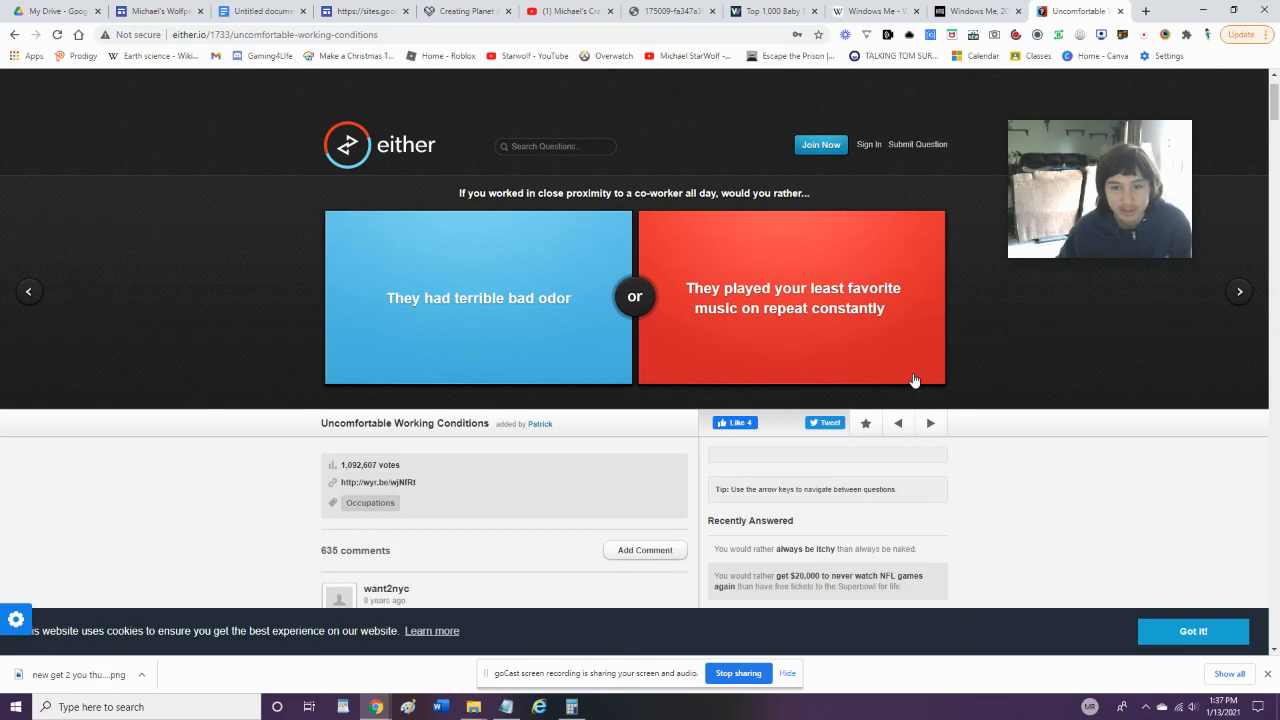
mouse_move(731, 161)
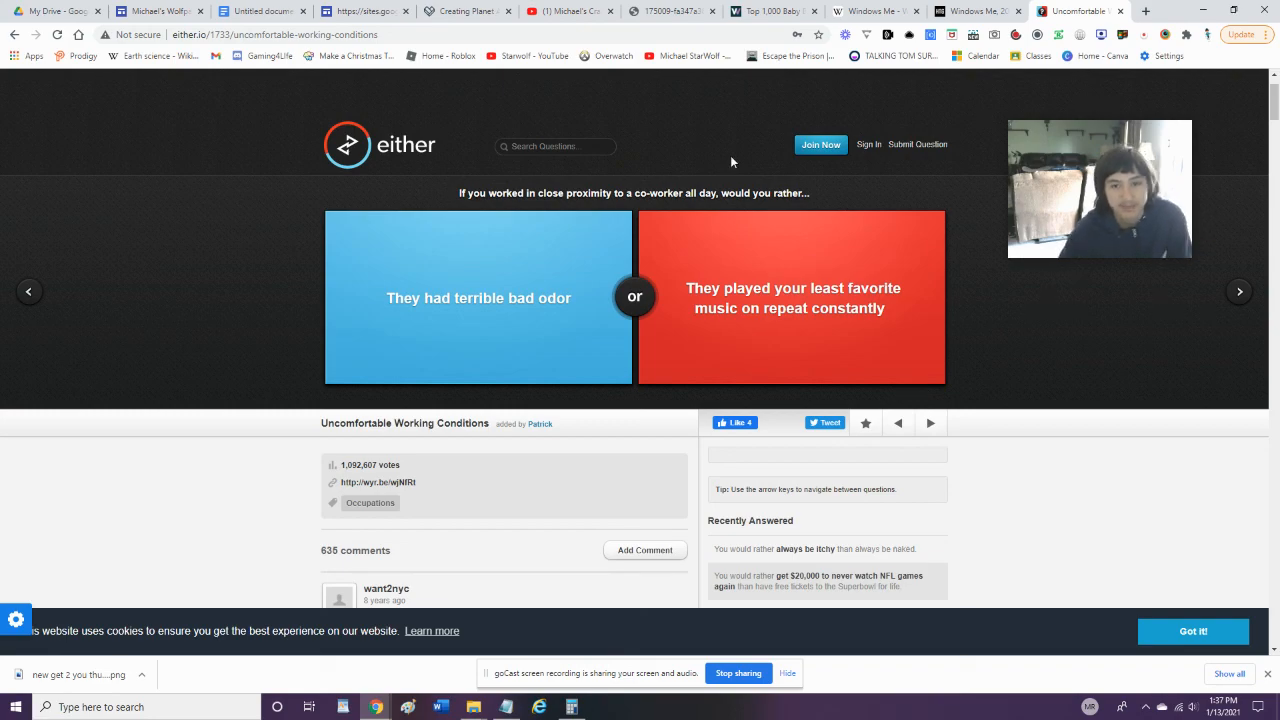
left_click(790, 297)
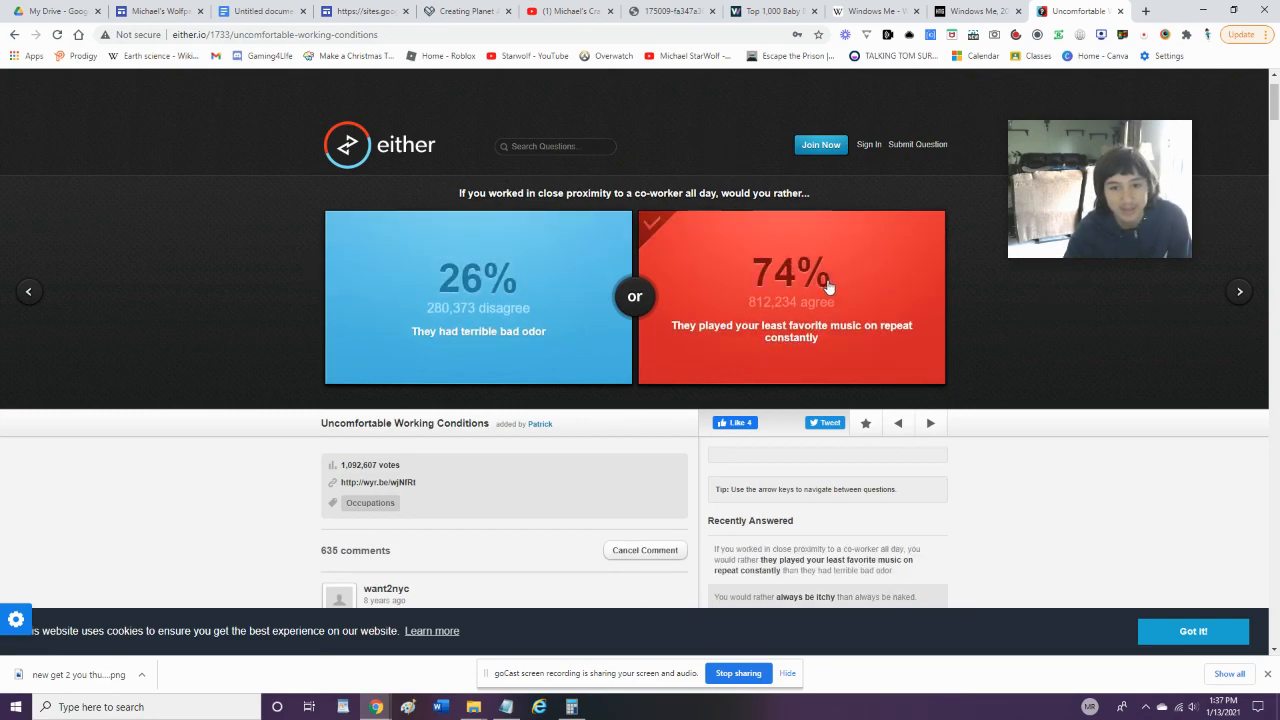
left_click(930, 422)
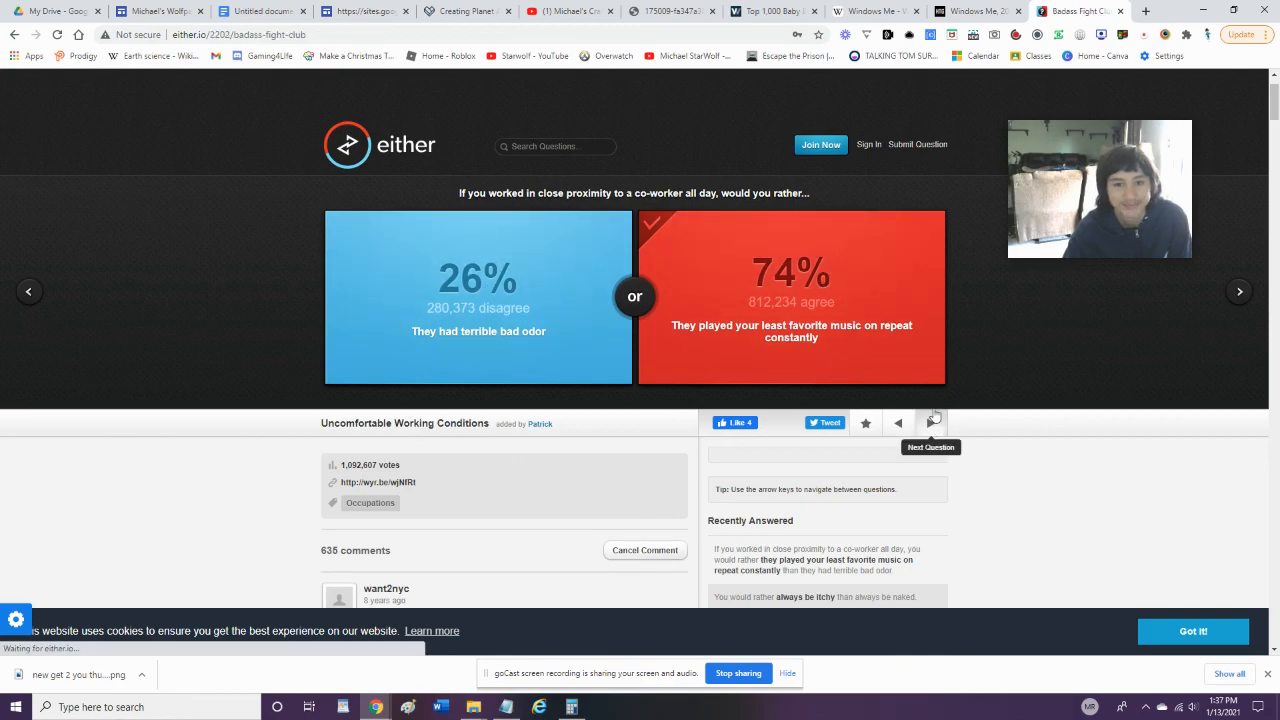
left_click(930, 422)
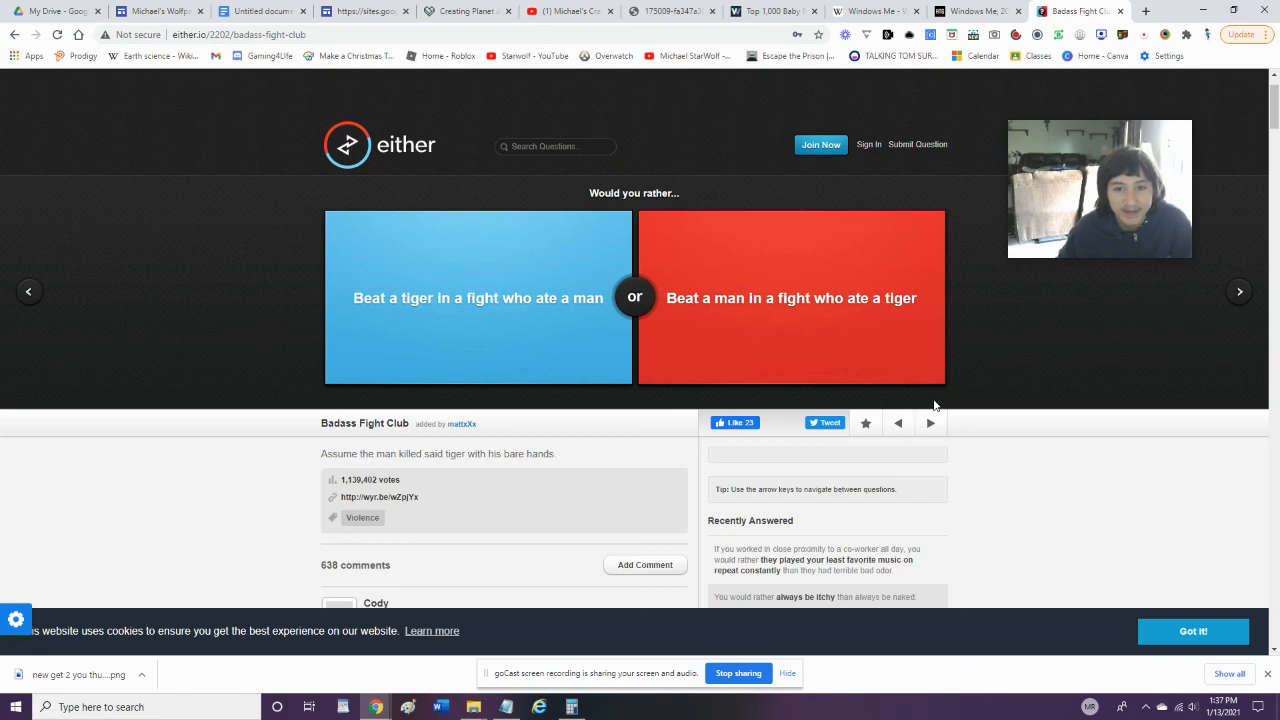
mouse_move(455, 300)
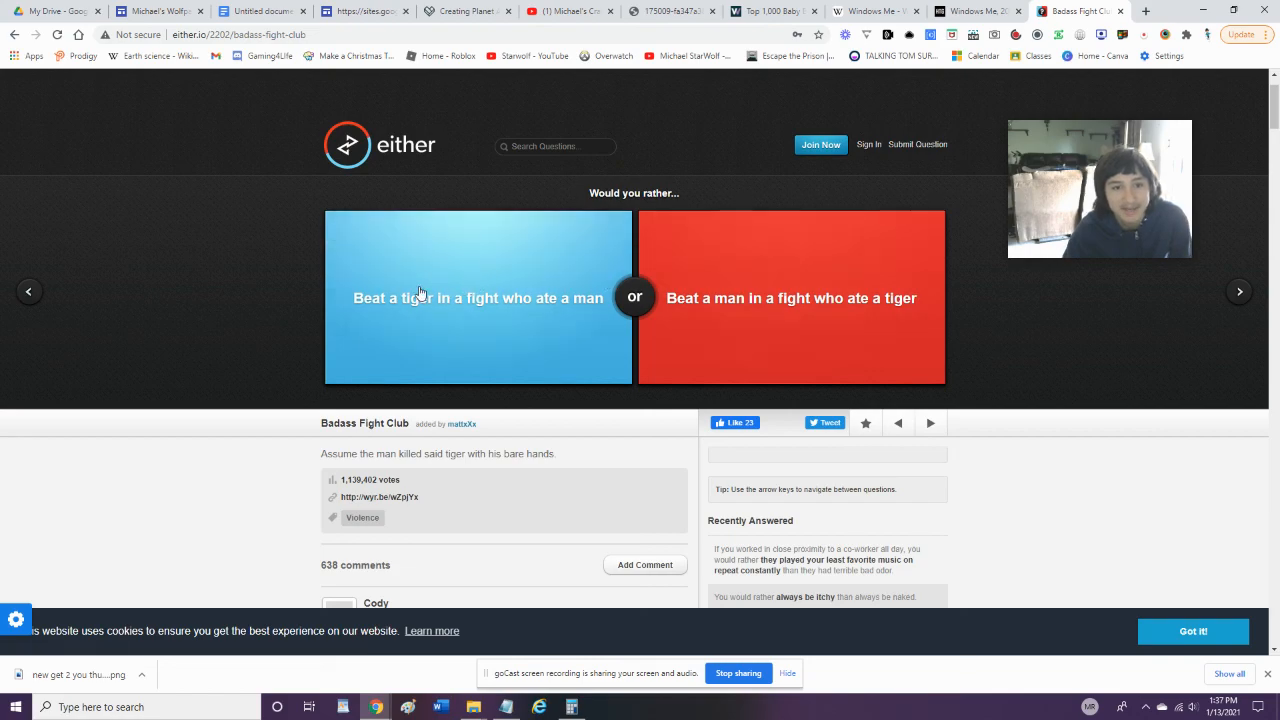
Choose beating the tiger-eating man and curing cancer, then open the goCast recorder controls
left_click(790, 297)
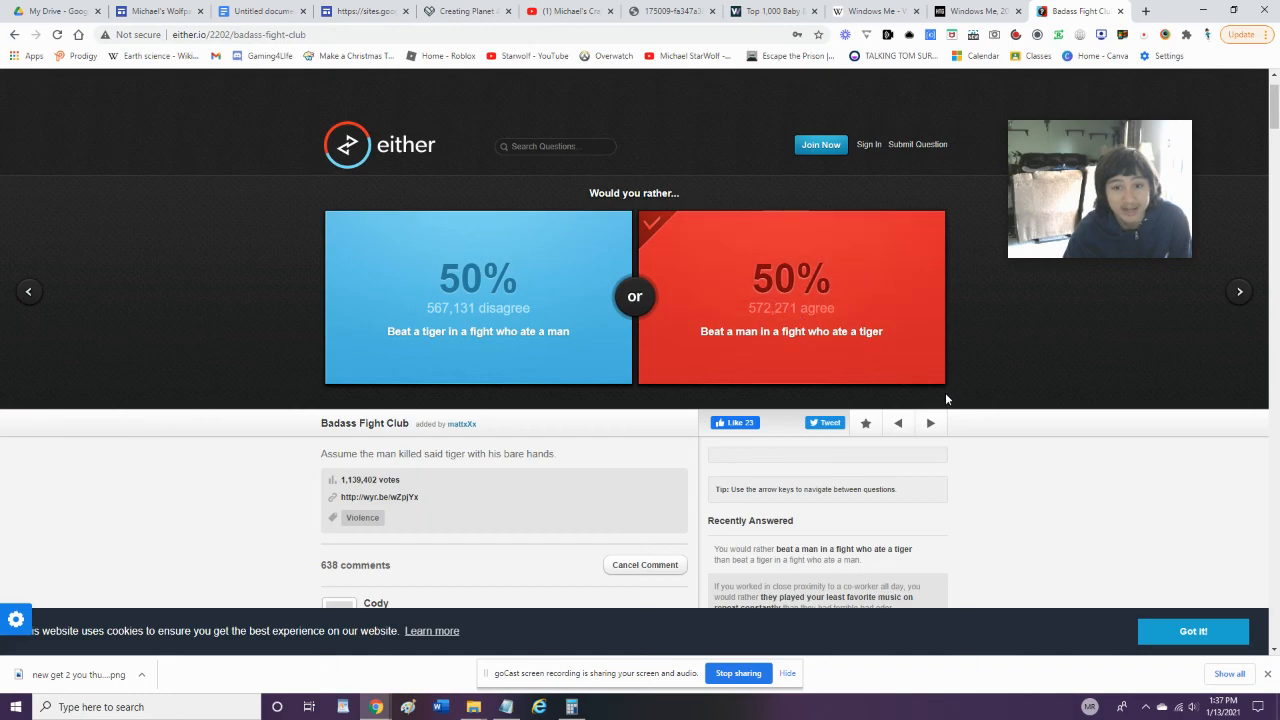
scroll("down", 3)
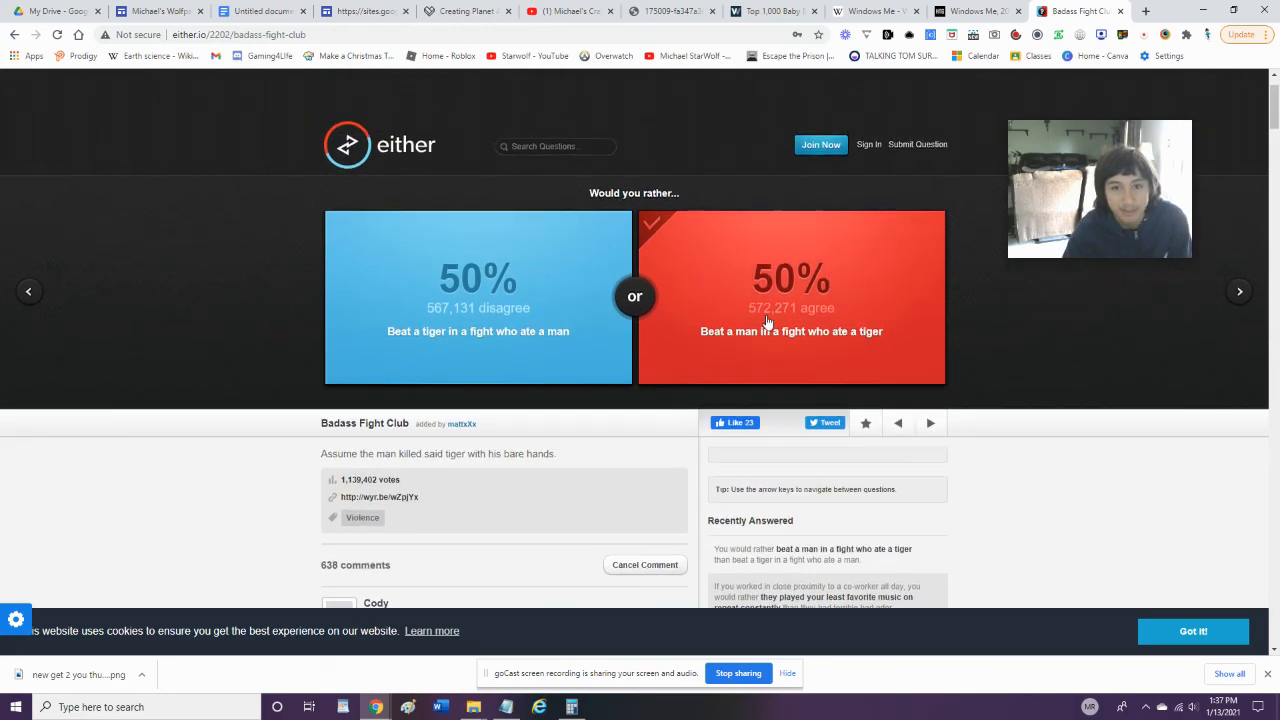
mouse_move(930, 423)
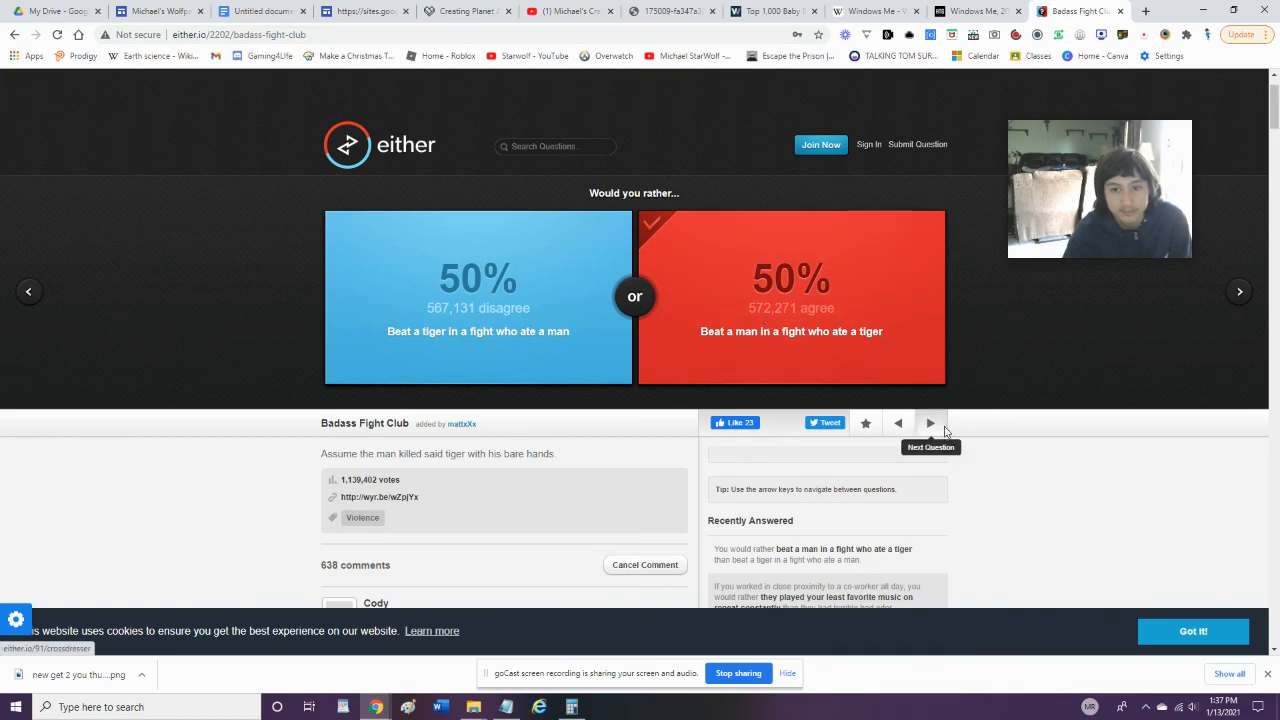
left_click(930, 423)
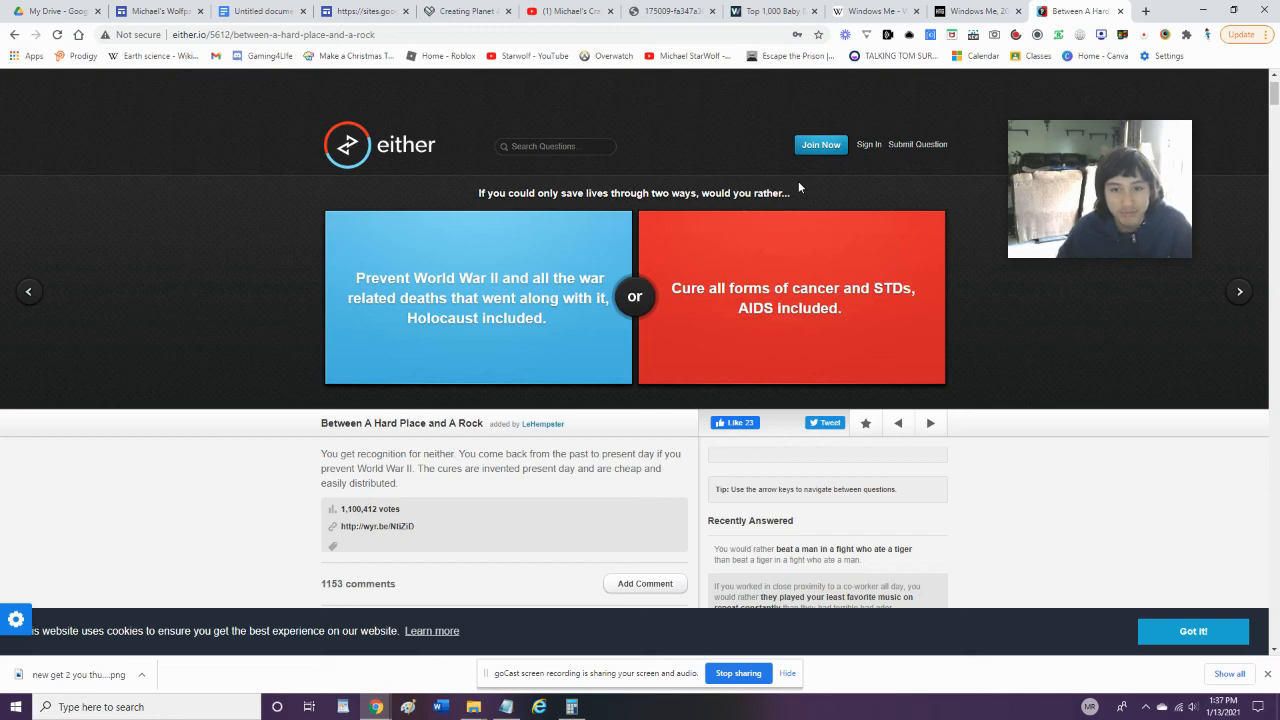
mouse_move(758, 364)
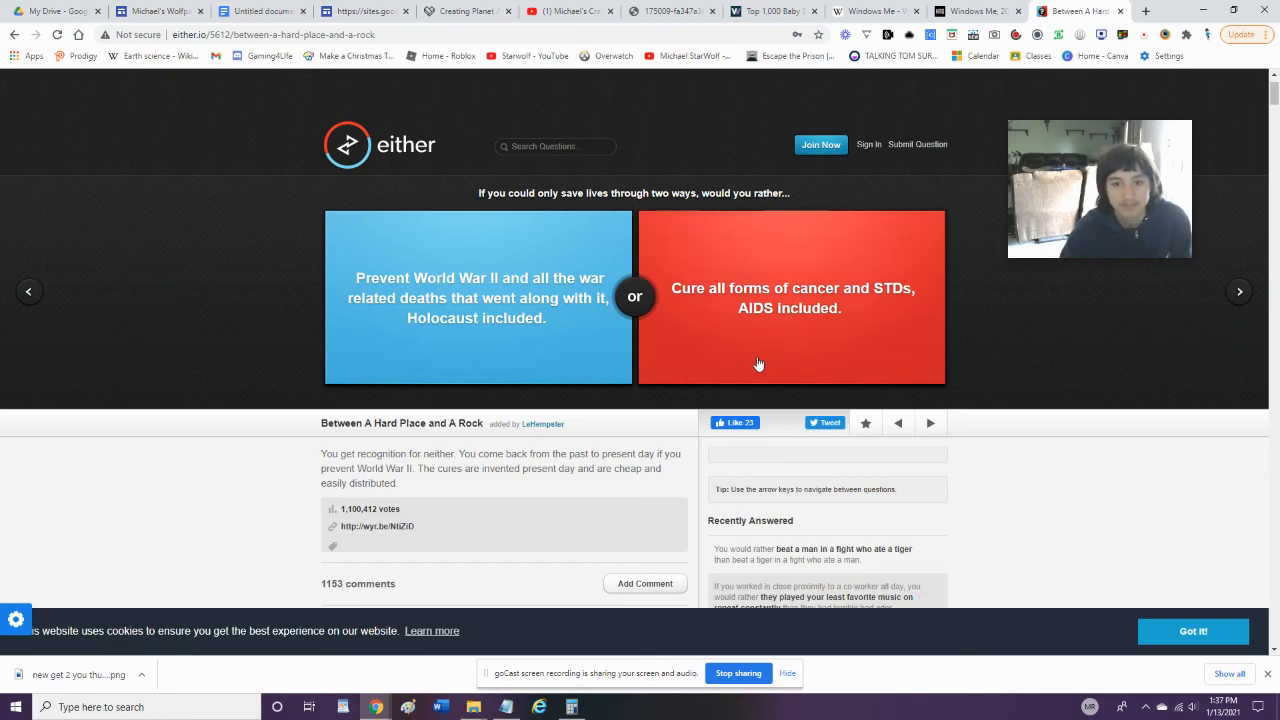
left_click(791, 297)
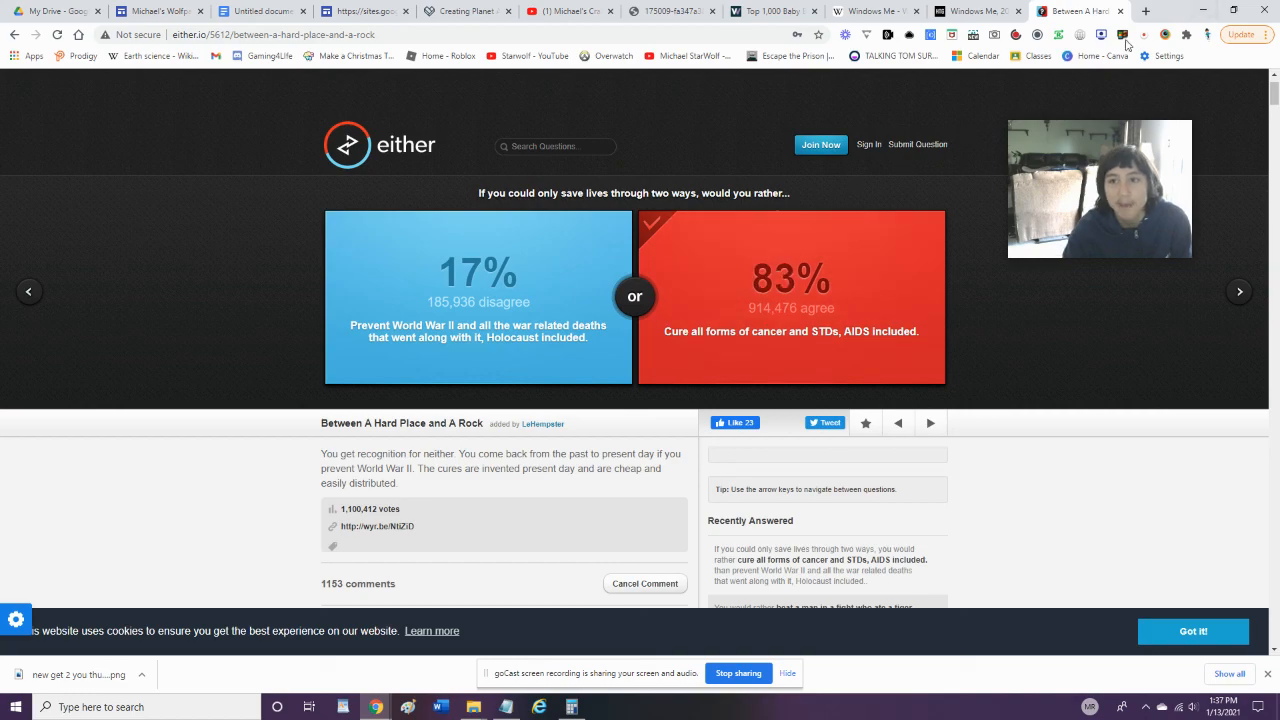
left_click(1142, 35)
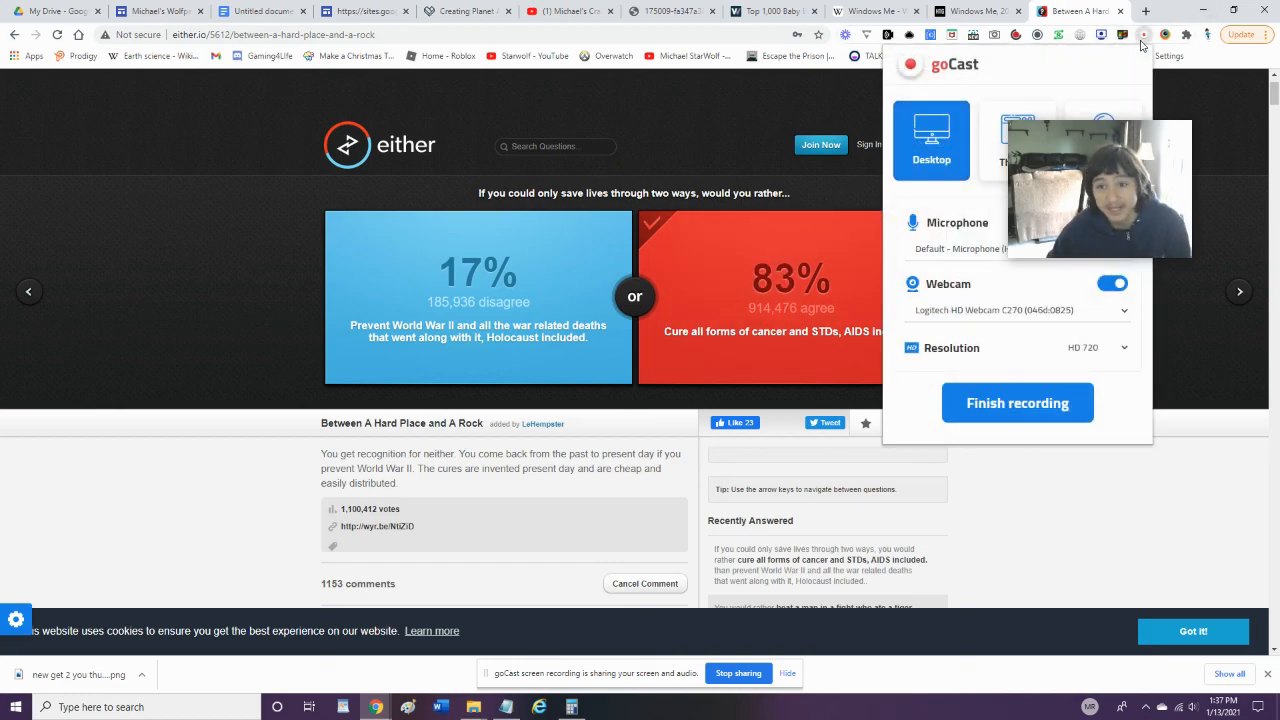